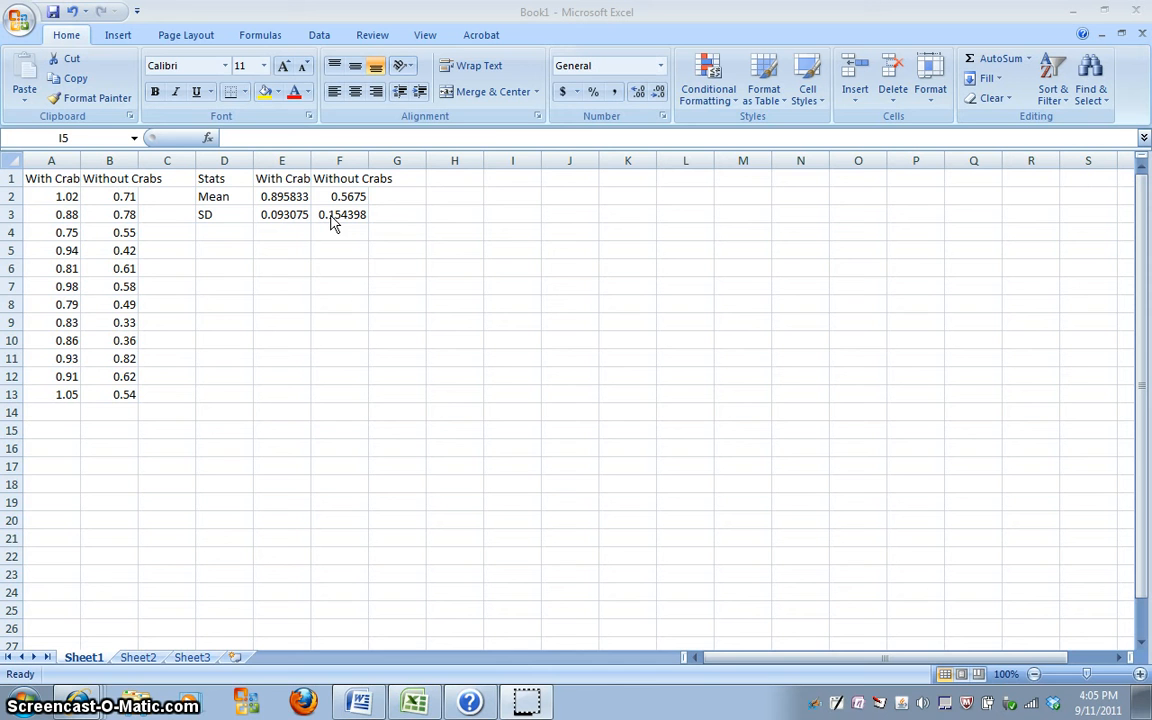
{"action": "mouse_move", "coordinate": [396, 216]}
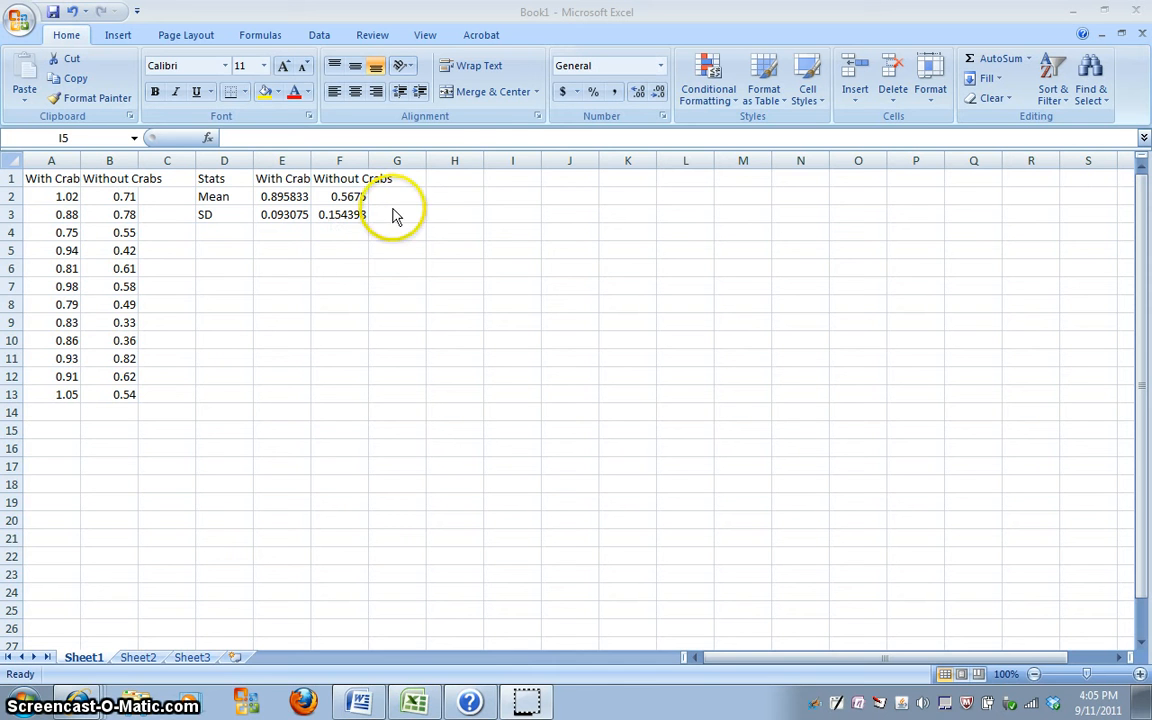
{"action": "mouse_move", "coordinate": [516, 192]}
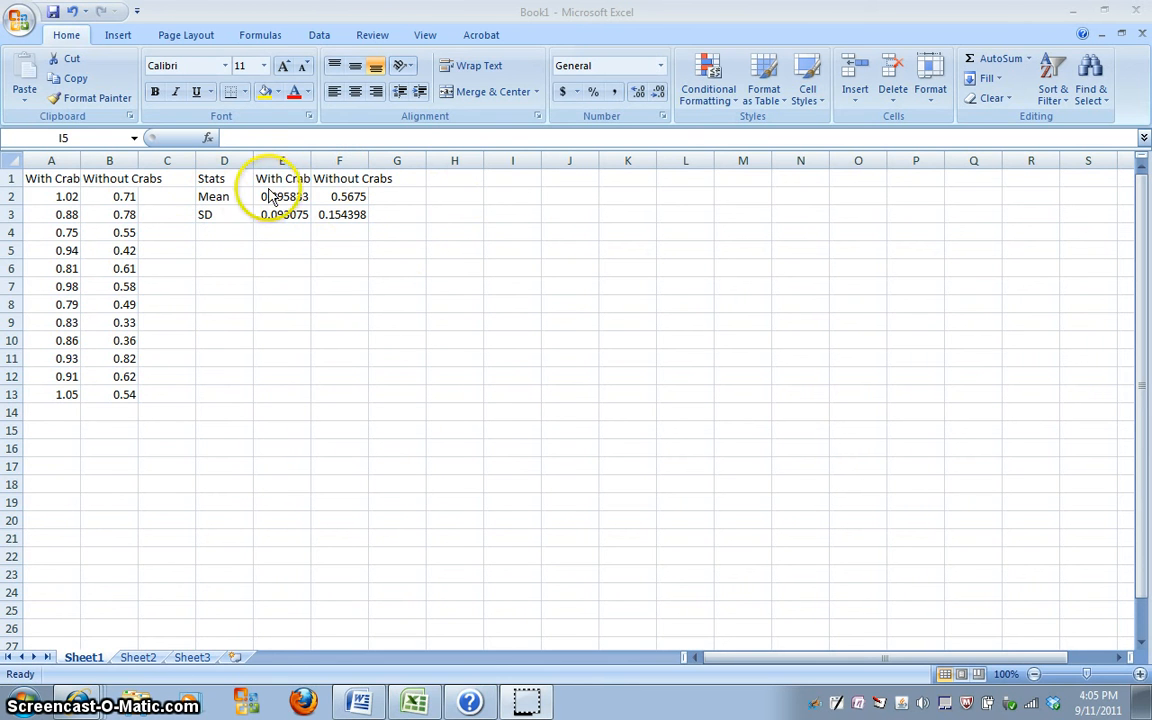
{"action": "mouse_move", "coordinate": [502, 174]}
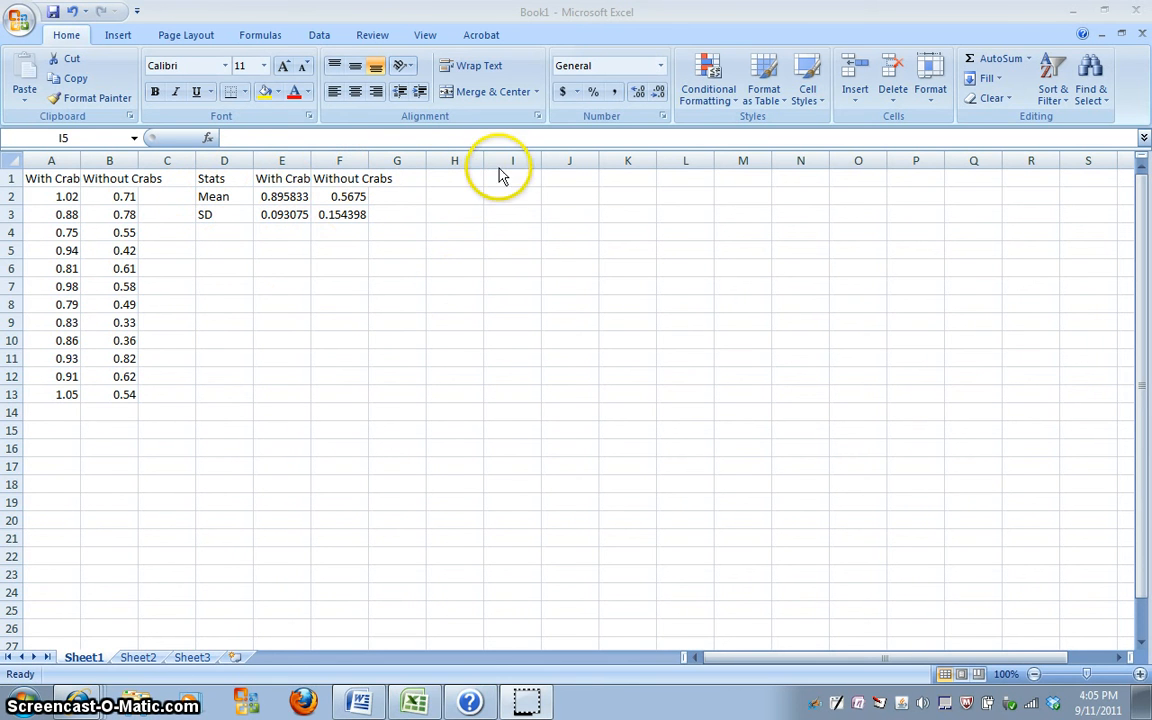
- Enter row labels With Crabs, Without Crabs and headers Mean, SD, Plus, Minus in I1:M3
{"action": "left_click", "coordinate": [512, 178]}
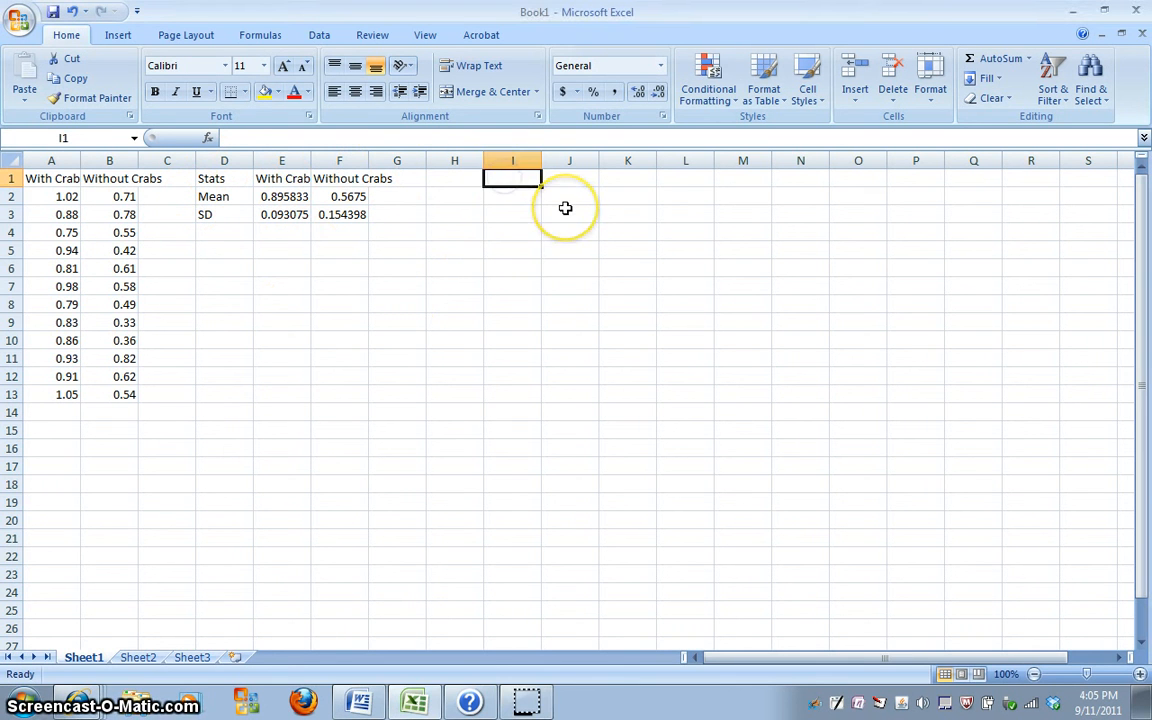
{"action": "left_click", "coordinate": [512, 196]}
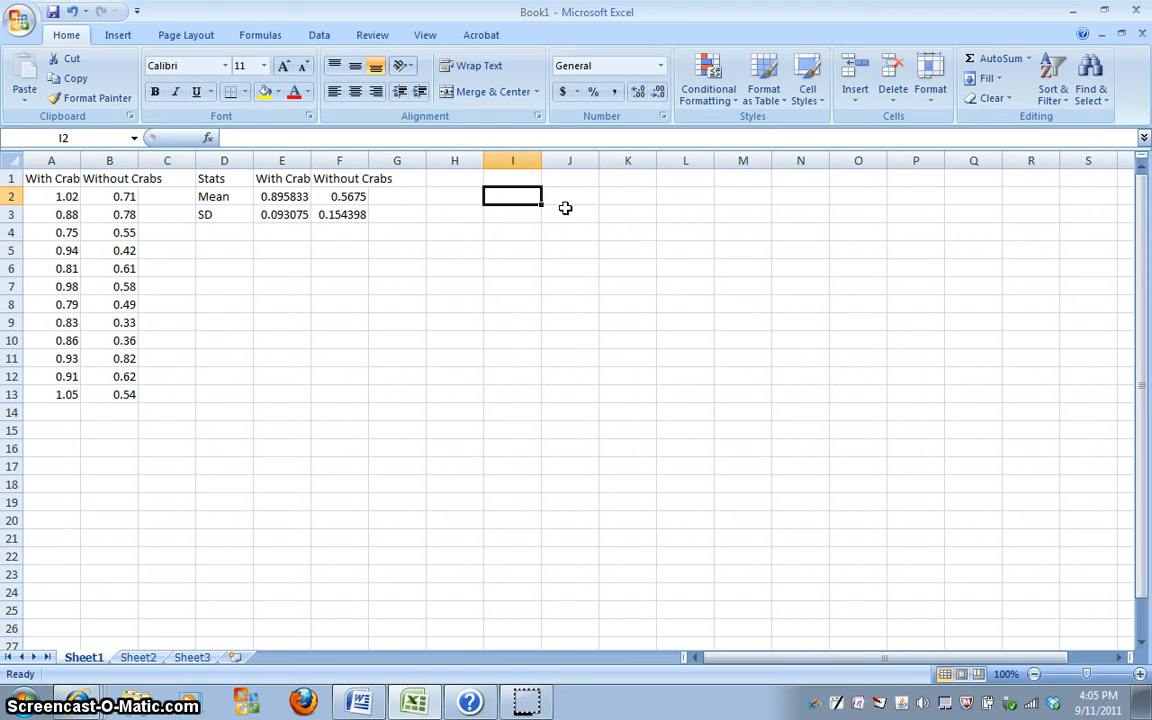
{"action": "type", "text": "With Crabs"}
{"action": "left_click", "coordinate": [512, 214]}
{"action": "type", "text": "Without Crabs"}
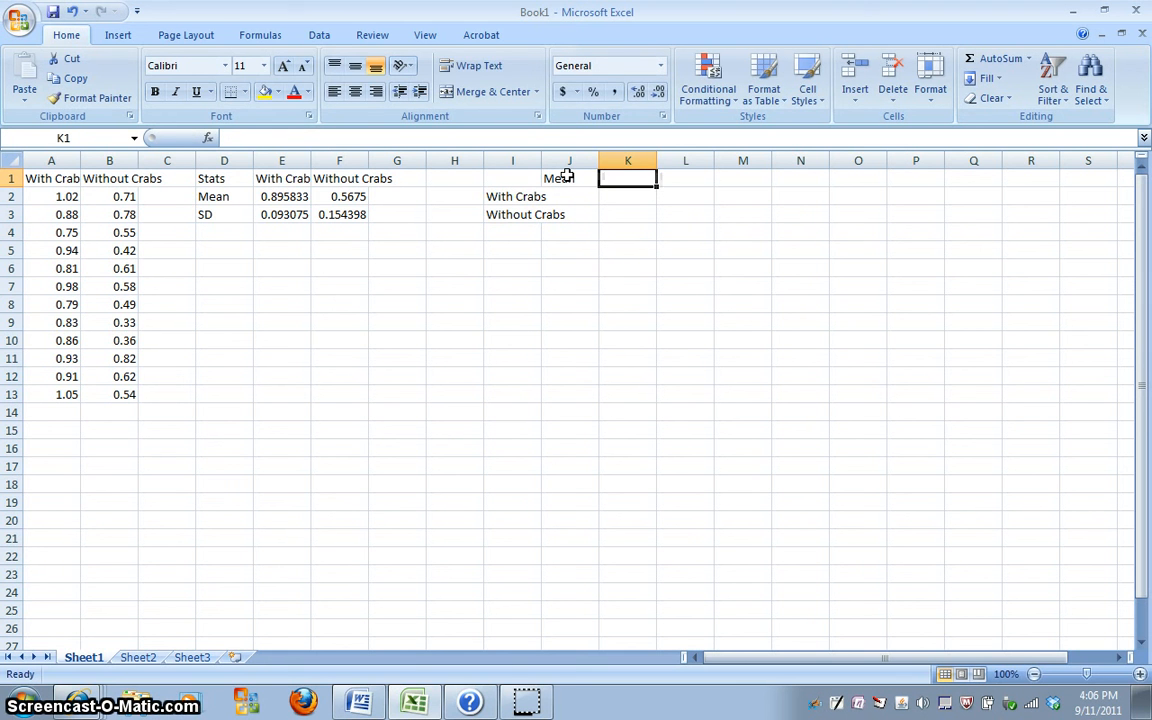
{"action": "type", "text": "SD"}
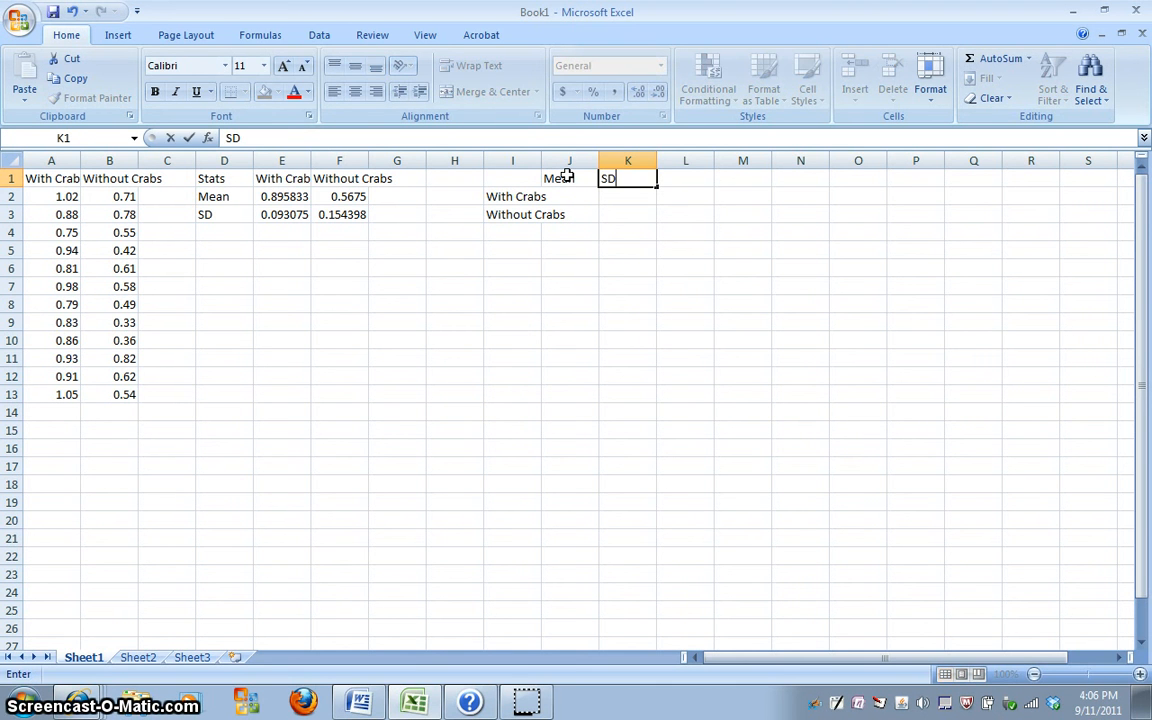
{"action": "type", "text": "Plus"}
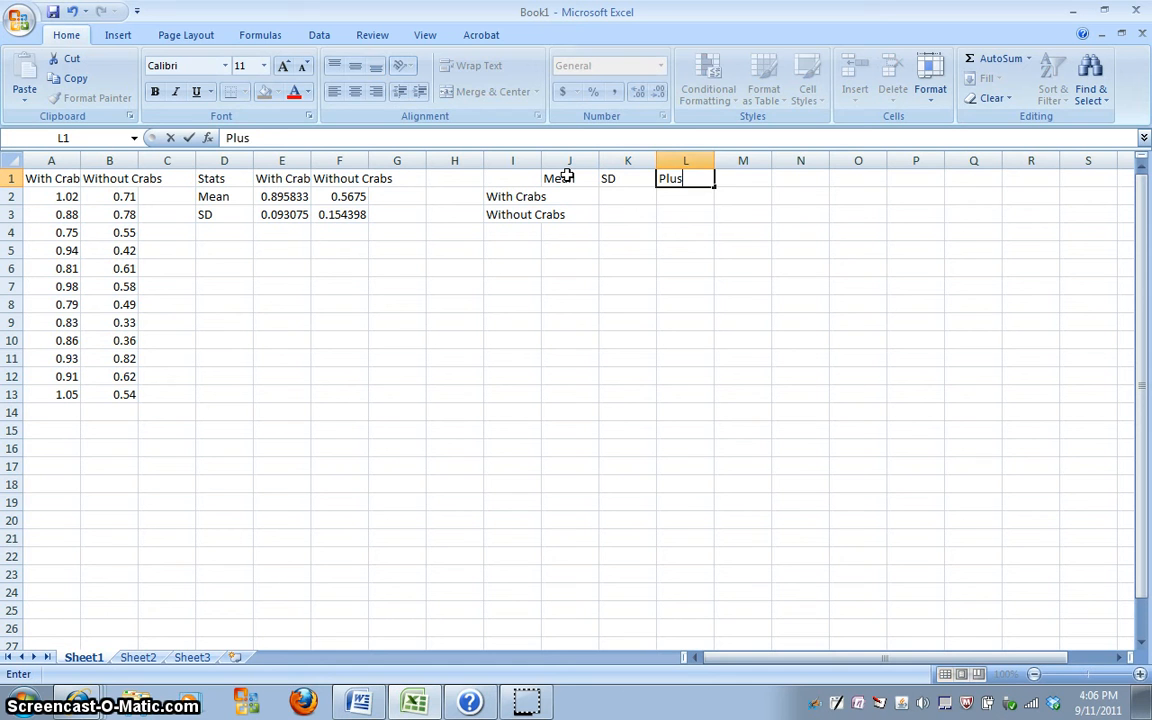
{"action": "type", "text": "Minue"}
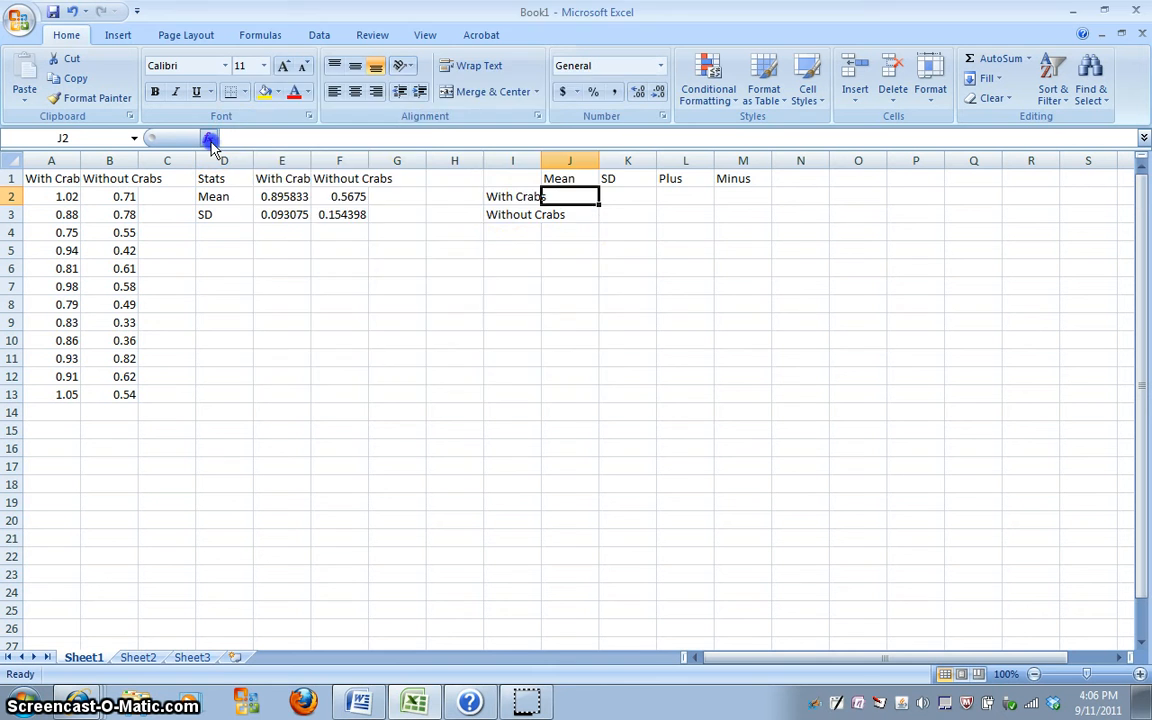
- Compute means with AVERAGE(A2:A13) and AVERAGE(B2:B13), giving 0.895833 and 0.5675
{"action": "left_click", "coordinate": [208, 138]}
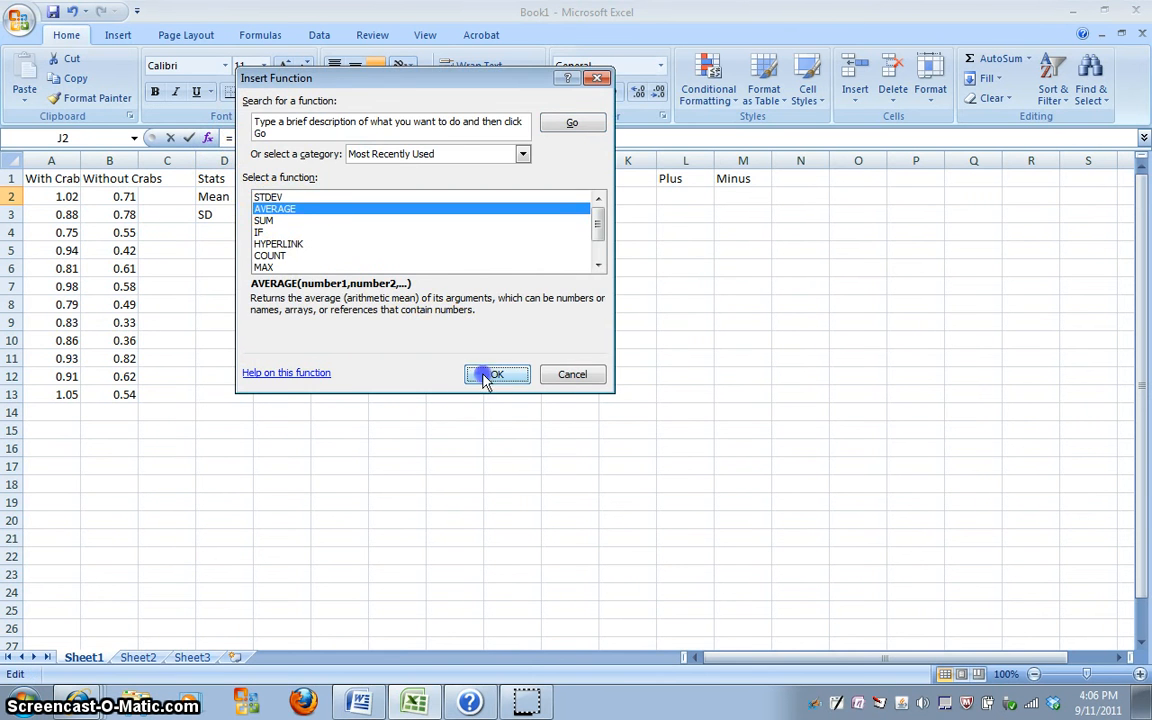
{"action": "left_click", "coordinate": [496, 374]}
{"action": "type", "text": "A2:A13"}
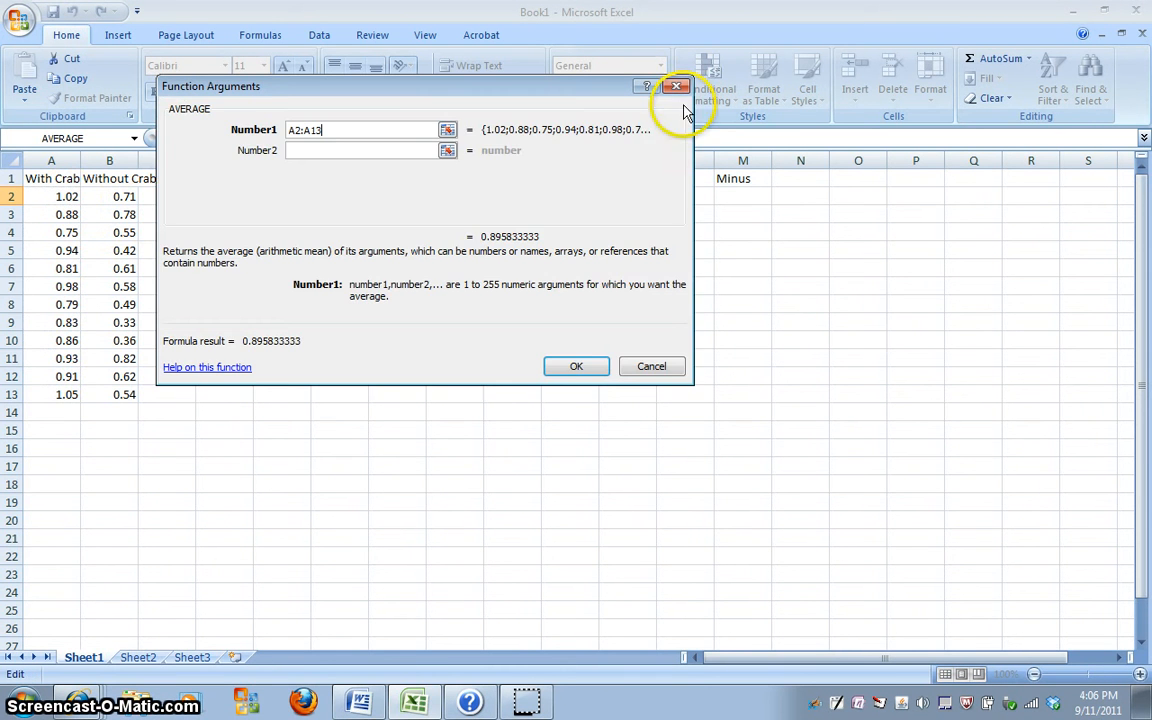
{"action": "left_click", "coordinate": [576, 366]}
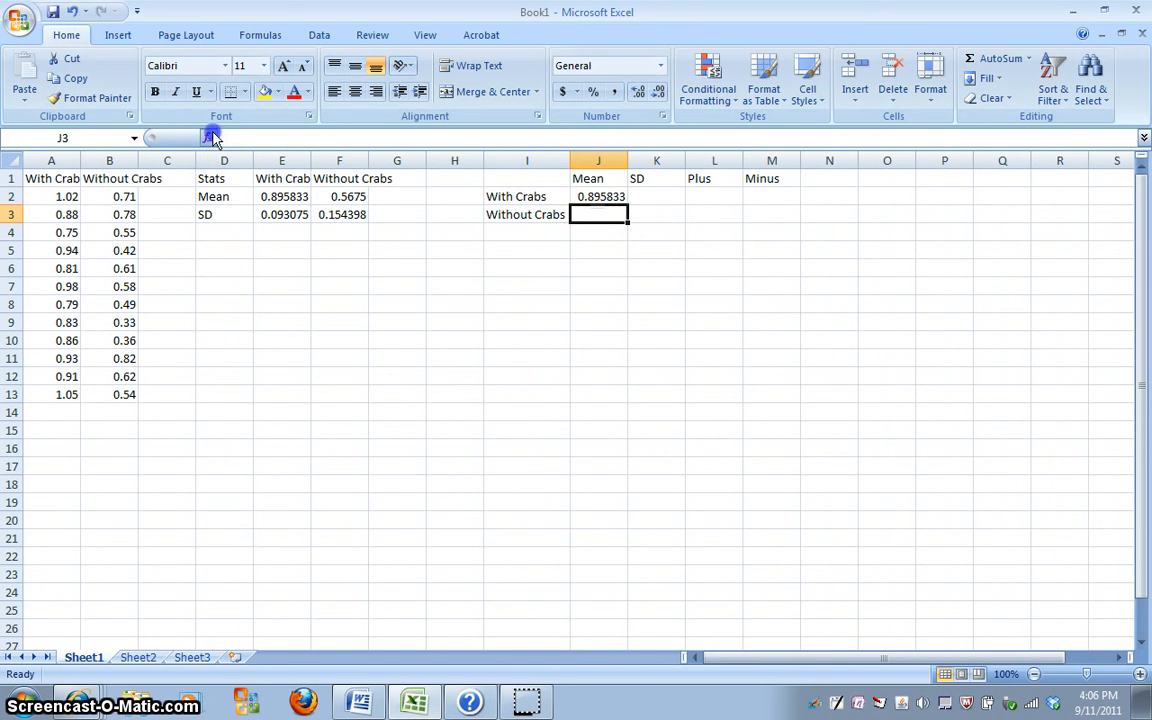
{"action": "left_click", "coordinate": [208, 136]}
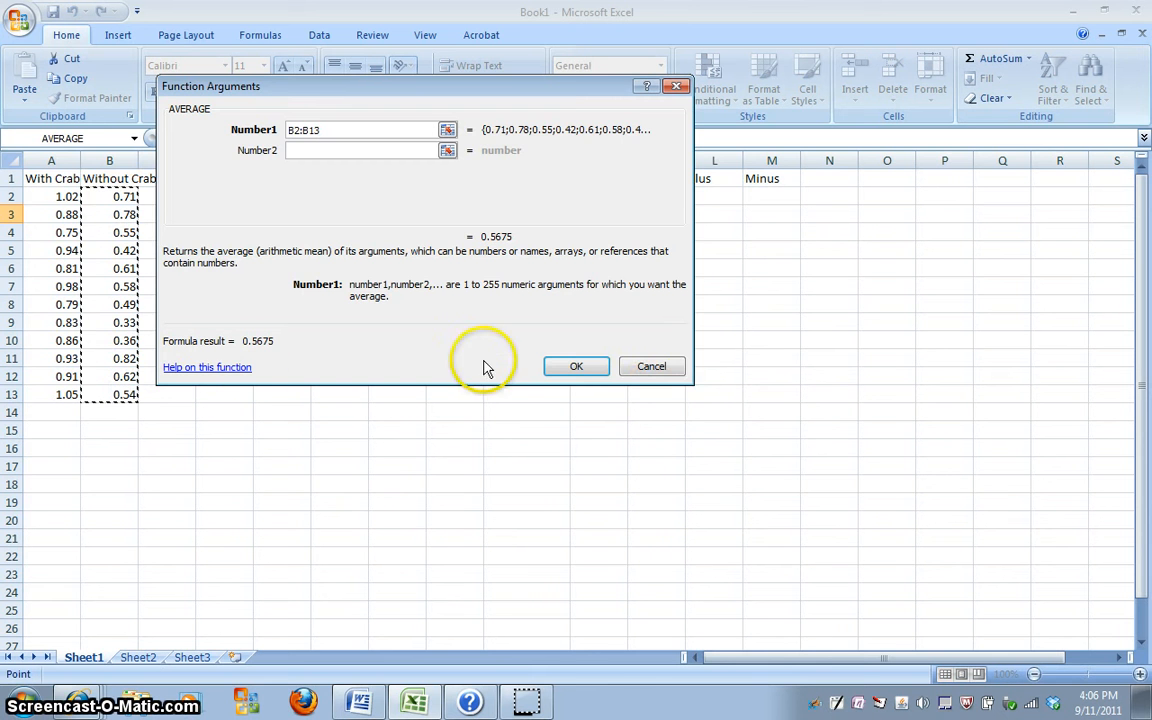
{"action": "left_click", "coordinate": [576, 366]}
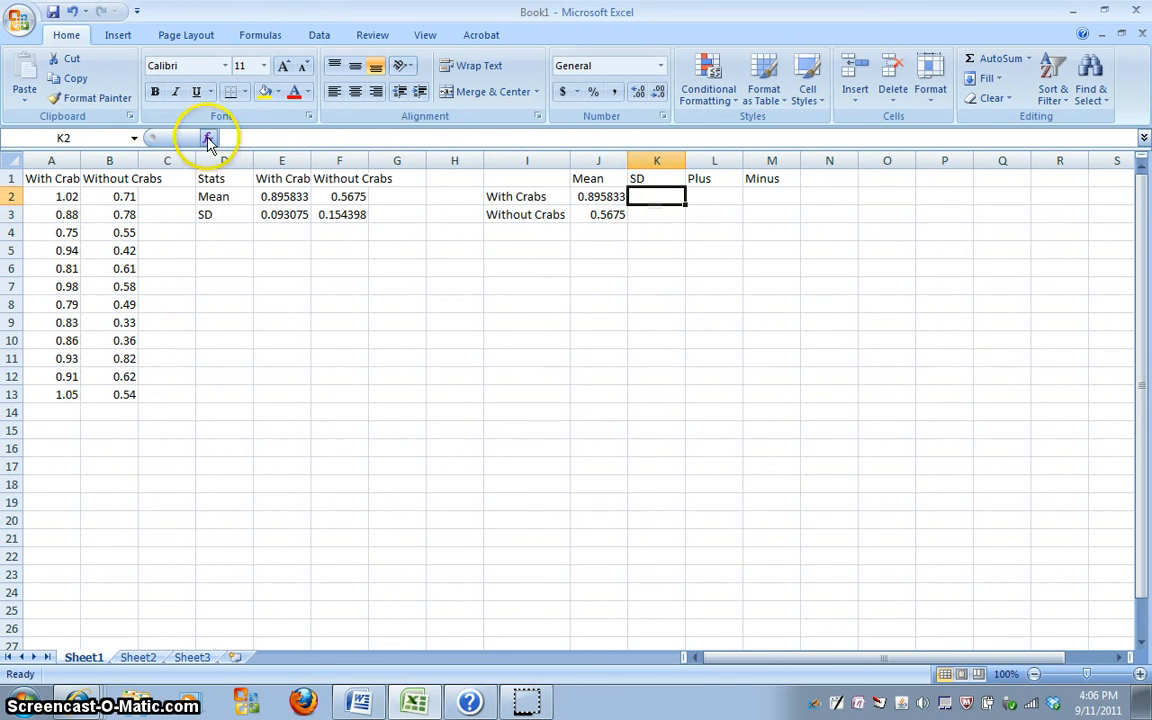
- Compute standard deviations with STDEV(A2:A13) and STDEV(B2:B13), giving 0.093075 and 0.154398
{"action": "left_click", "coordinate": [208, 138]}
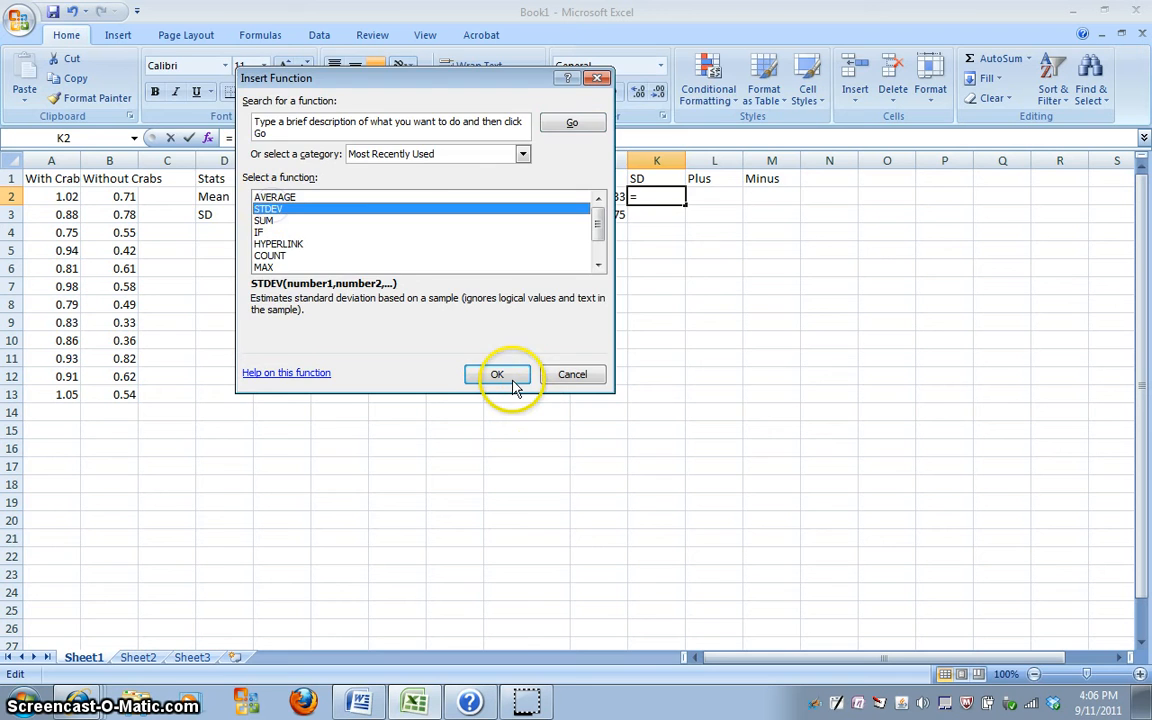
{"action": "left_click", "coordinate": [496, 374]}
{"action": "type", "text": "A2:A13"}
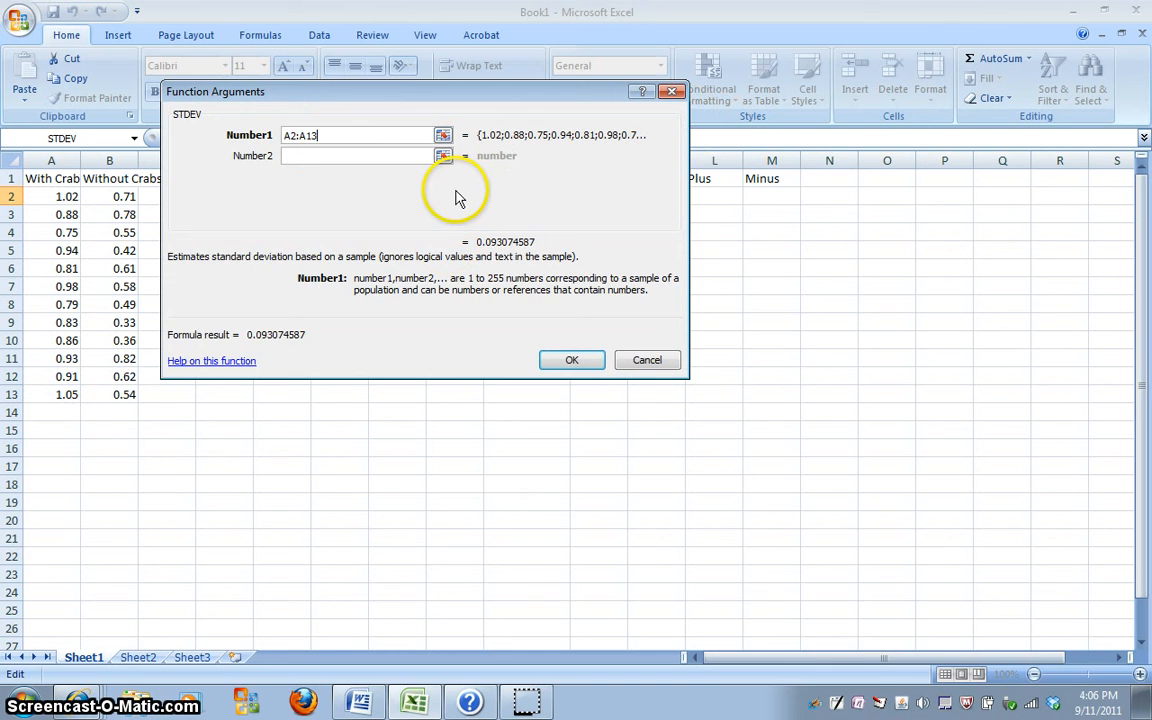
{"action": "left_click", "coordinate": [572, 360]}
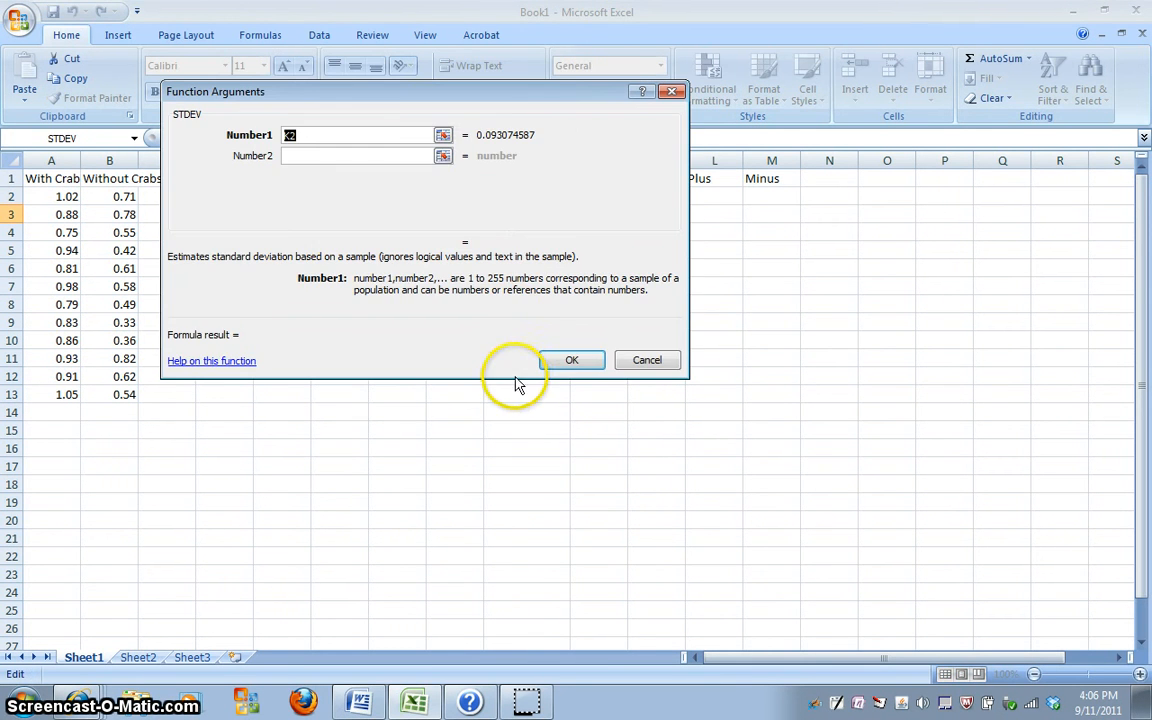
{"action": "left_click", "coordinate": [108, 196]}
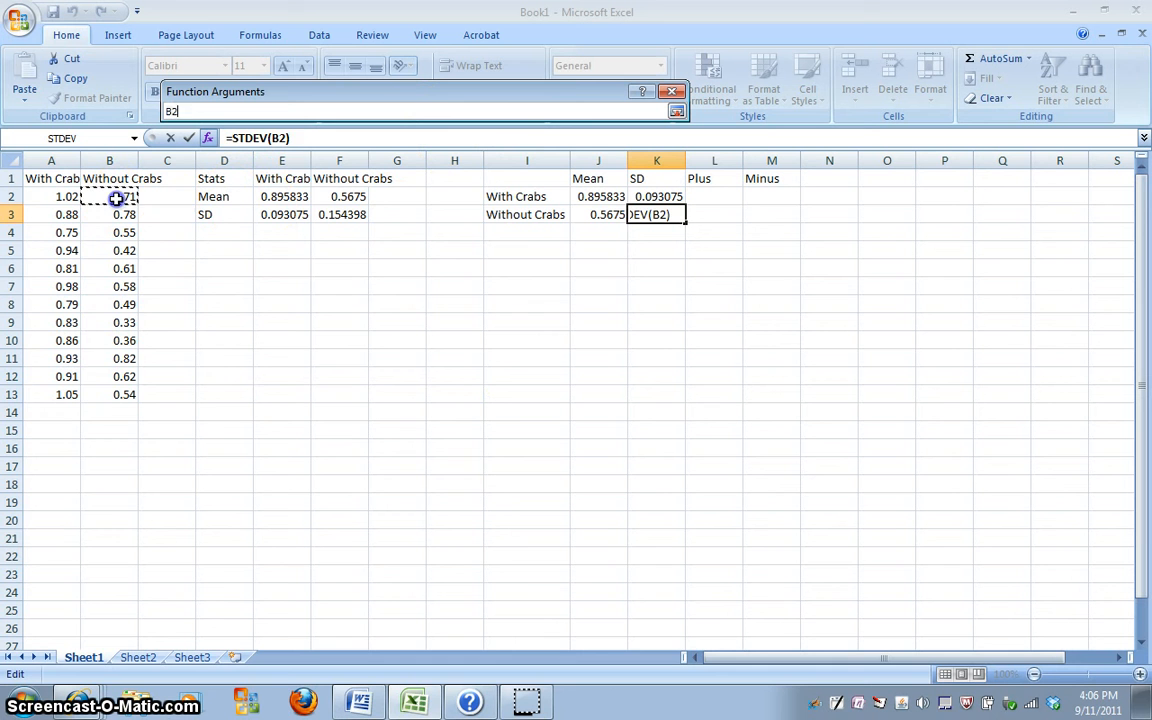
{"action": "left_click_drag", "start_coordinate": [108, 196], "coordinate": [108, 394]}
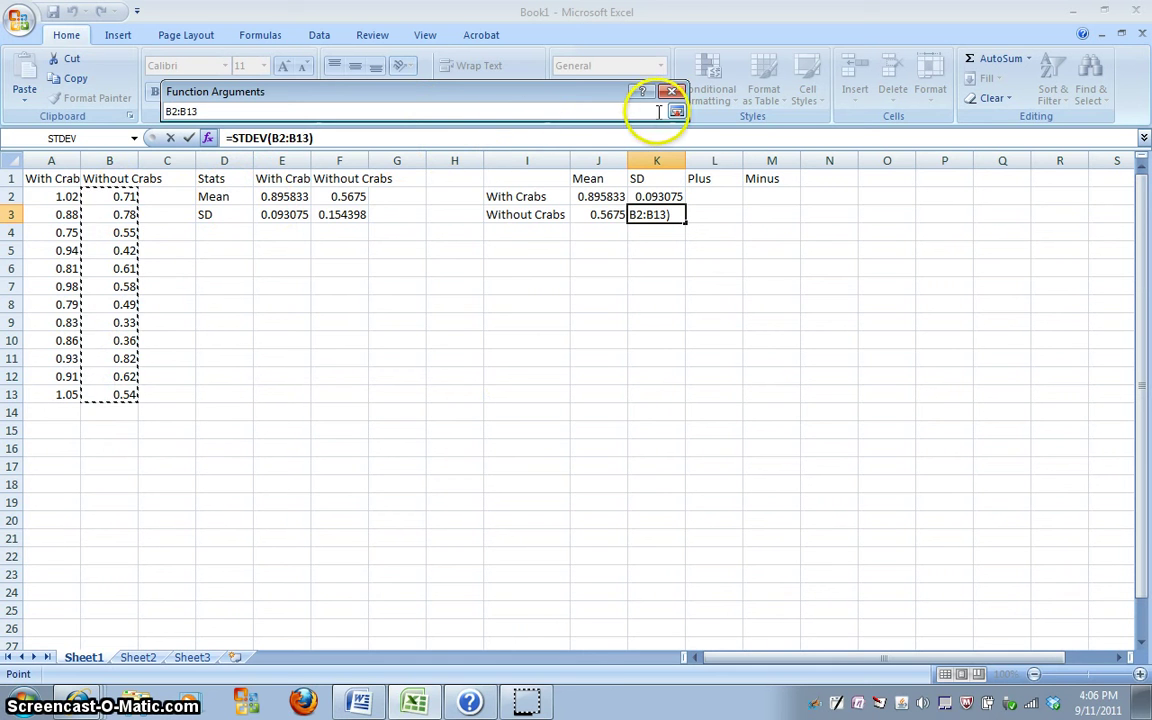
{"action": "left_click", "coordinate": [664, 112]}
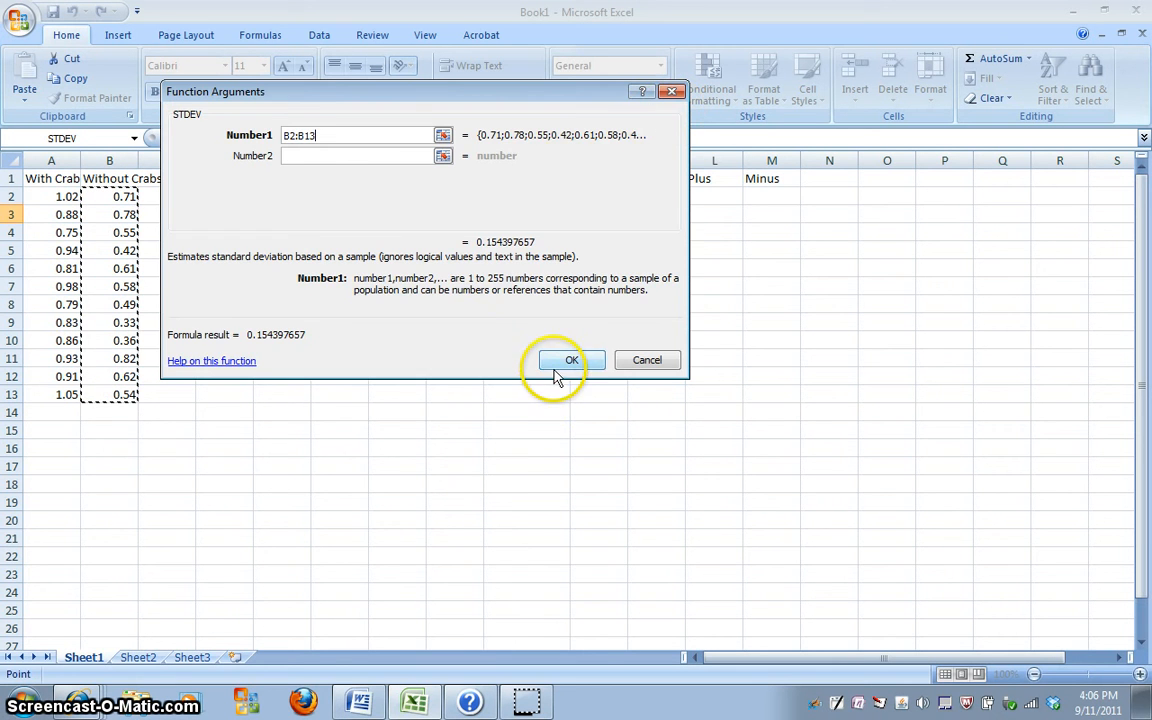
{"action": "left_click", "coordinate": [572, 360]}
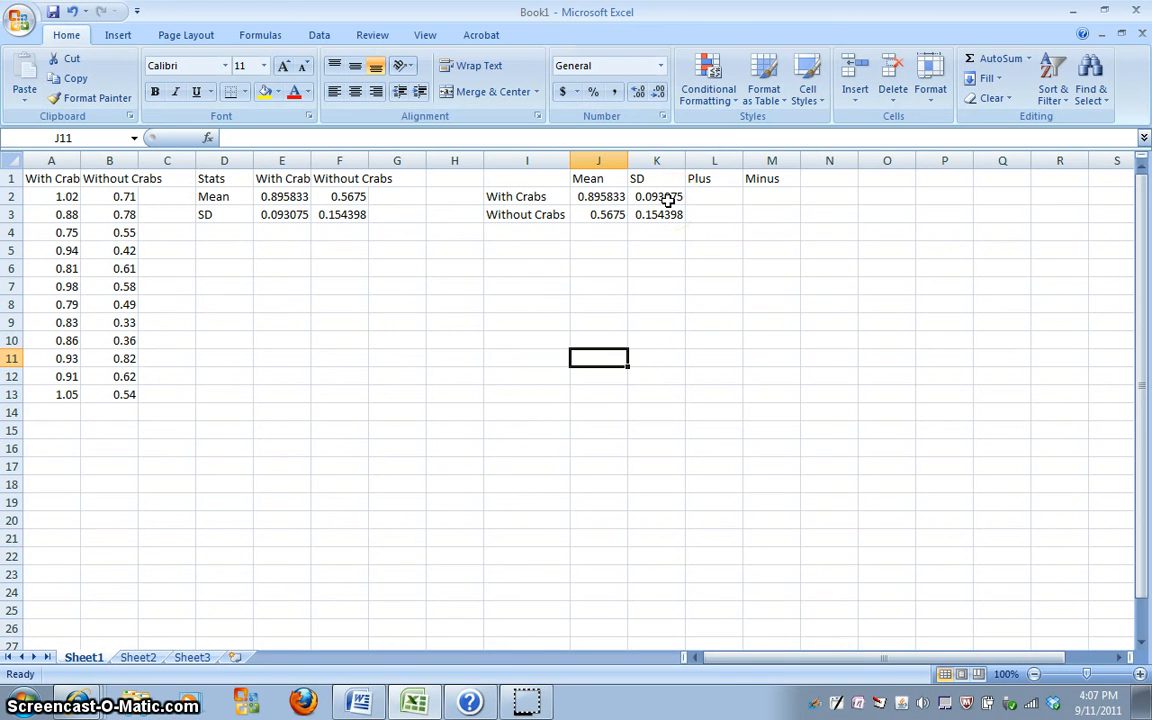
- Fill the Plus column with STDEV of A2:A13 for With Crabs and B2:B13 for Without Crabs
{"action": "left_click", "coordinate": [714, 196]}
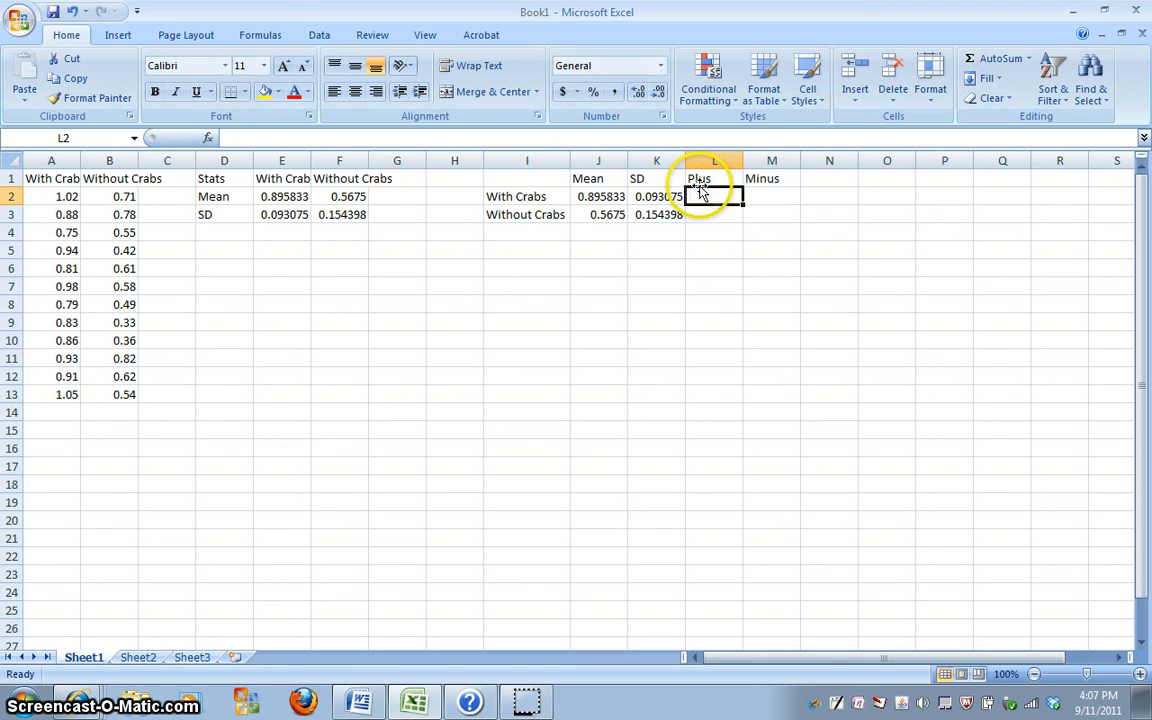
{"action": "left_click", "coordinate": [208, 138]}
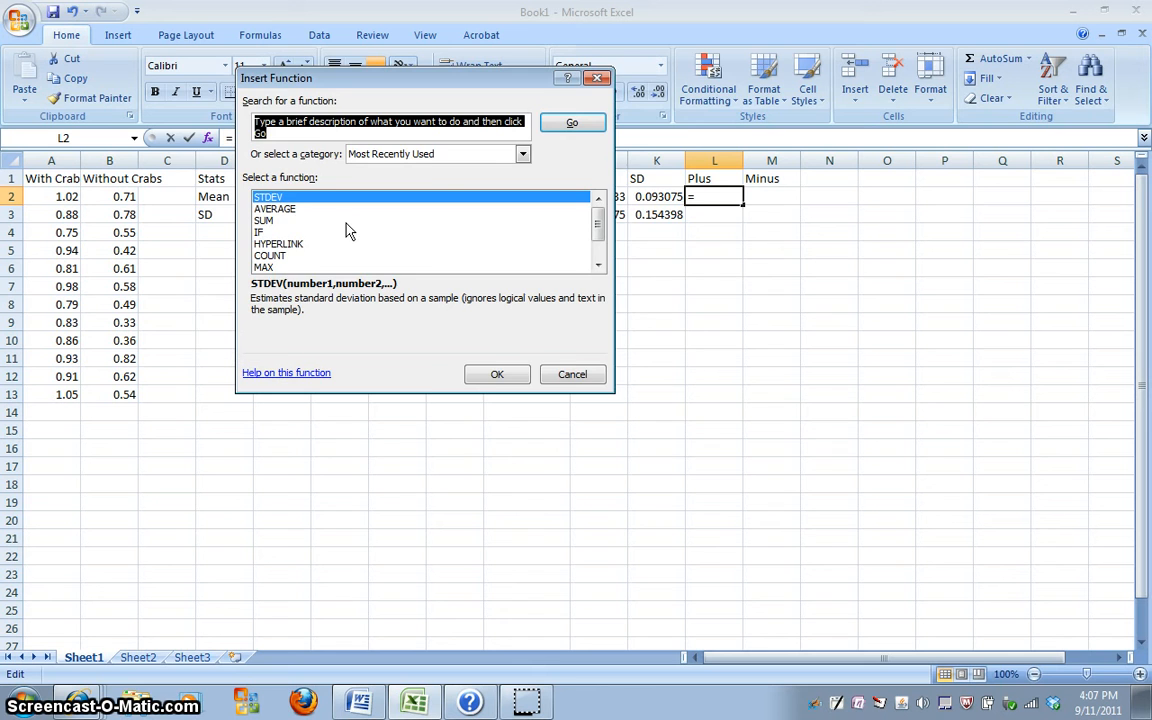
{"action": "left_click", "coordinate": [496, 374]}
{"action": "type", "text": "A2:A13"}
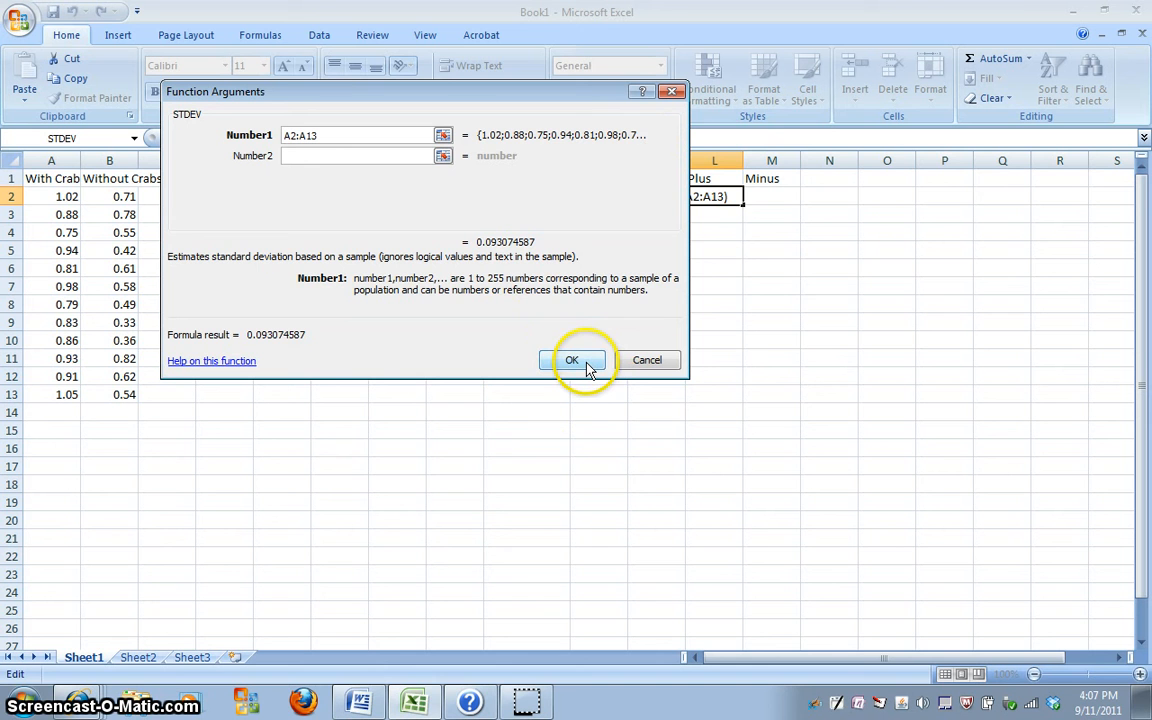
{"action": "left_click", "coordinate": [572, 360]}
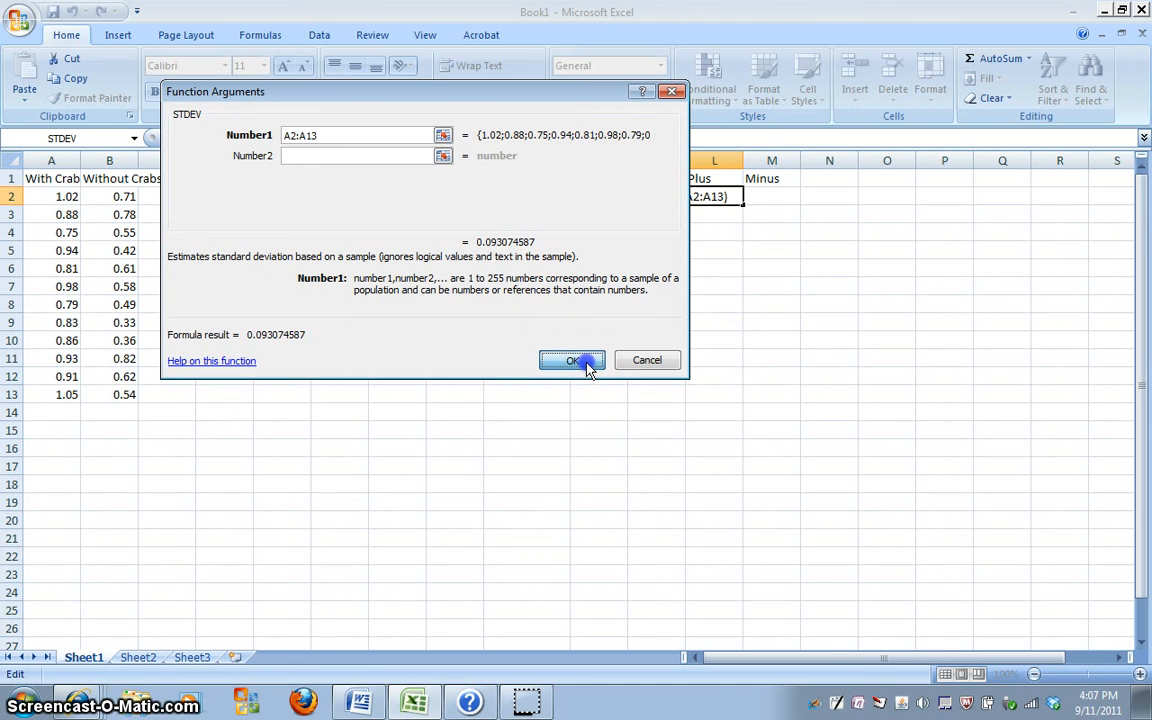
{"action": "left_click", "coordinate": [572, 360]}
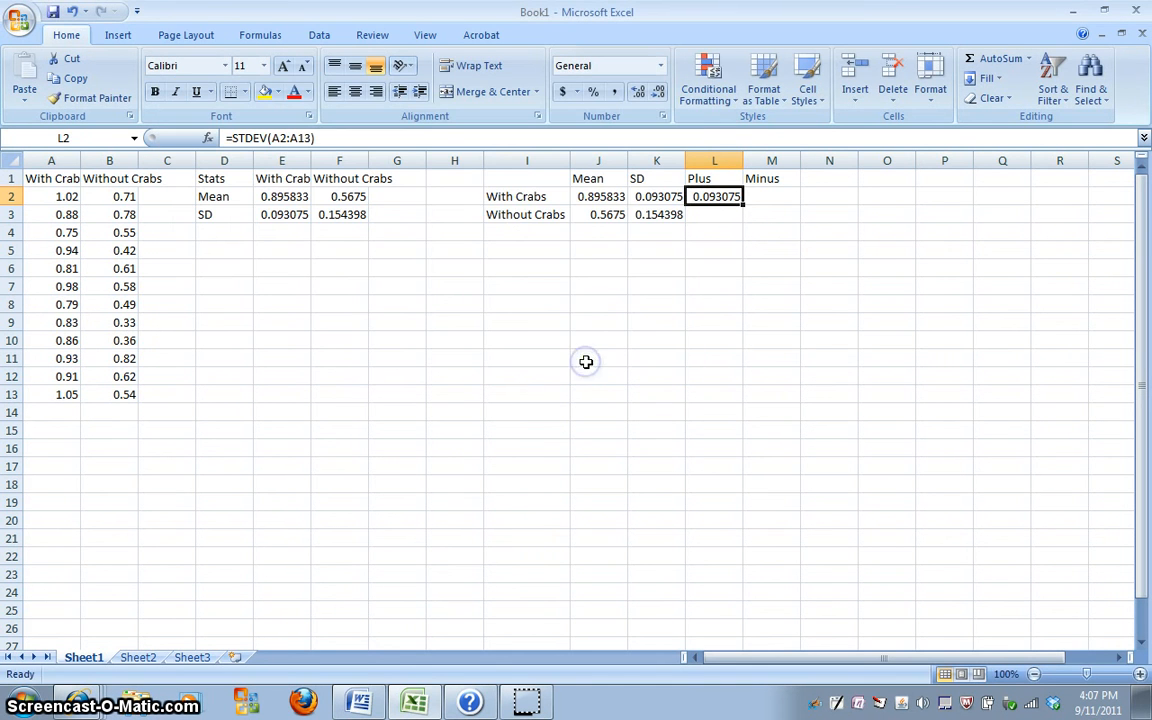
{"action": "left_click", "coordinate": [714, 214]}
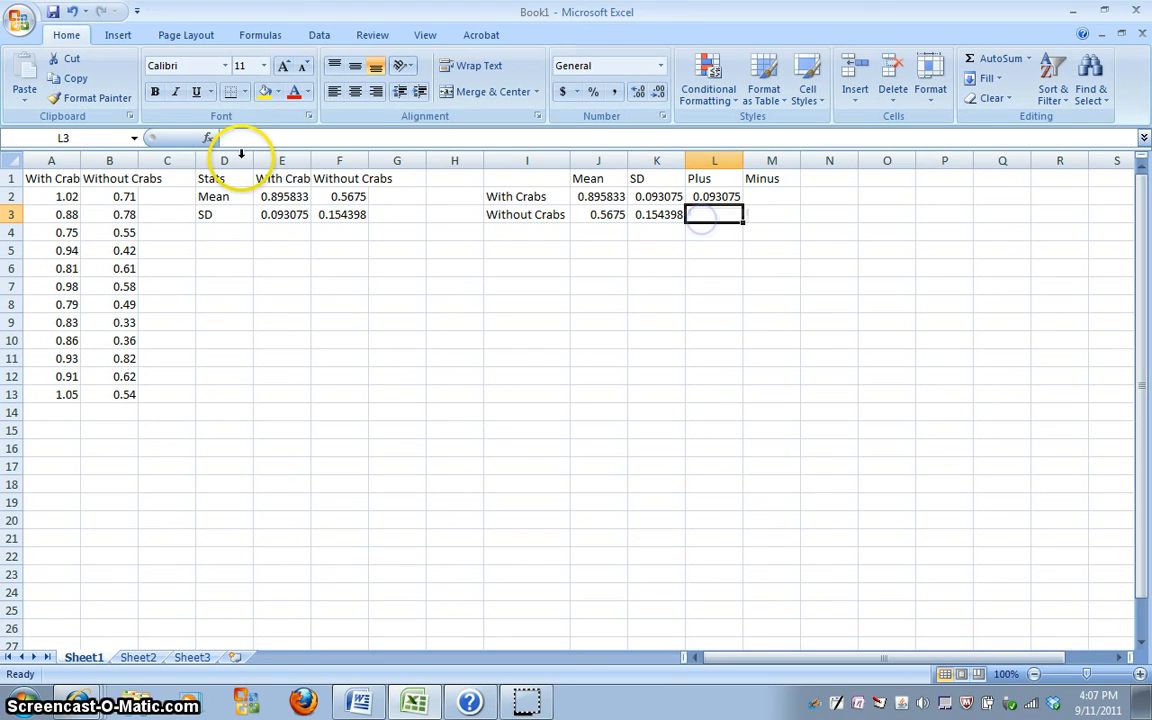
{"action": "left_click", "coordinate": [204, 138]}
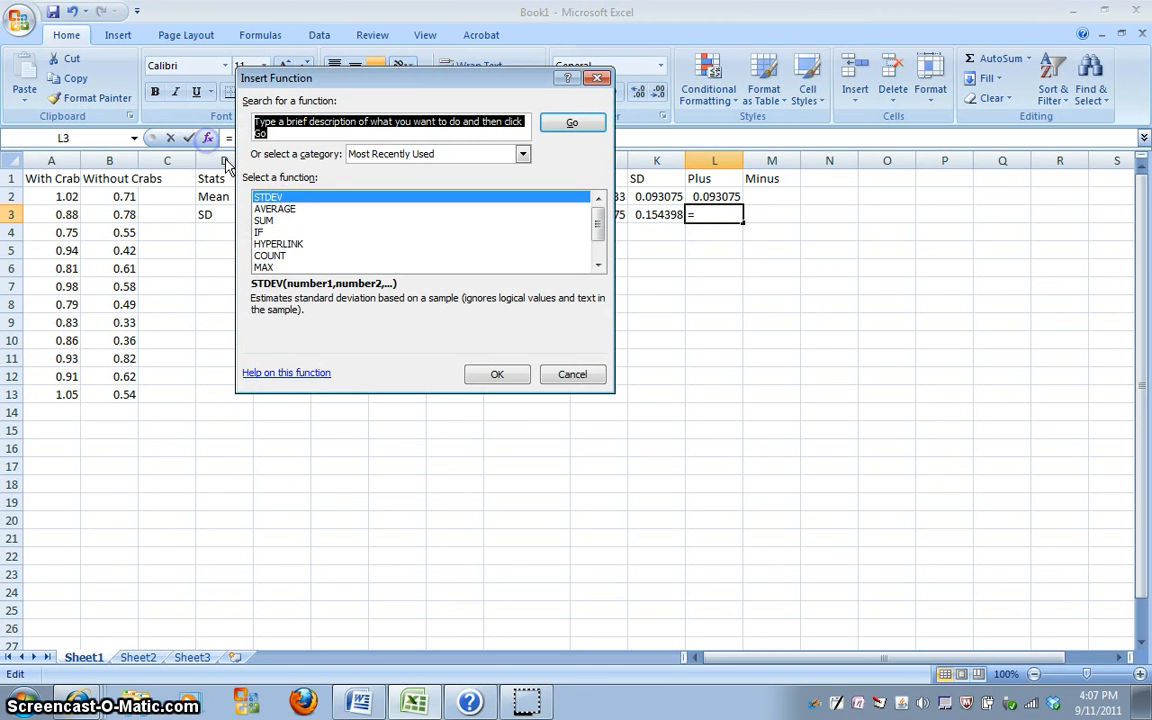
{"action": "left_click", "coordinate": [496, 374]}
{"action": "type", "text": "B2:B13"}
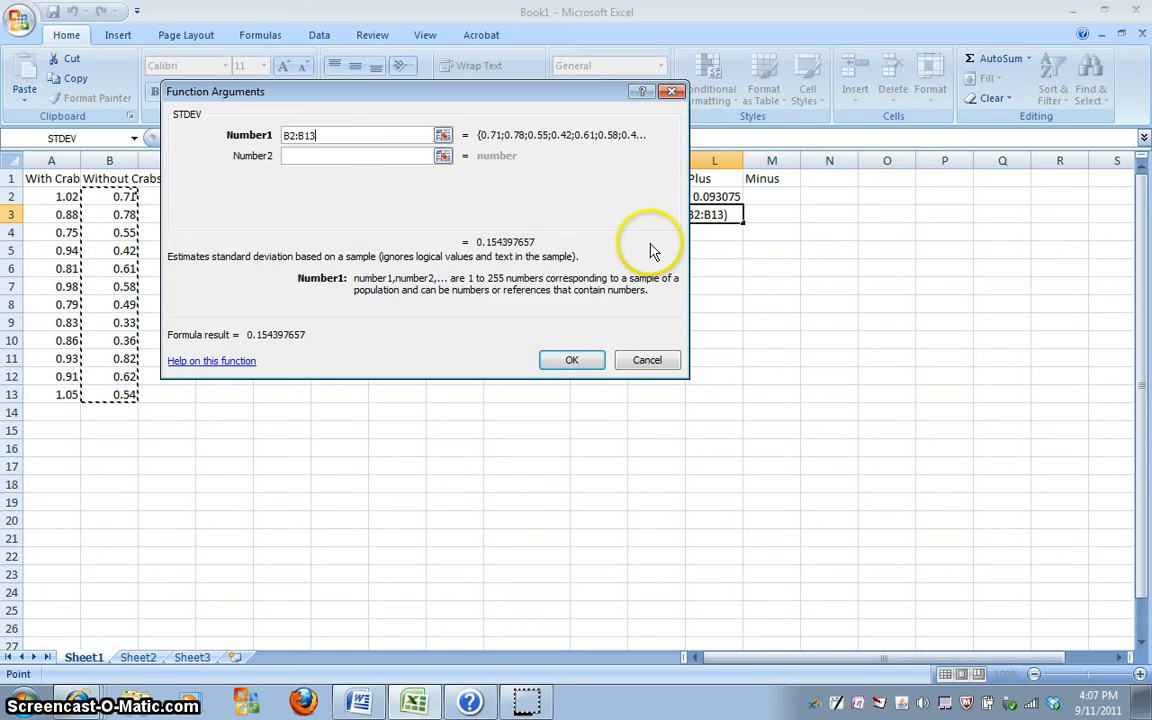
{"action": "left_click", "coordinate": [572, 360]}
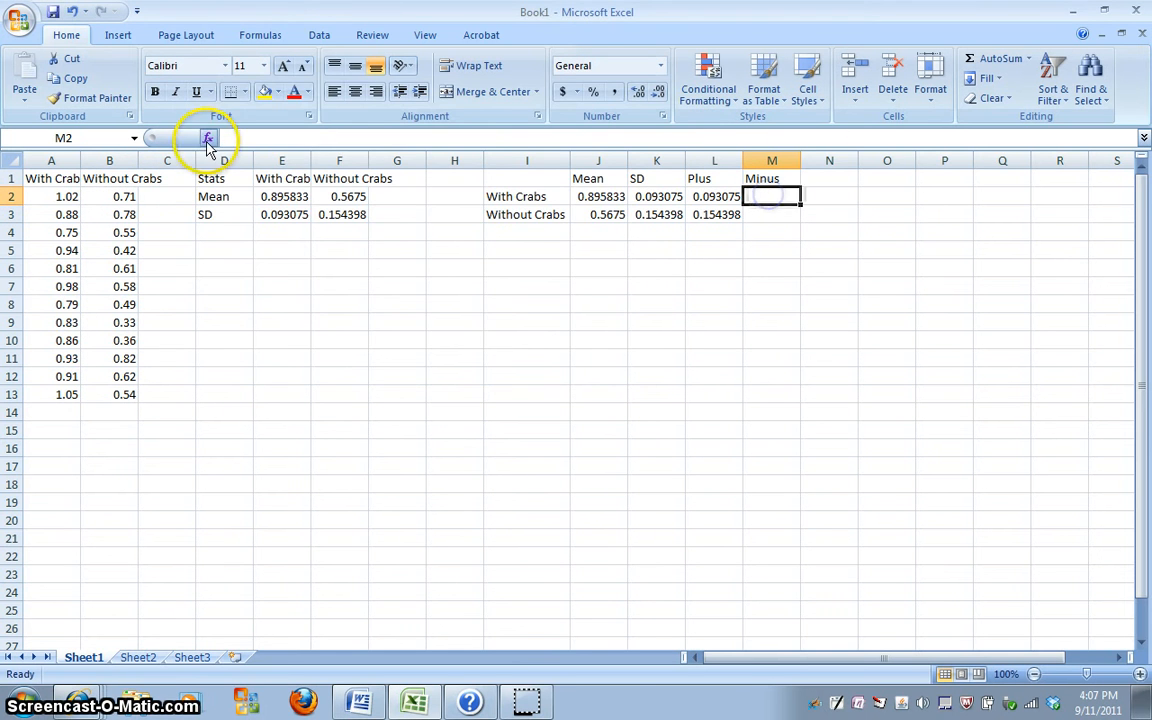
- Fill the Minus column with the same STDEV formulas, 0.093075 and 0.154398
{"action": "left_click", "coordinate": [208, 138]}
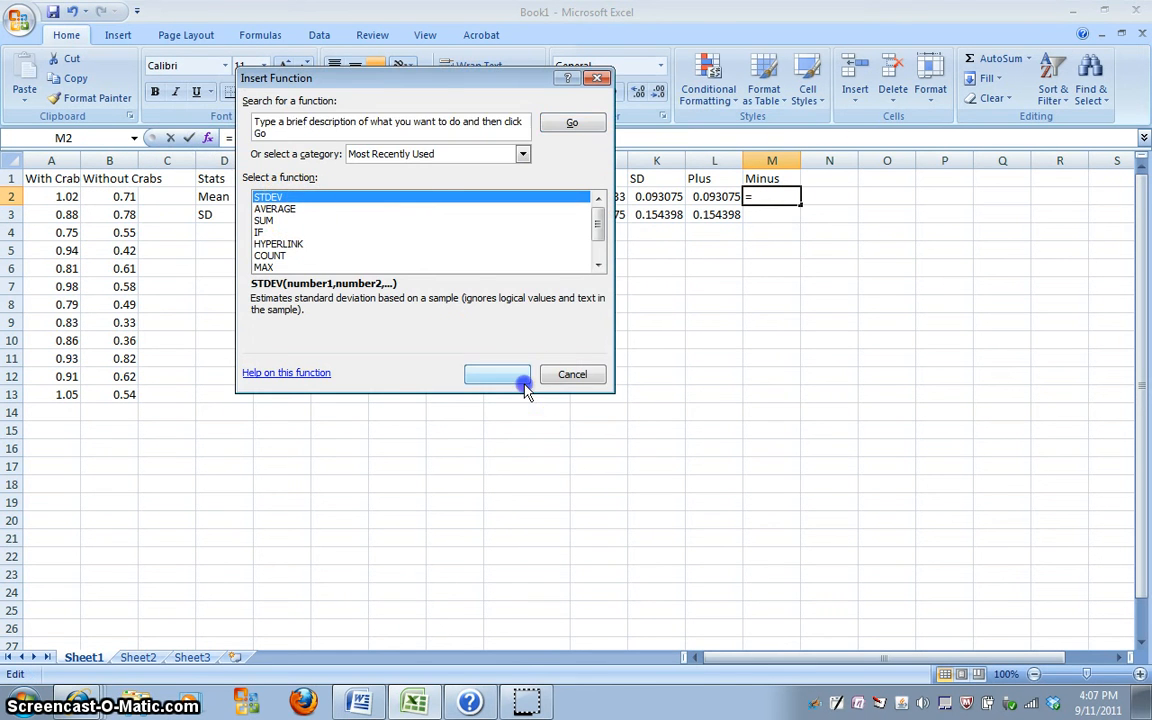
{"action": "left_click", "coordinate": [496, 374]}
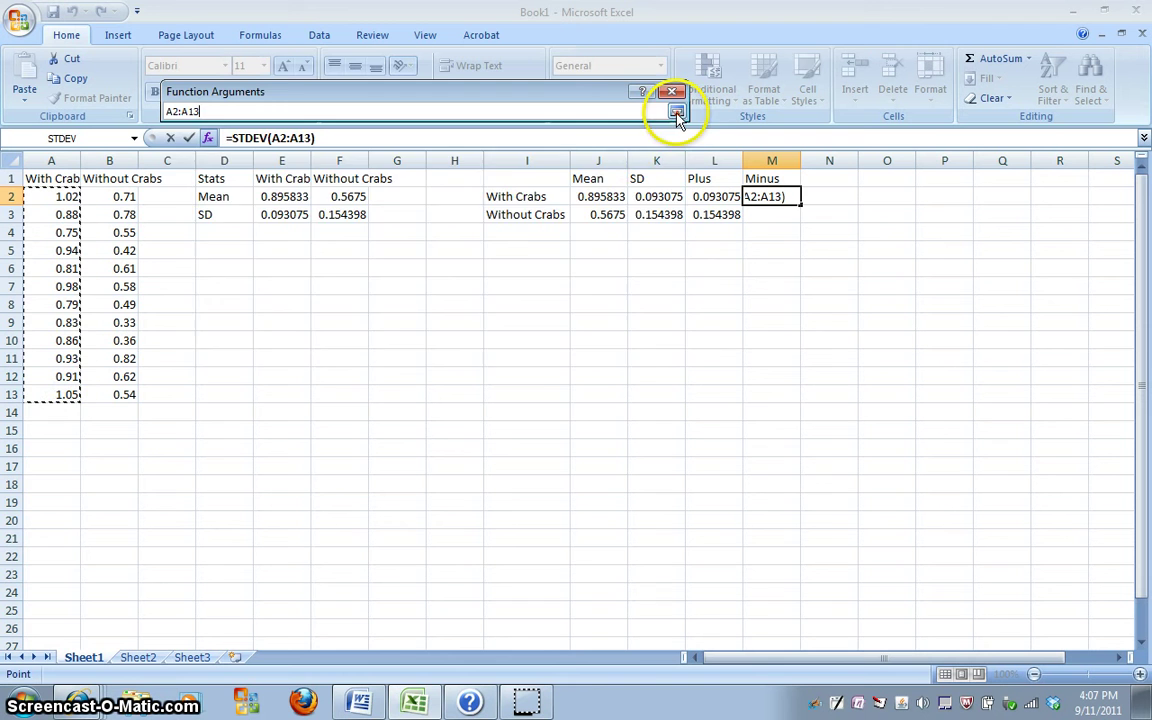
{"action": "left_click", "coordinate": [670, 110]}
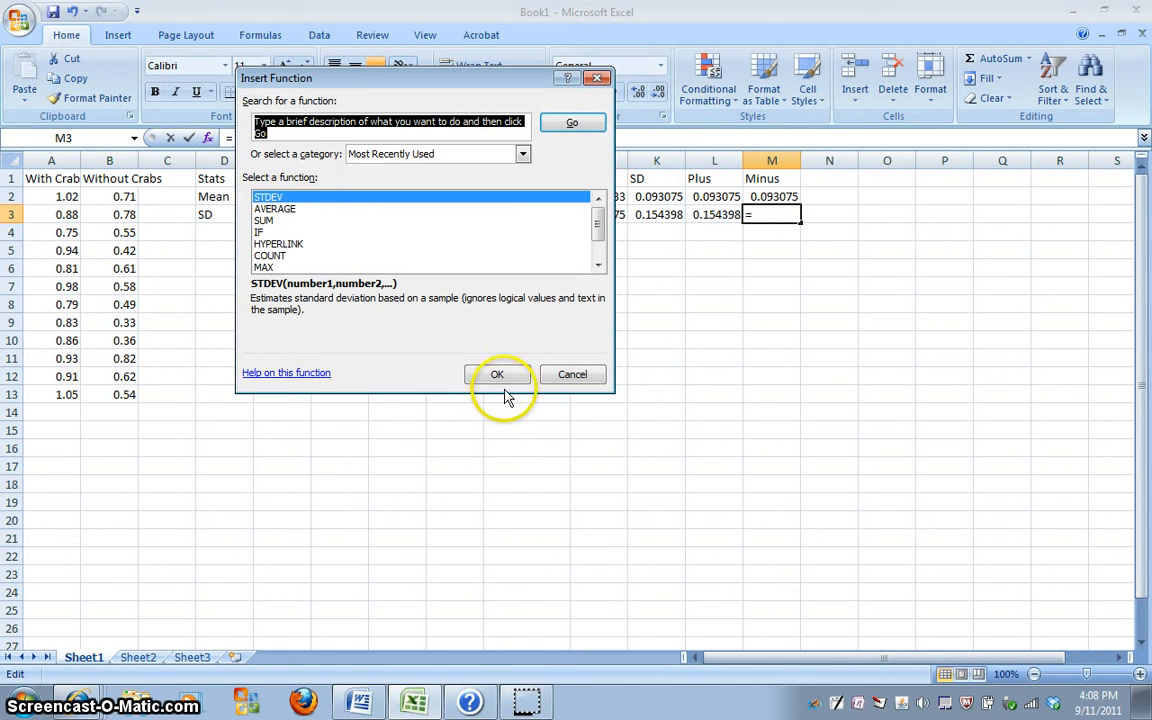
{"action": "left_click", "coordinate": [496, 374]}
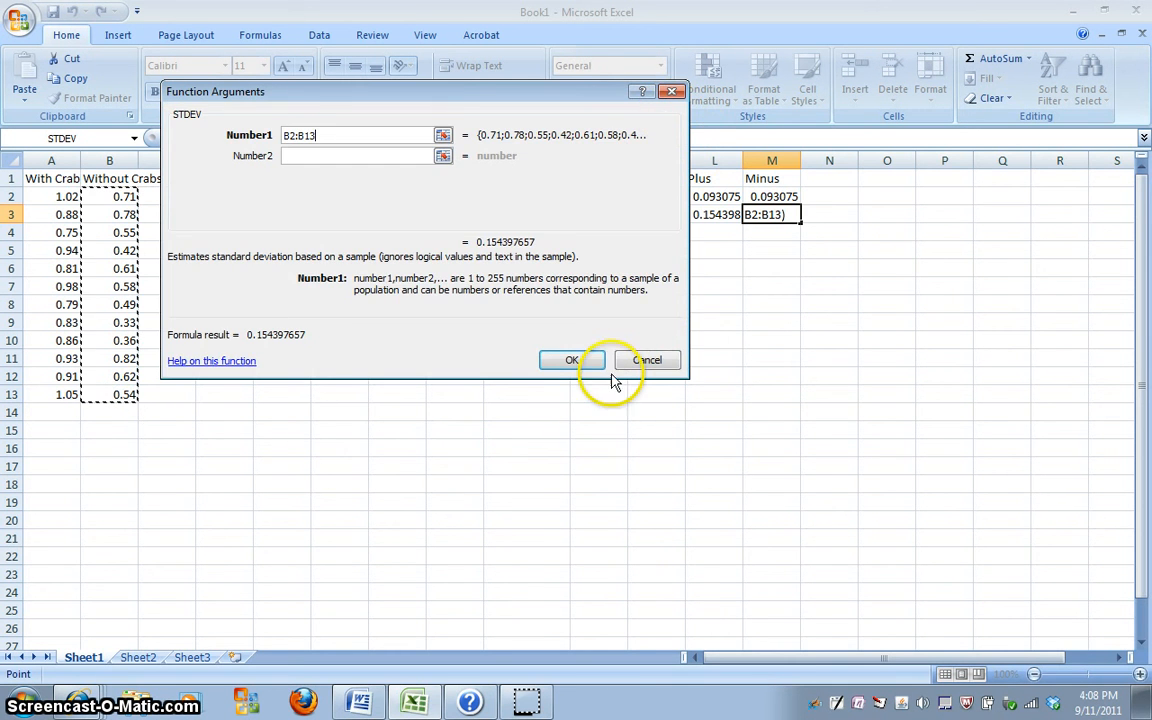
{"action": "left_click", "coordinate": [572, 360]}
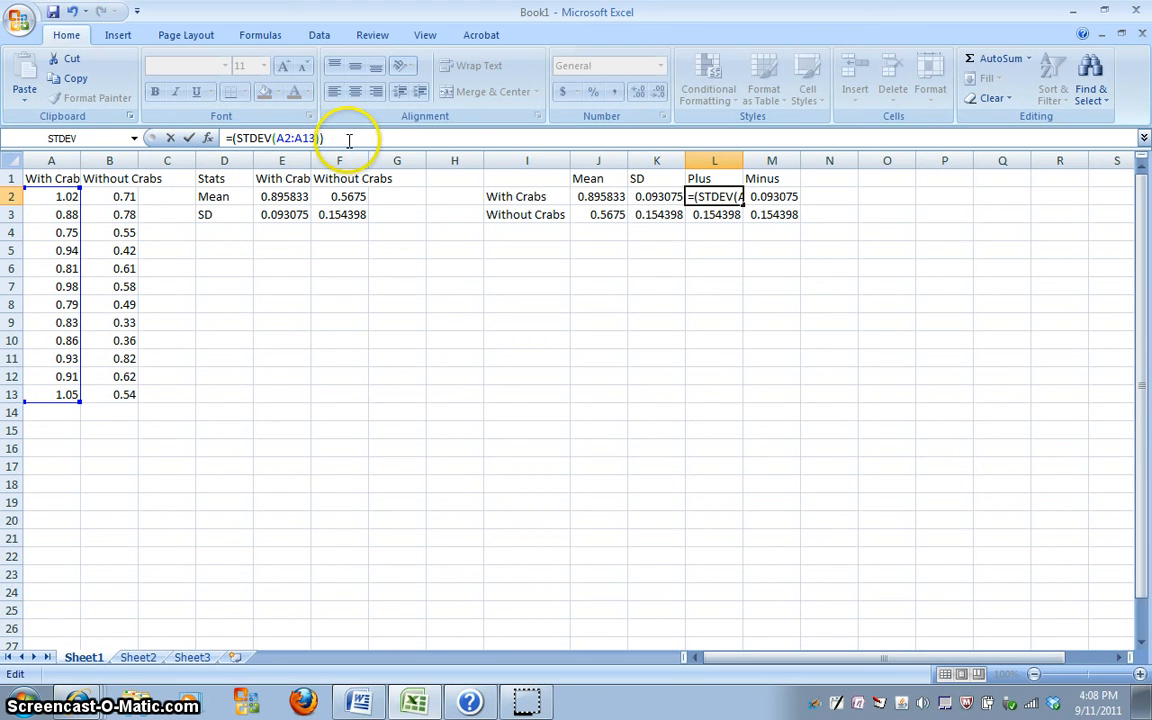
- Wrap the Plus STDEV formulas in parentheses and multiply by 2, giving 0.186149 and 0.308795
{"action": "type", "text": ")*"}
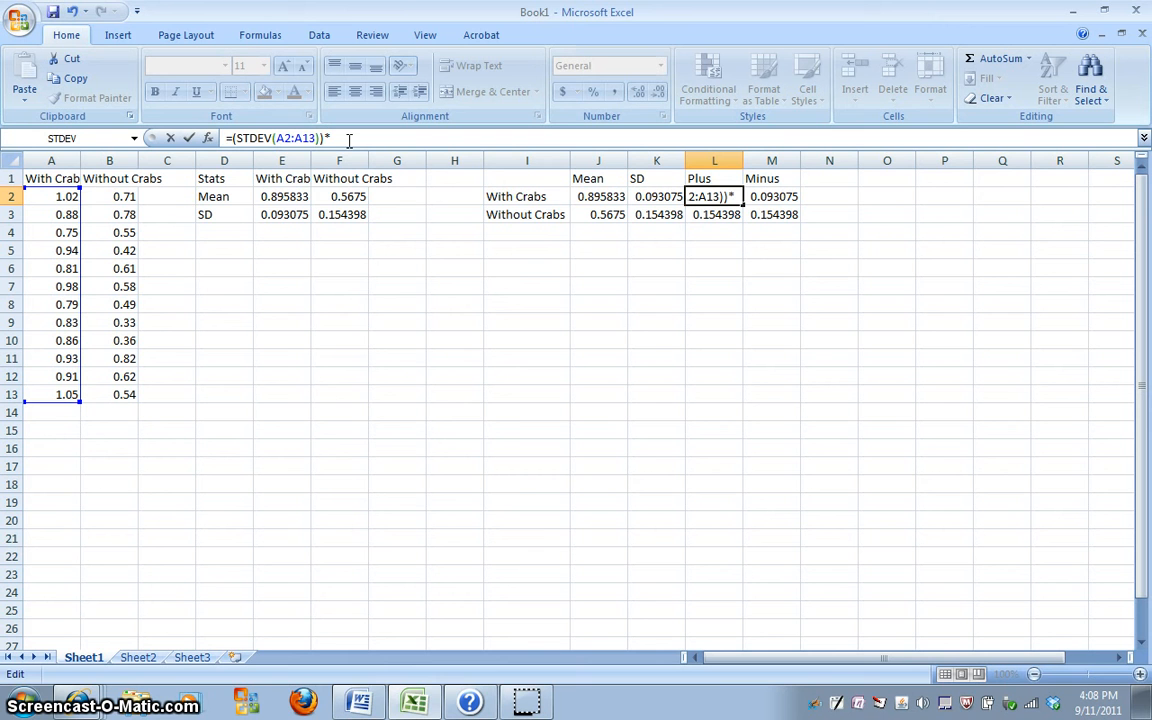
{"action": "type", "text": "2"}
{"action": "left_click", "coordinate": [714, 214]}
{"action": "type", "text": "=(STDEV(B2:B13"}
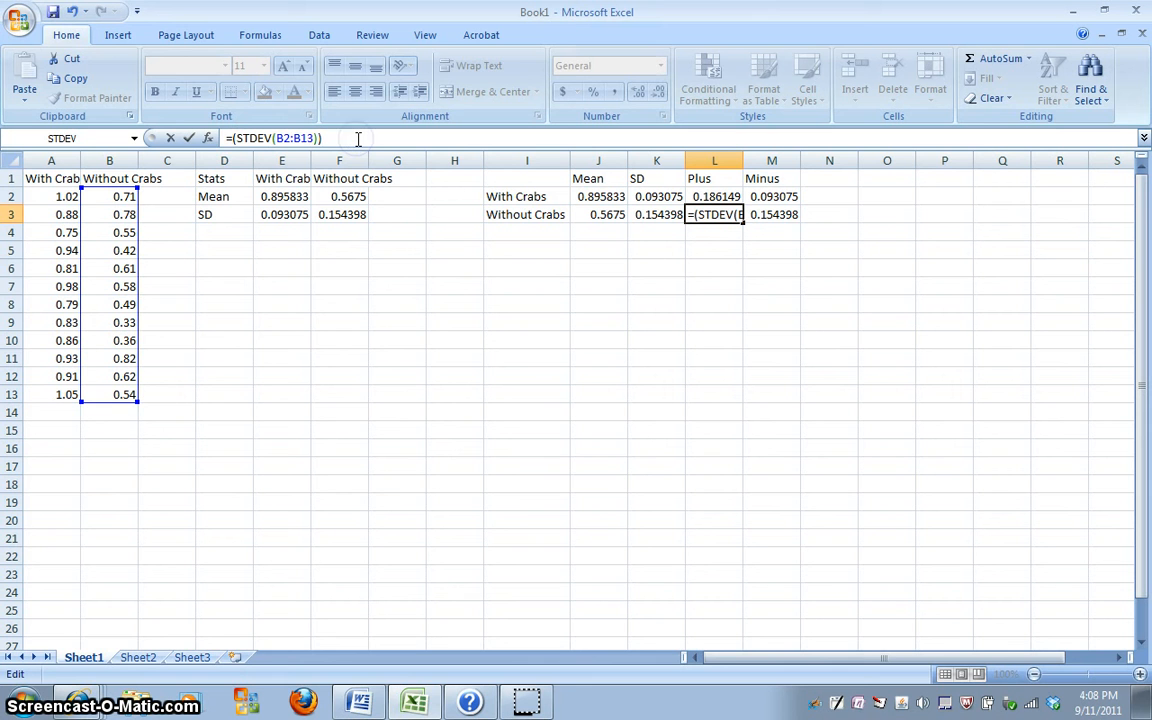
{"action": "type", "text": "*2"}
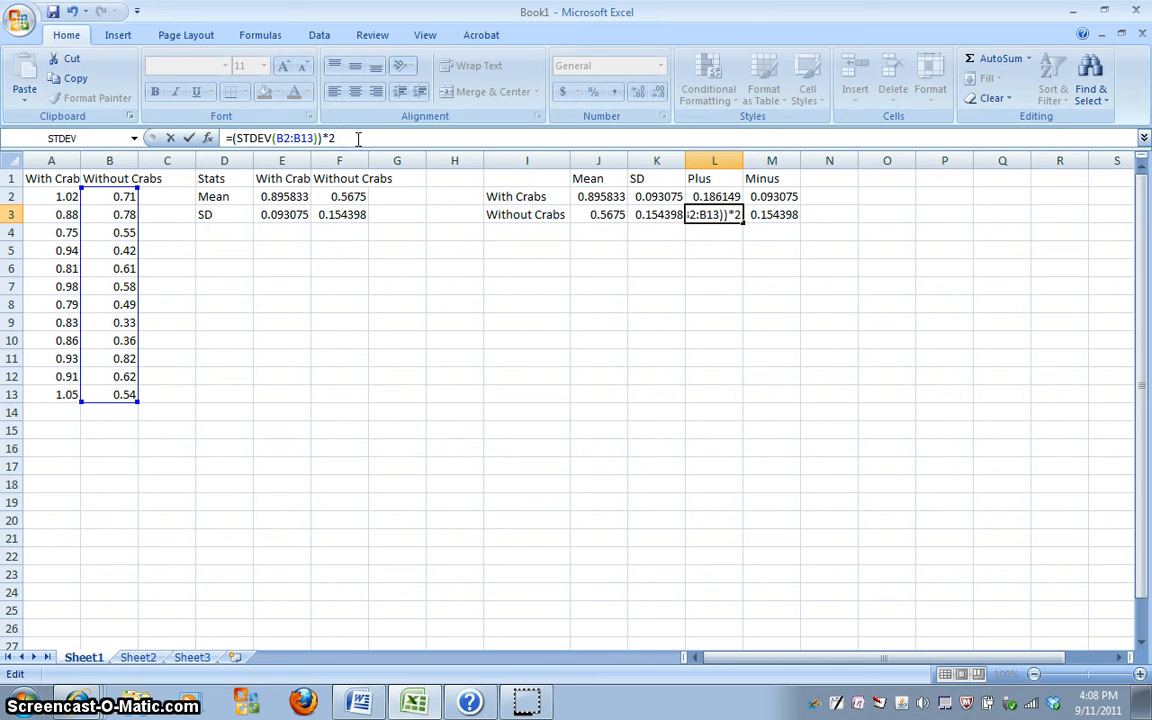
{"action": "key", "text": "Enter"}
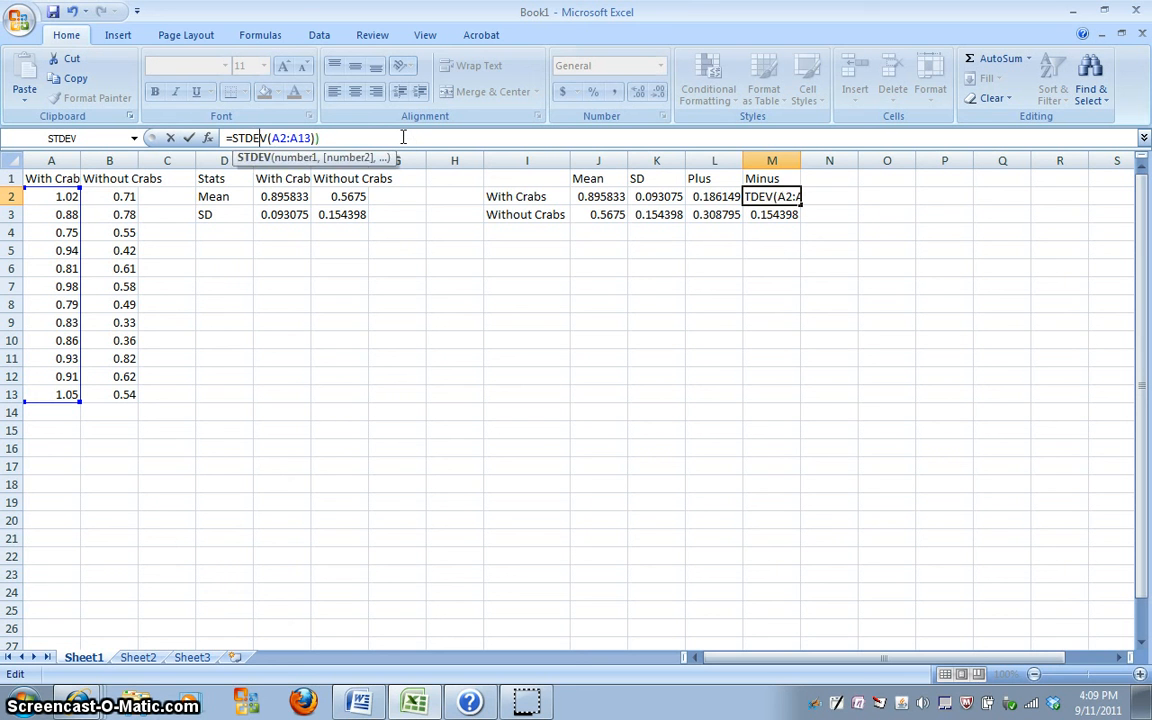
- Double the Minus STDEV formulas the same way, giving 0.186149 and 0.308795
{"action": "type", "text": "=("}
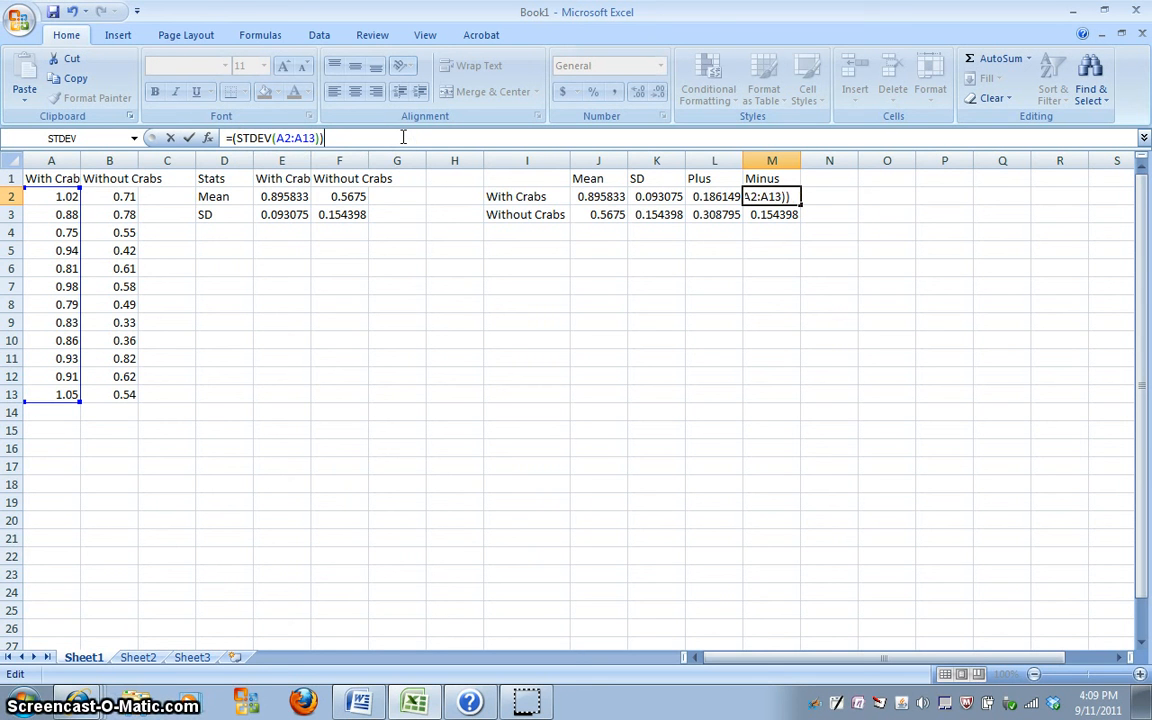
{"action": "type", "text": "*2"}
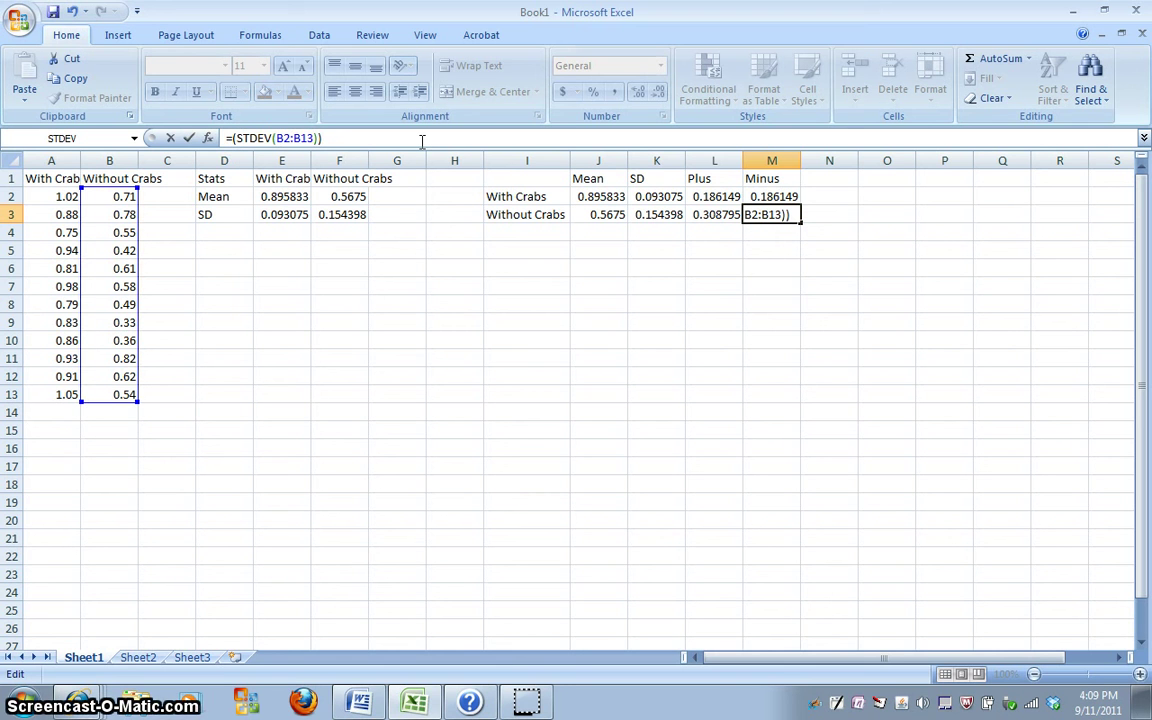
{"action": "type", "text": "*2"}
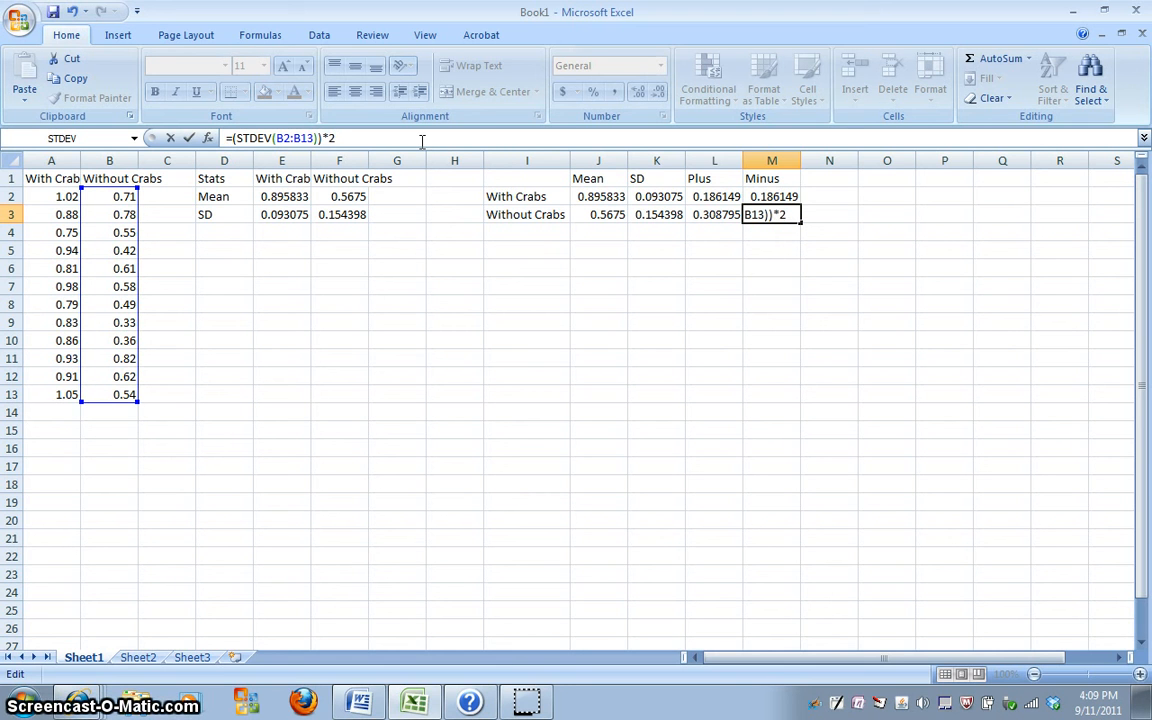
{"action": "key", "text": "Enter"}
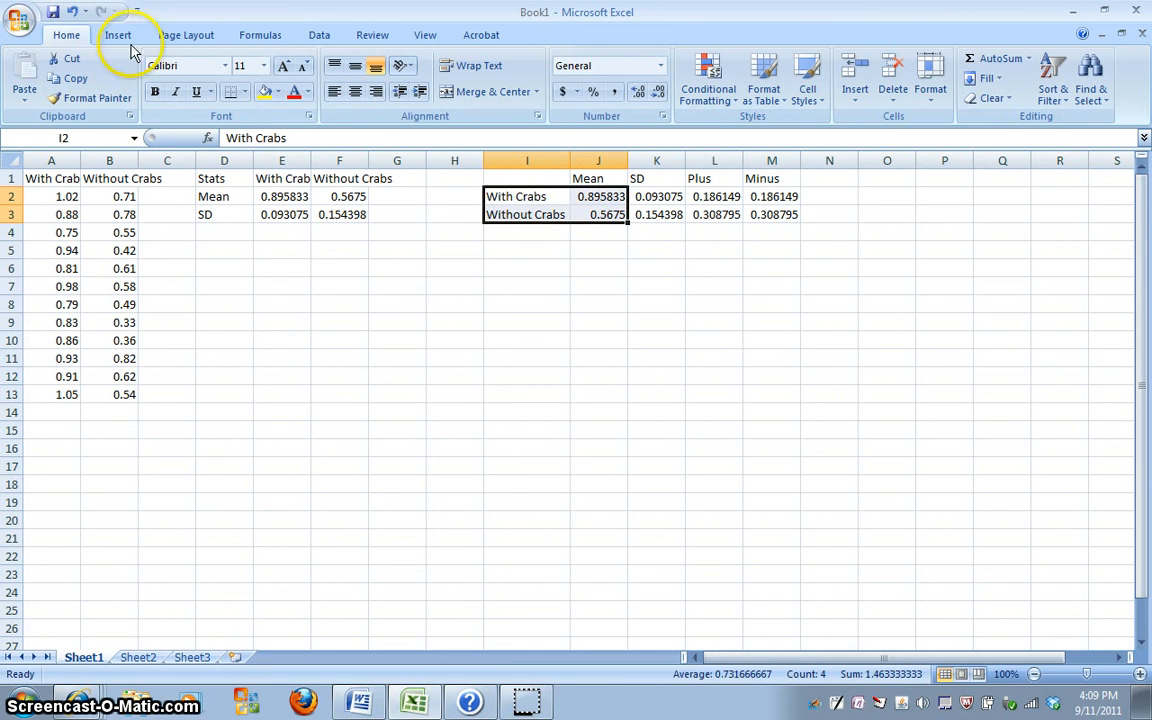
- Insert a 2-D clustered column chart of the Mean values for With Crabs and Without Crabs
{"action": "left_click", "coordinate": [294, 76]}
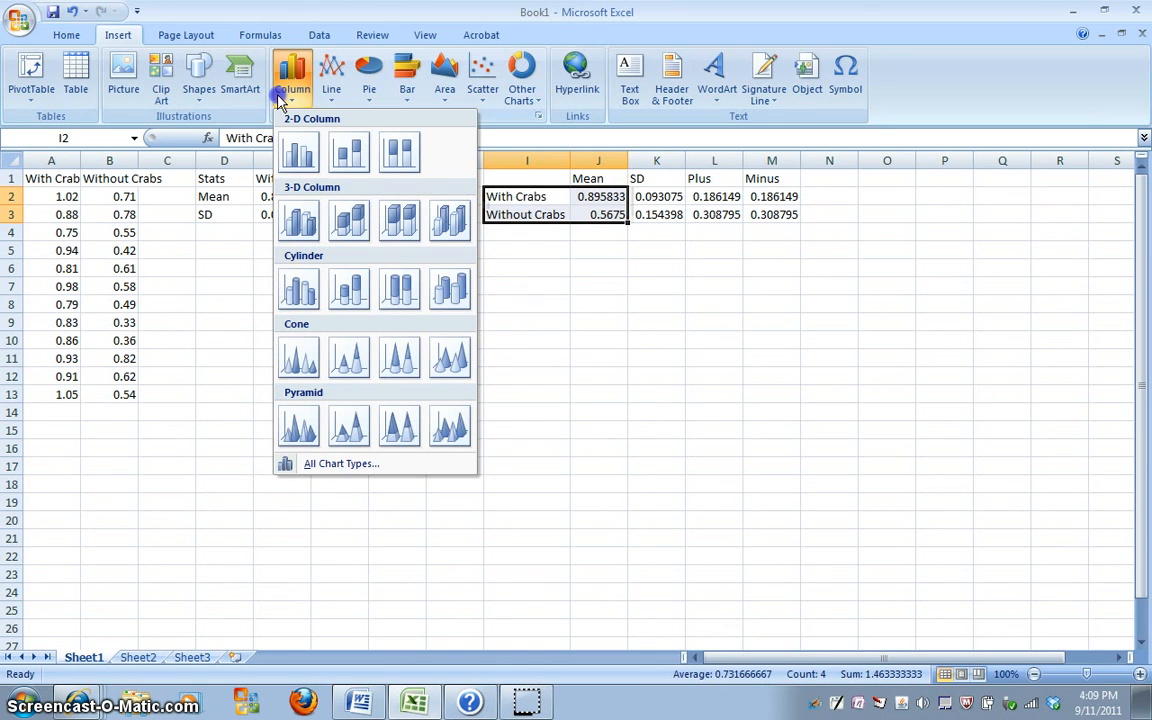
{"action": "left_click", "coordinate": [298, 152]}
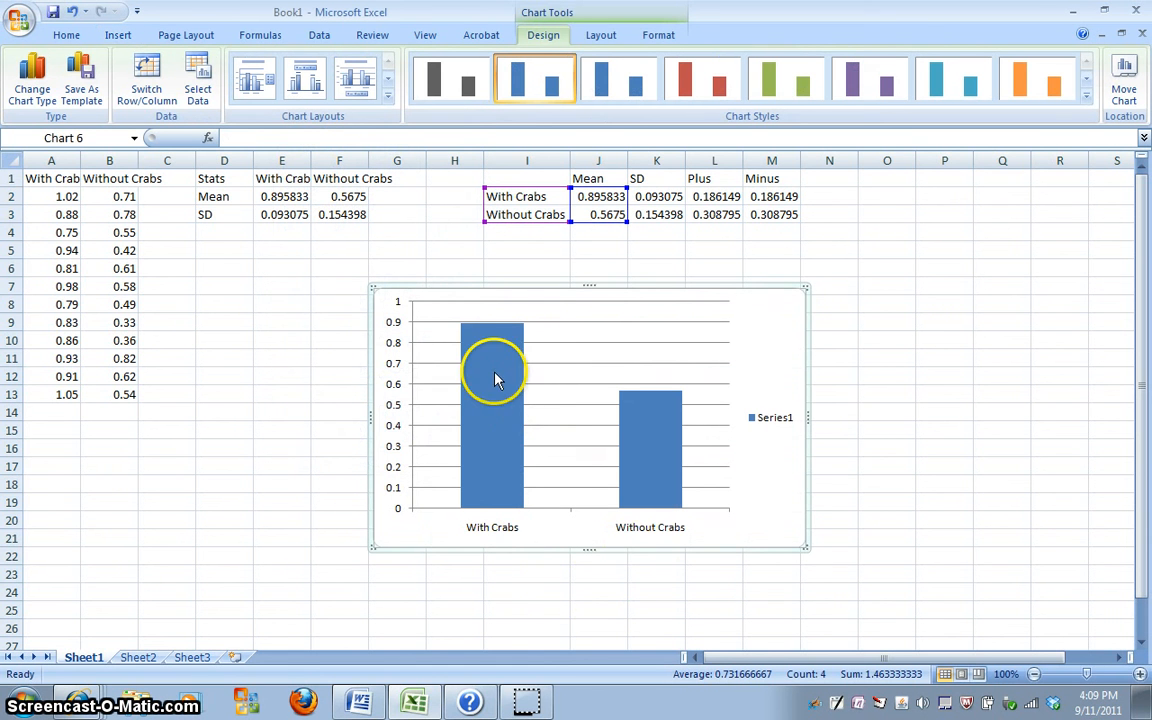
{"action": "mouse_move", "coordinate": [492, 348]}
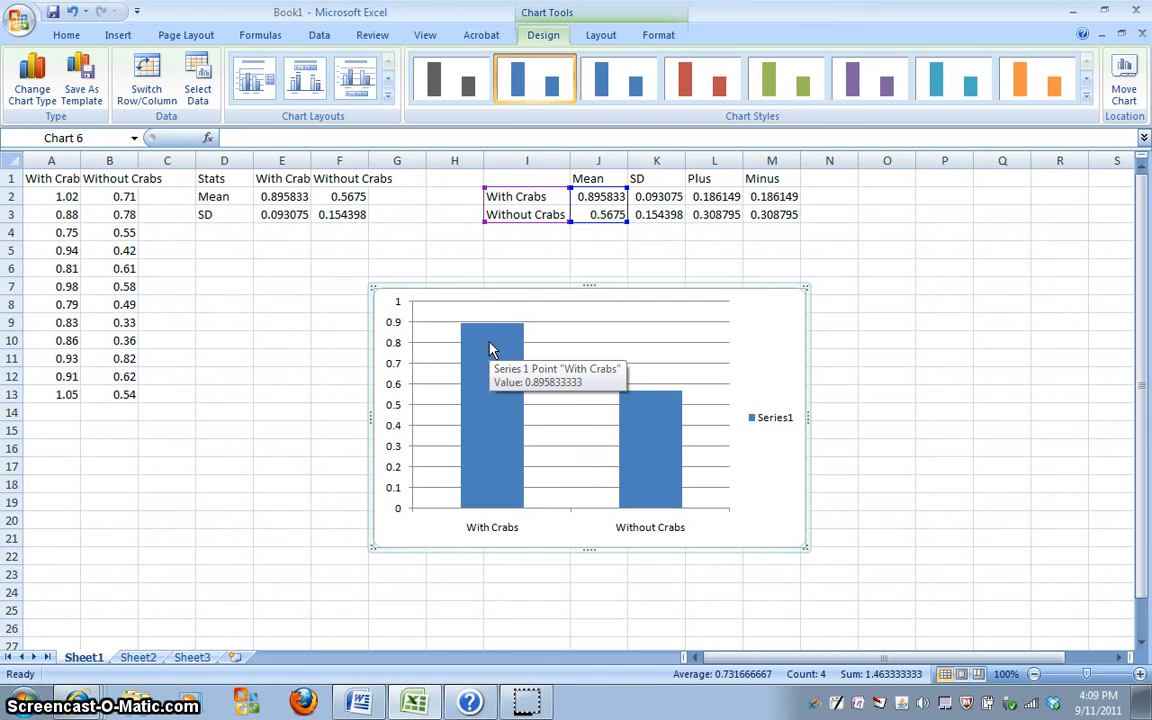
{"action": "mouse_move", "coordinate": [792, 298]}
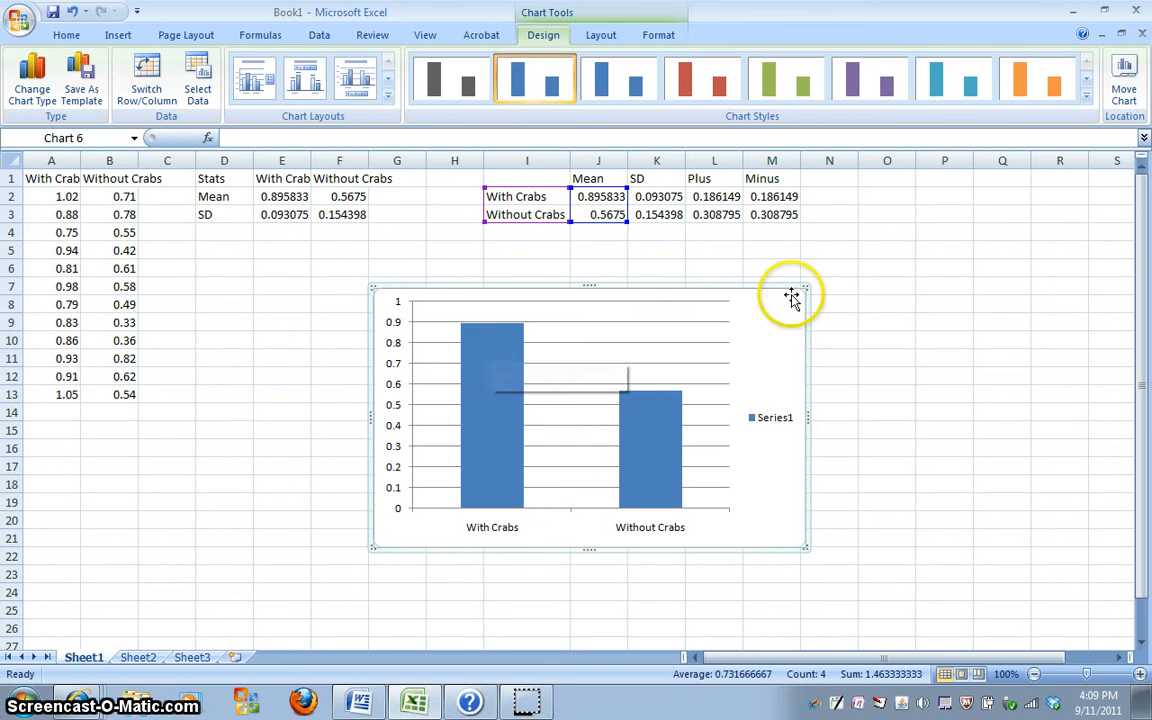
{"action": "mouse_move", "coordinate": [860, 312]}
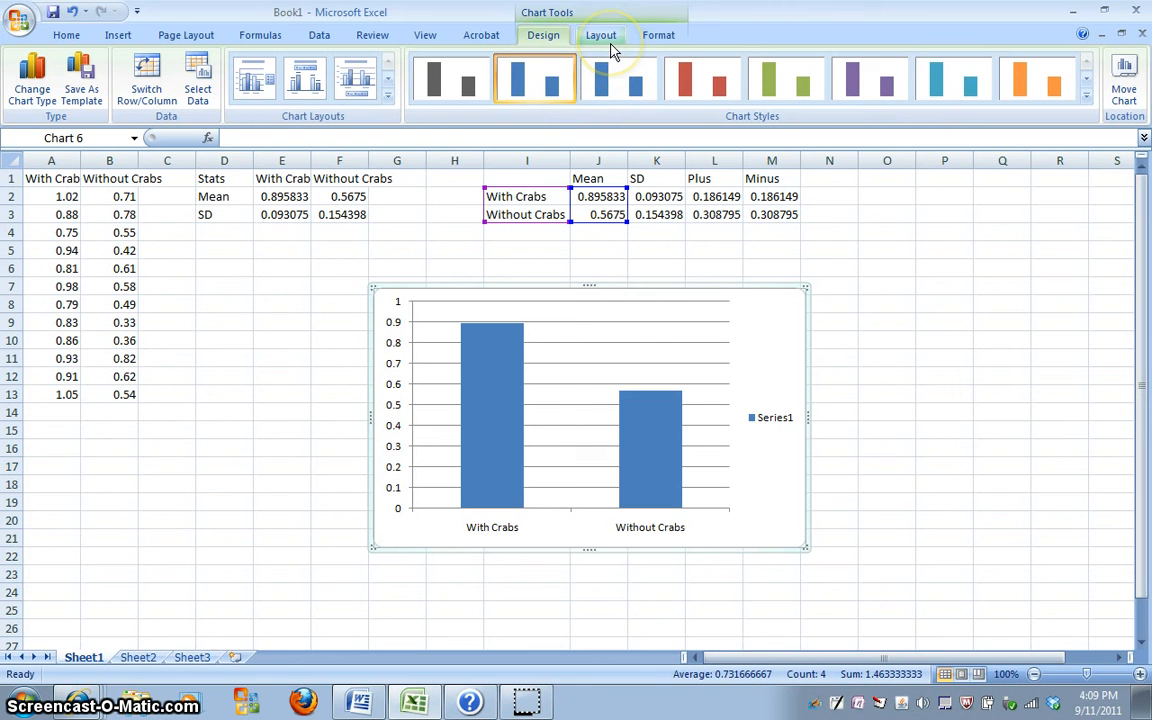
- Add a chart title placeholder above the chart via Layout > Chart Title > Above Chart
{"action": "left_click", "coordinate": [600, 36]}
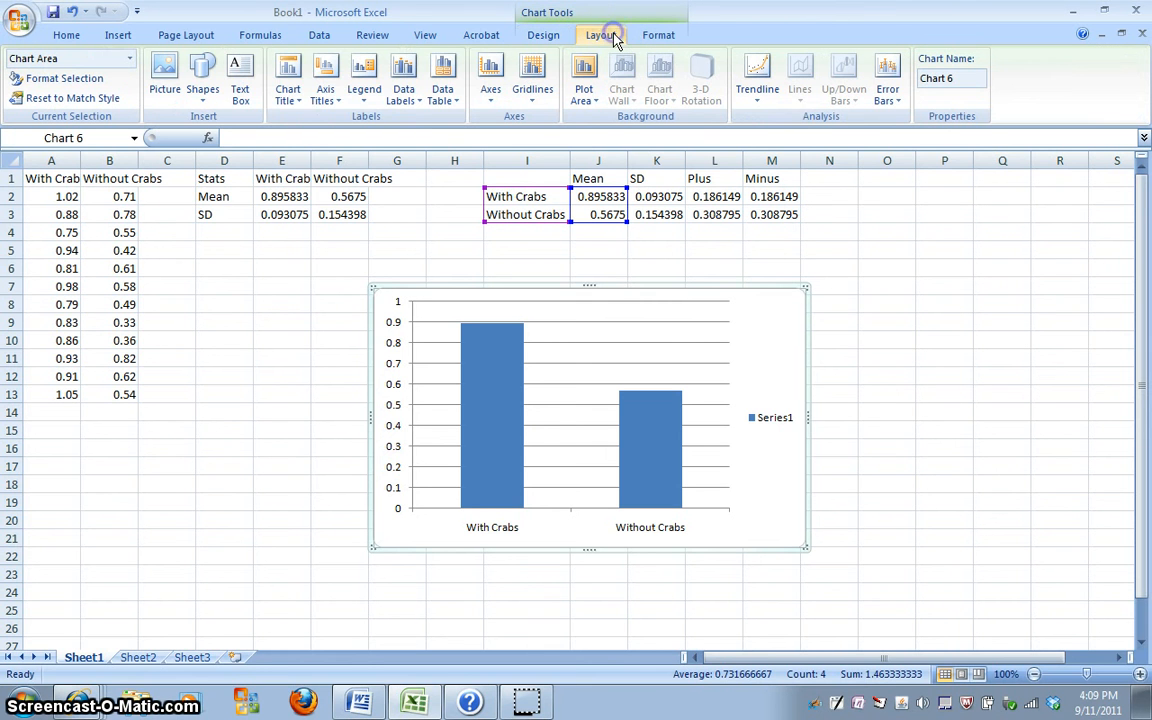
{"action": "left_click", "coordinate": [288, 90]}
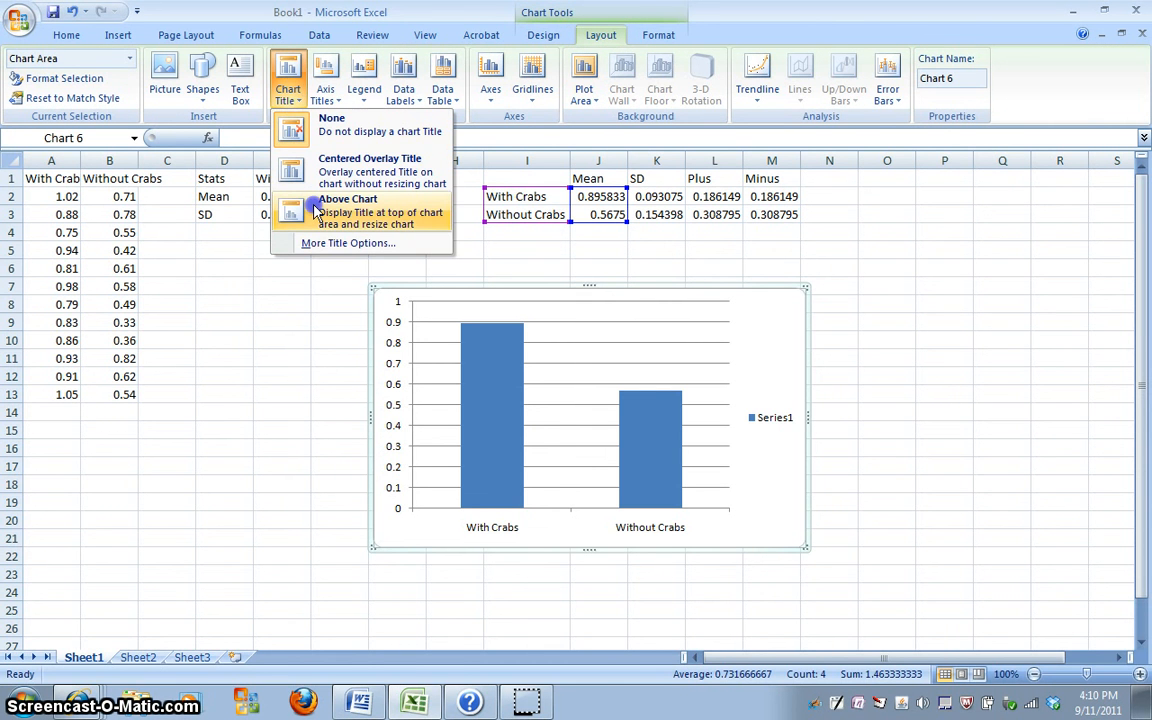
{"action": "left_click", "coordinate": [348, 212]}
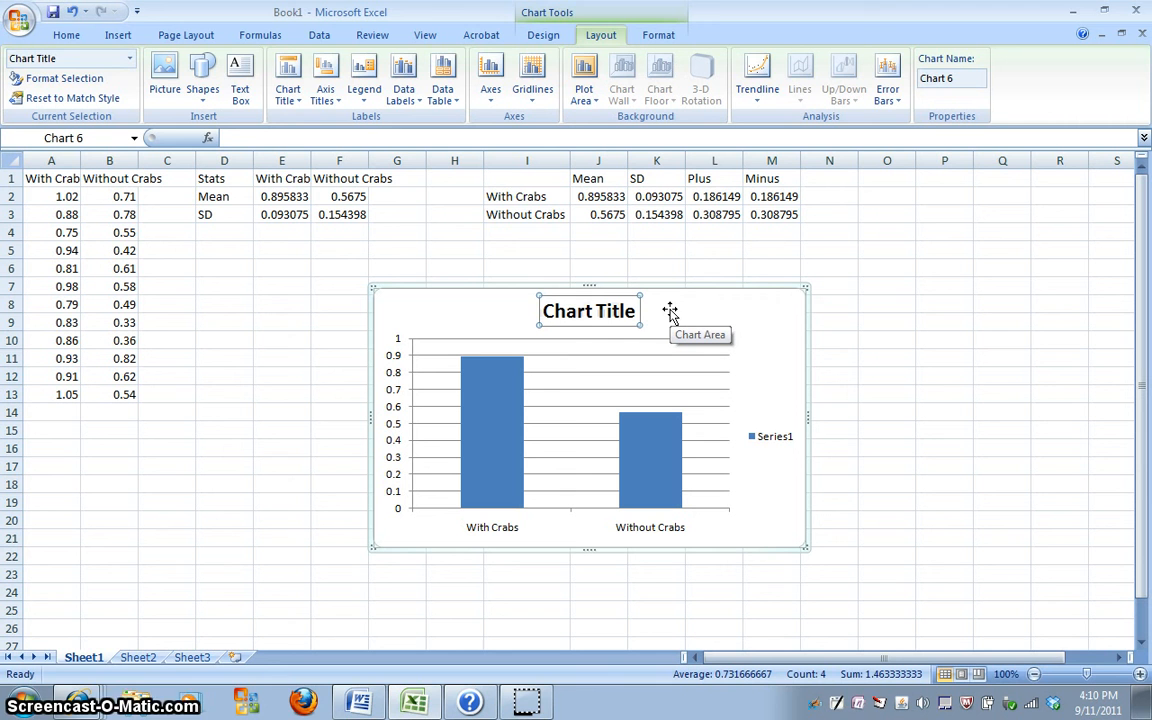
- Title the chart 'Shell Thickness (mm) of Lattorina obtusata in habitats with and without crabs'
{"action": "type", "text": "Shell Thickness"}
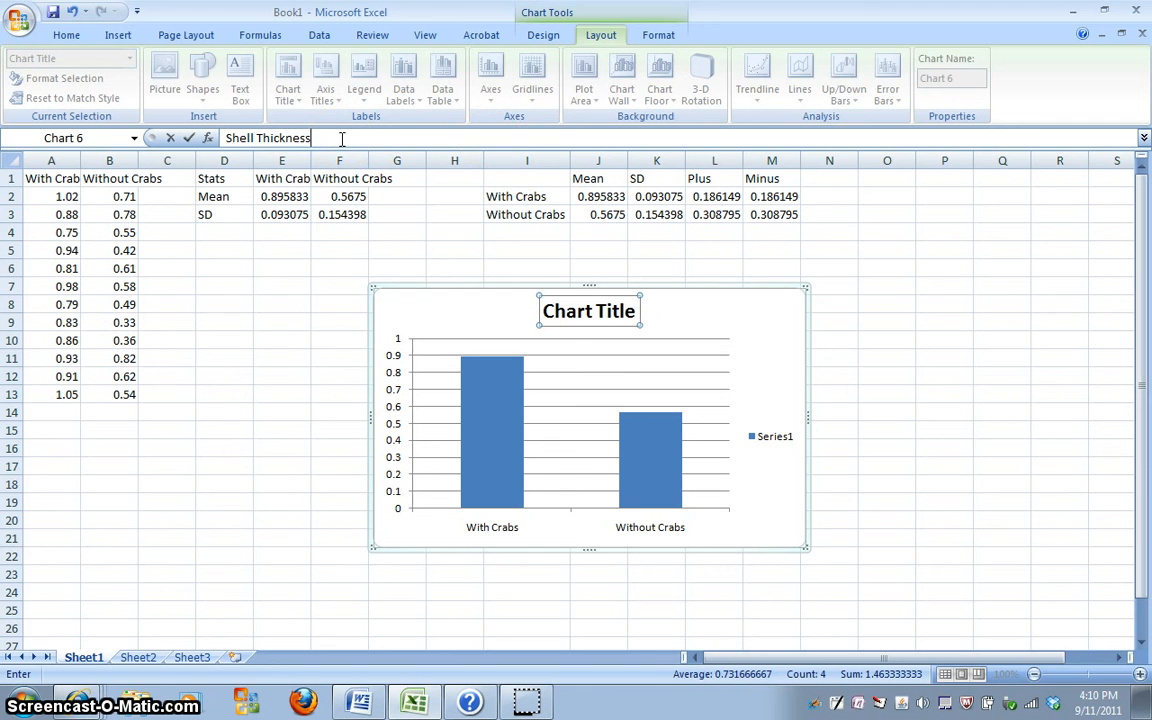
{"action": "type", "text": "(mm)"}
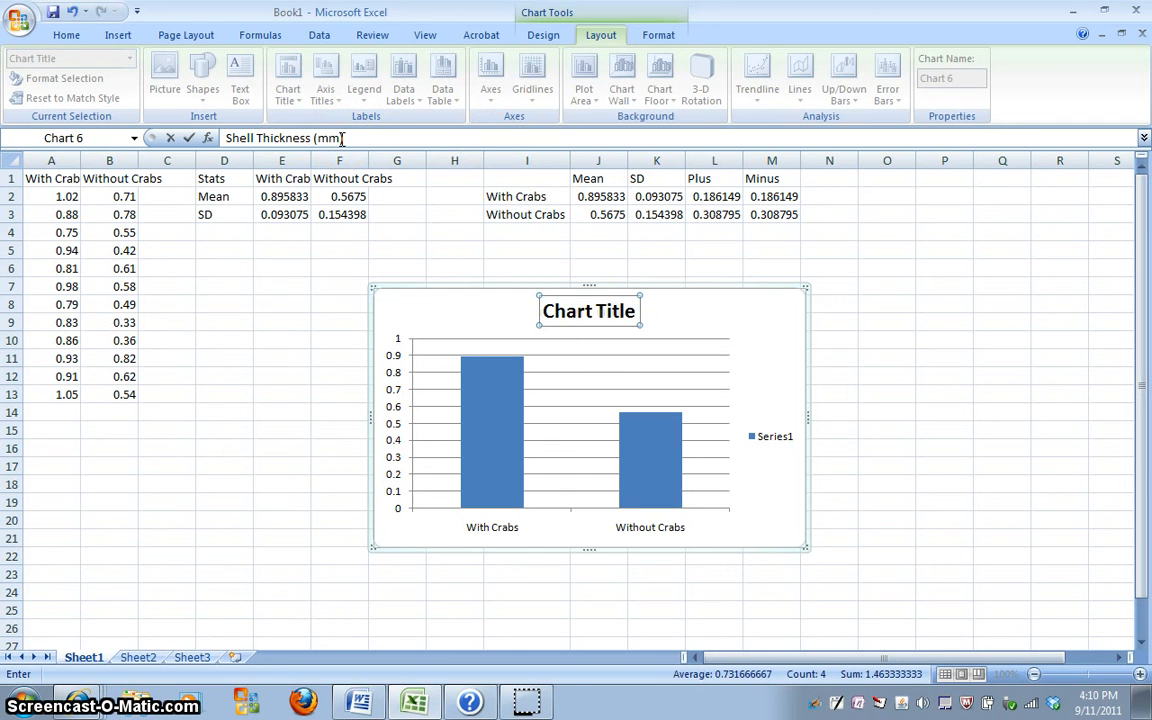
{"action": "type", "text": "of"}
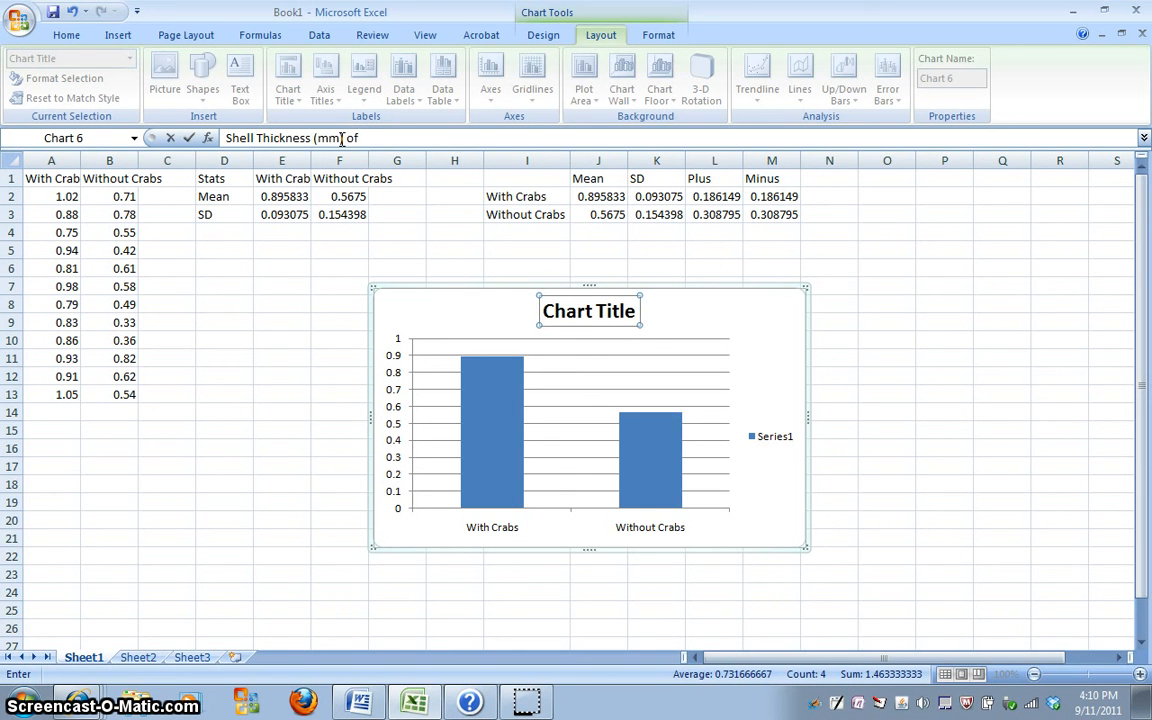
{"action": "type", "text": "Lat"}
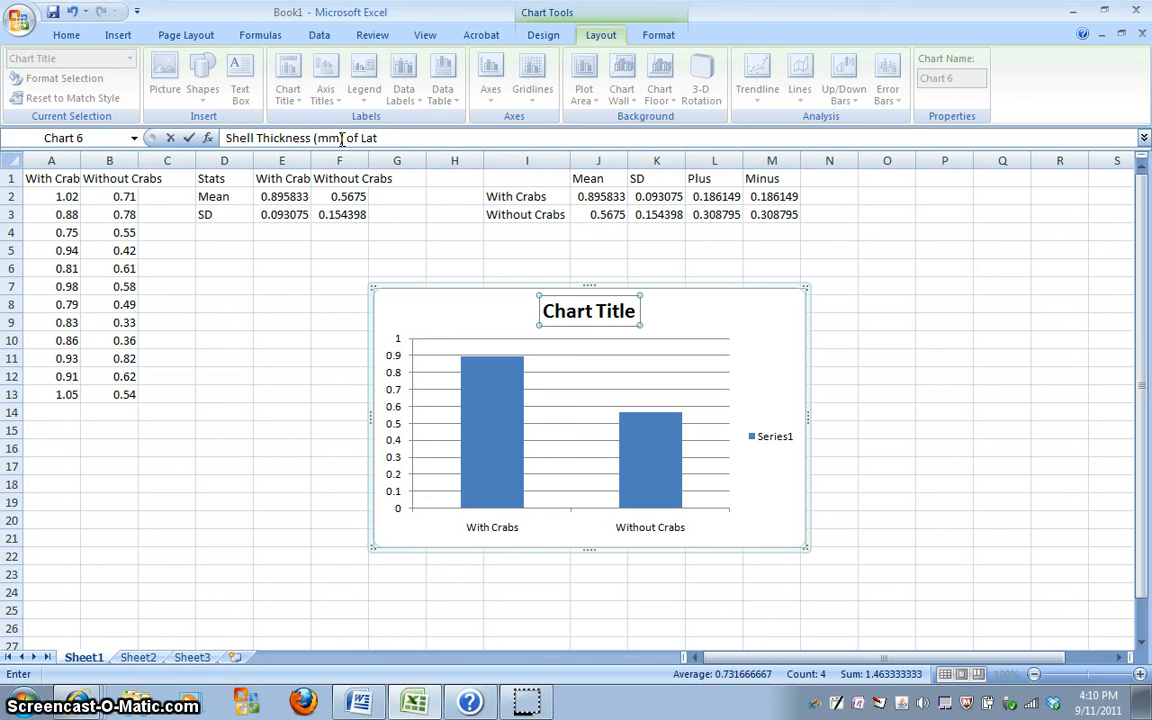
{"action": "type", "text": "torina"}
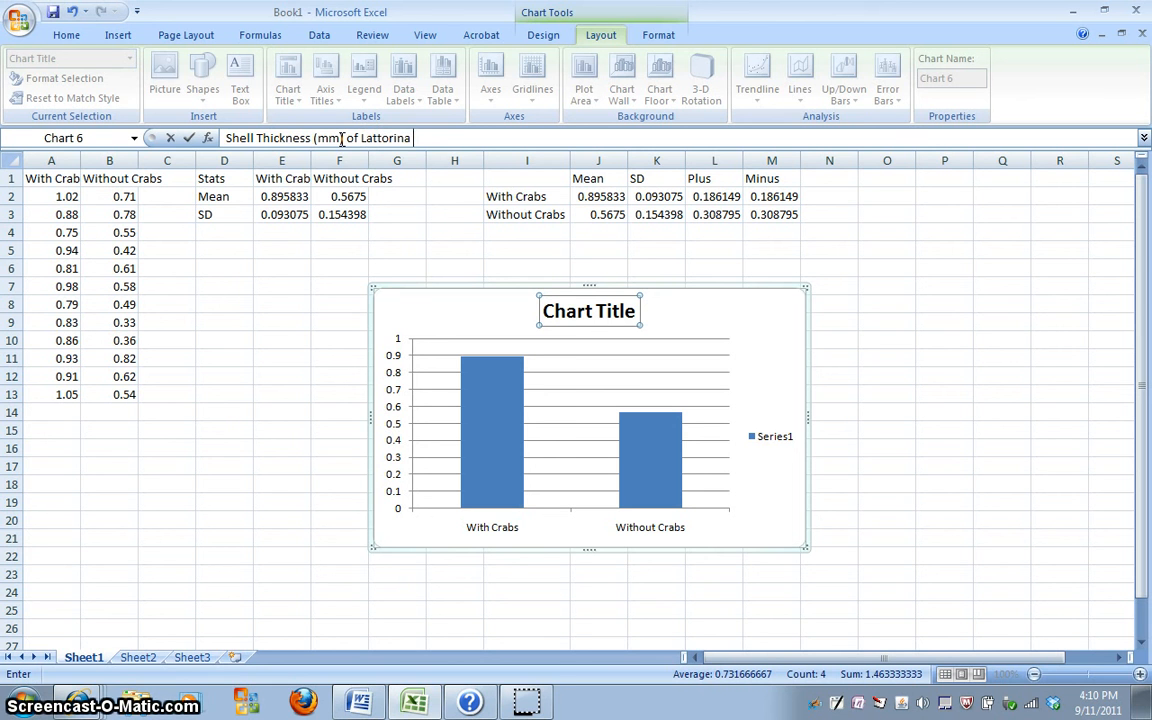
{"action": "type", "text": "obst"}
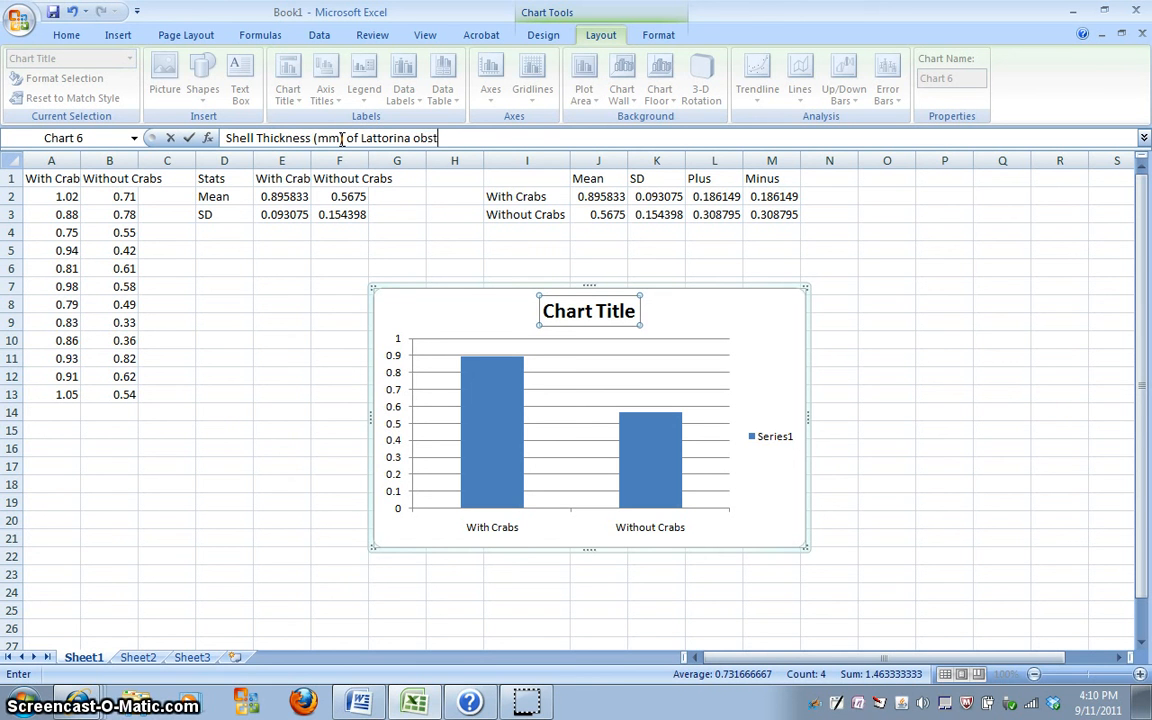
{"action": "type", "text": "us"}
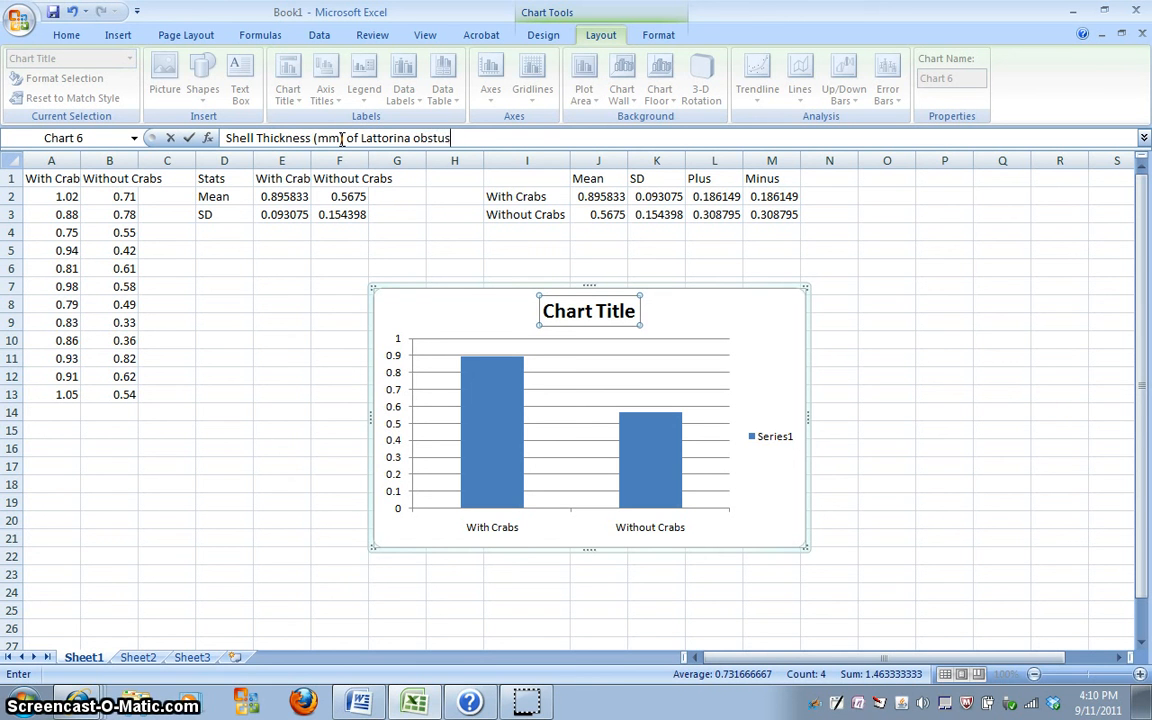
{"action": "key", "text": "BackSpace"}
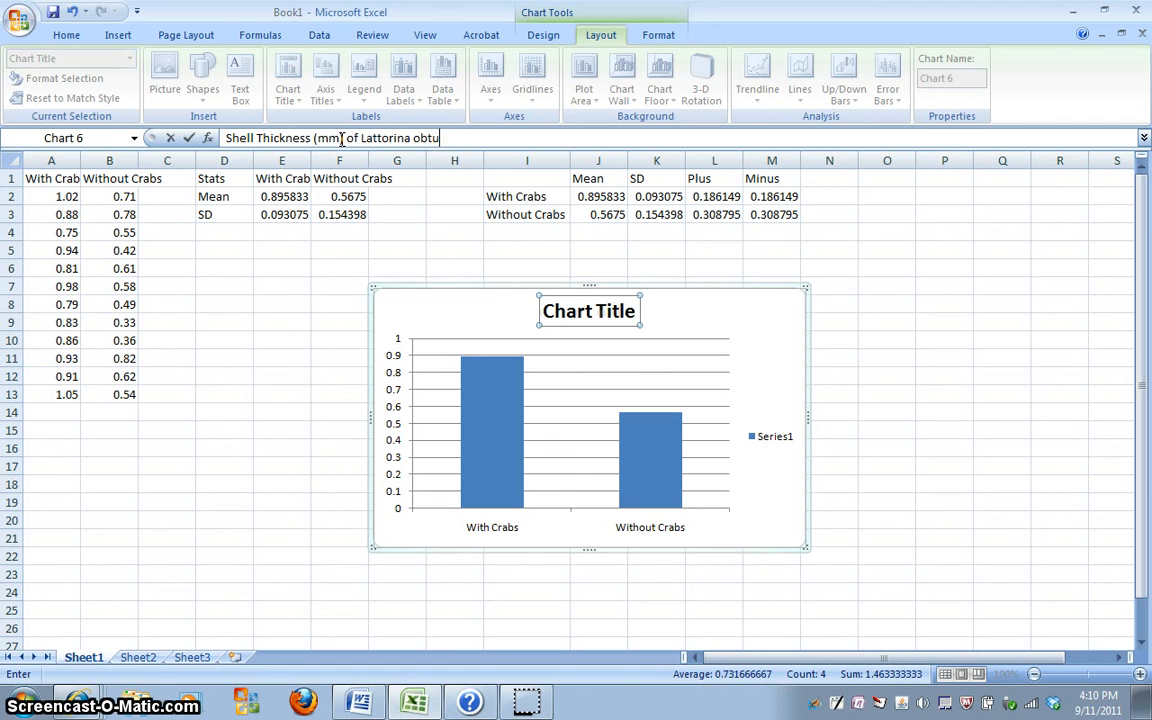
{"action": "type", "text": "sata"}
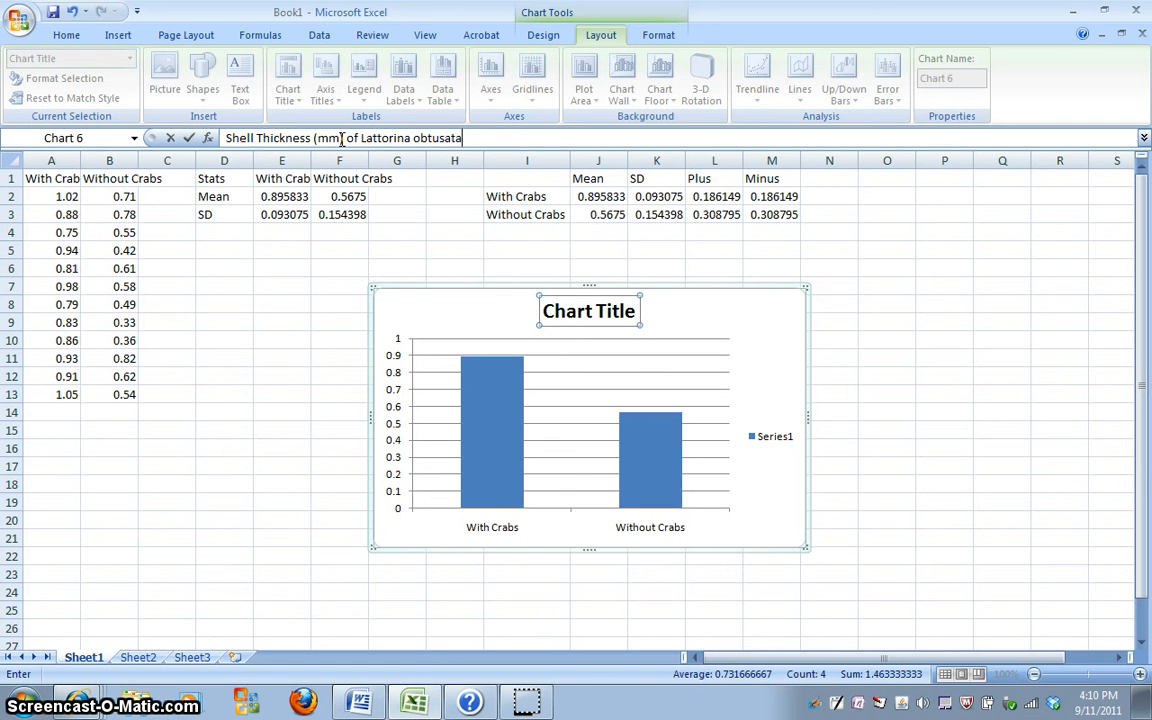
{"action": "type", "text": "in different"}
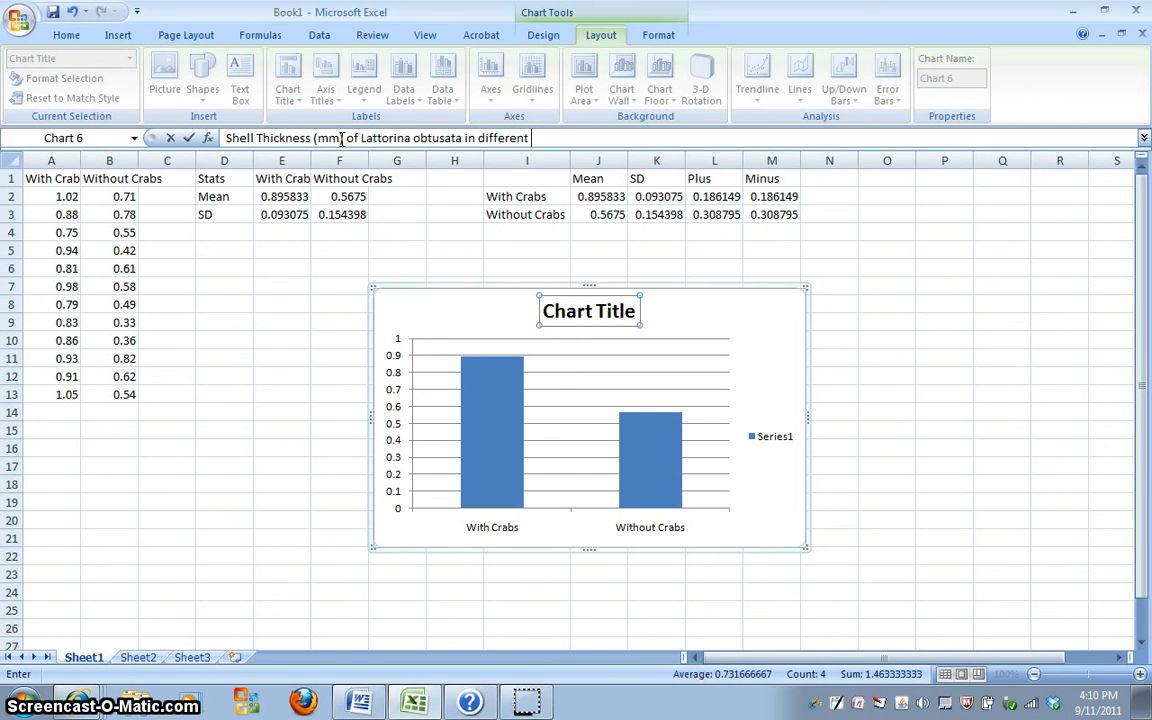
{"action": "type", "text": "habi"}
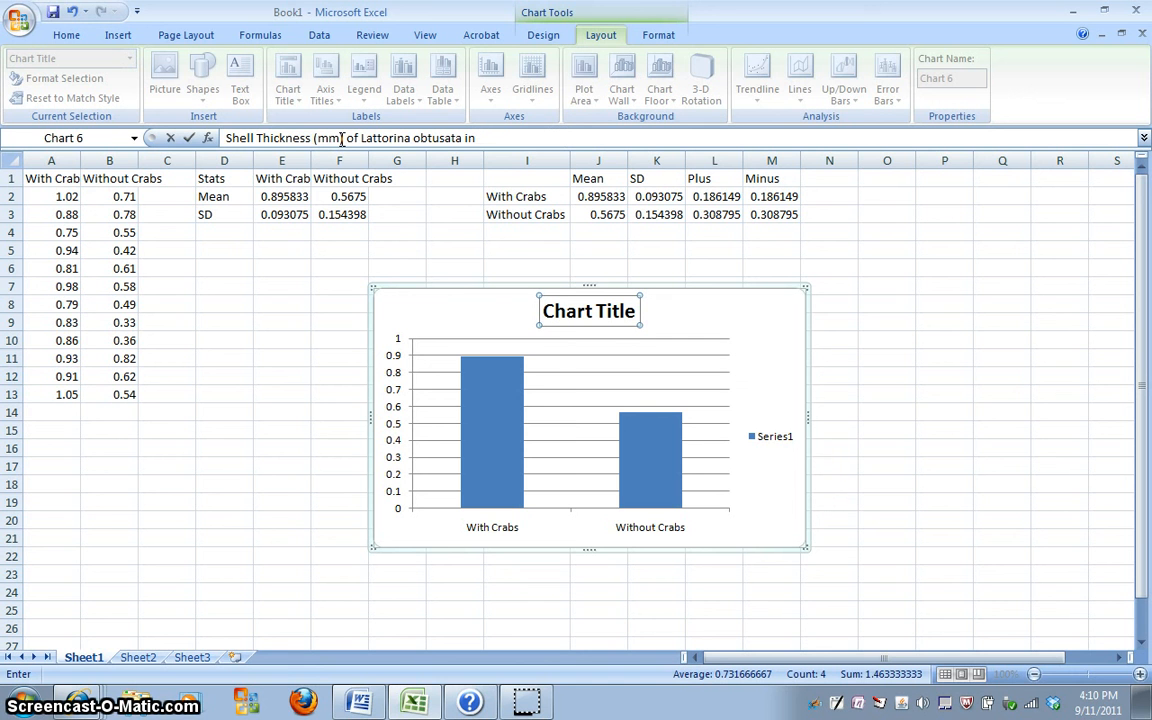
{"action": "type", "text": "habitats with and without crabs"}
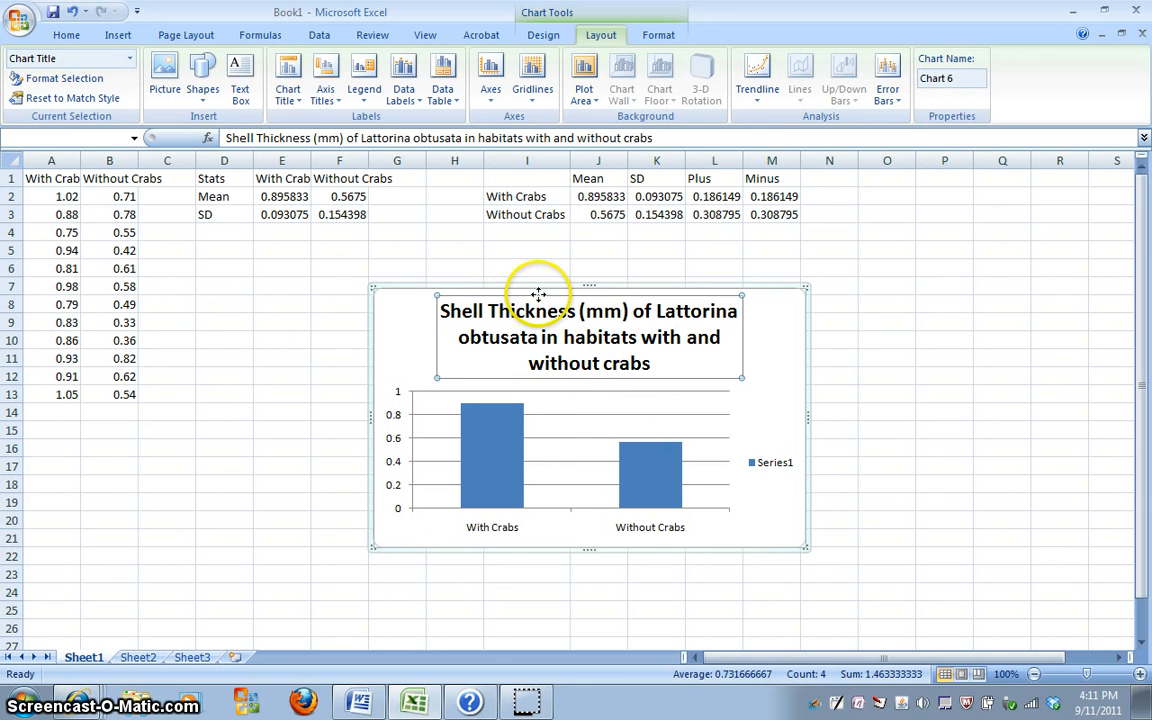
{"action": "mouse_move", "coordinate": [538, 304]}
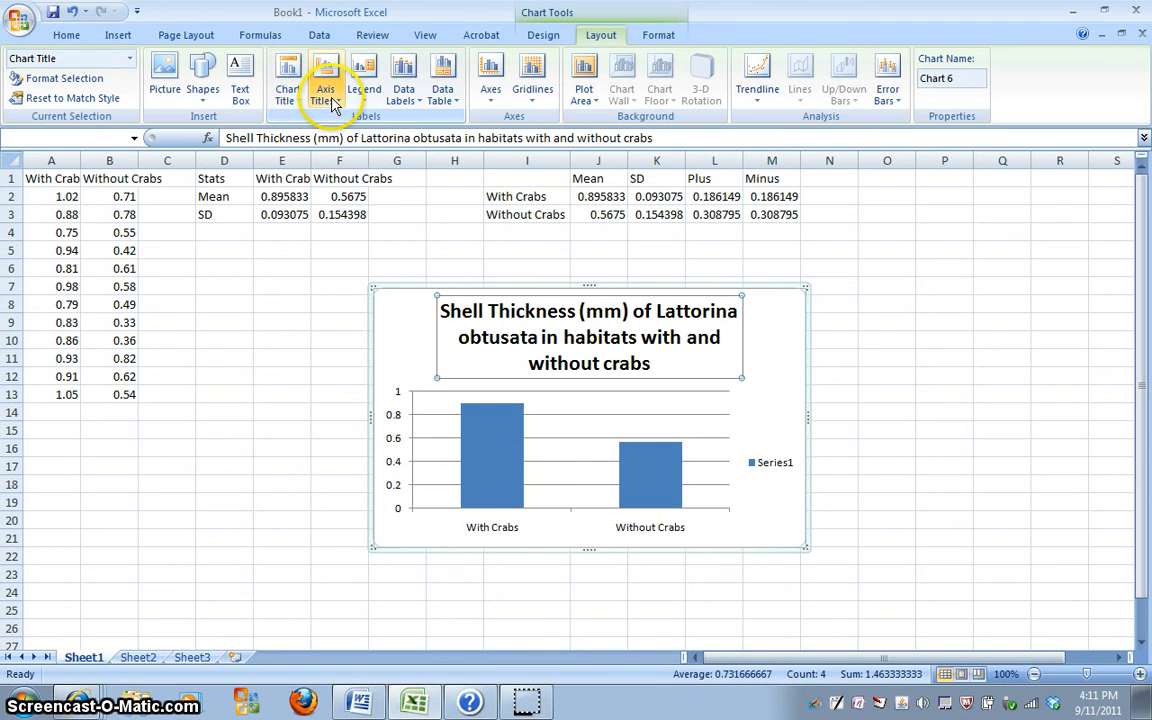
- Add axis titles: 'Habitat' below the horizontal axis and rotated 'Shell Thickness (mm)' on the vertical
{"action": "left_click", "coordinate": [324, 72]}
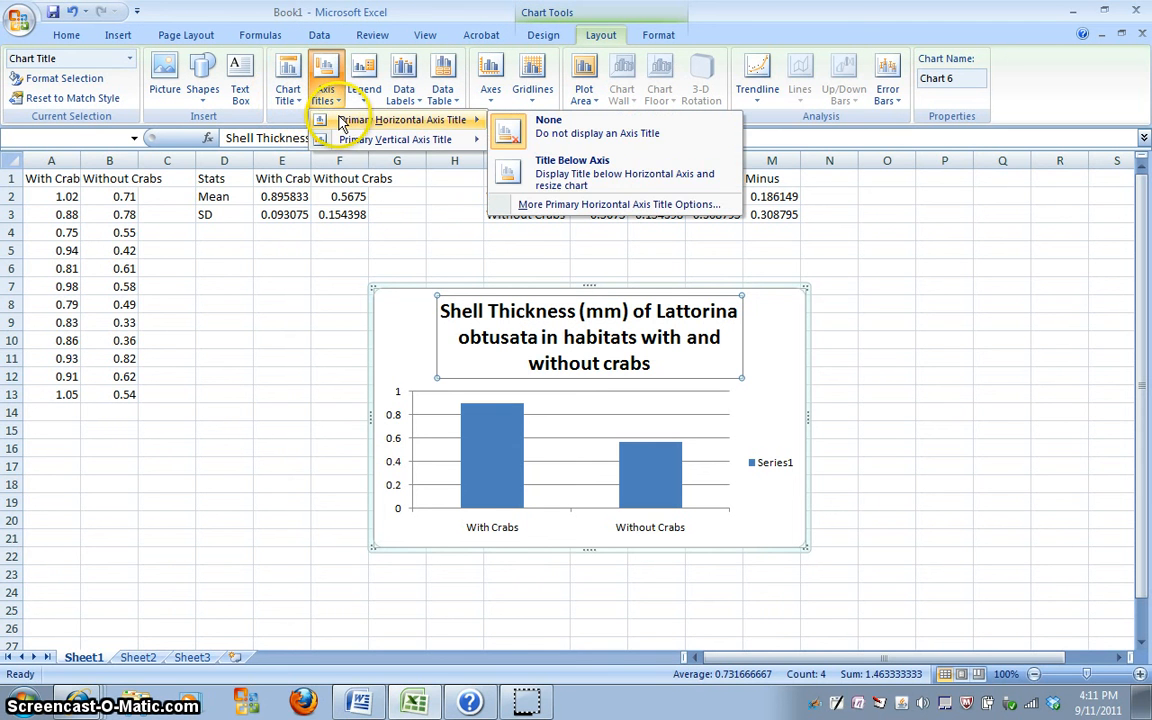
{"action": "mouse_move", "coordinate": [572, 172]}
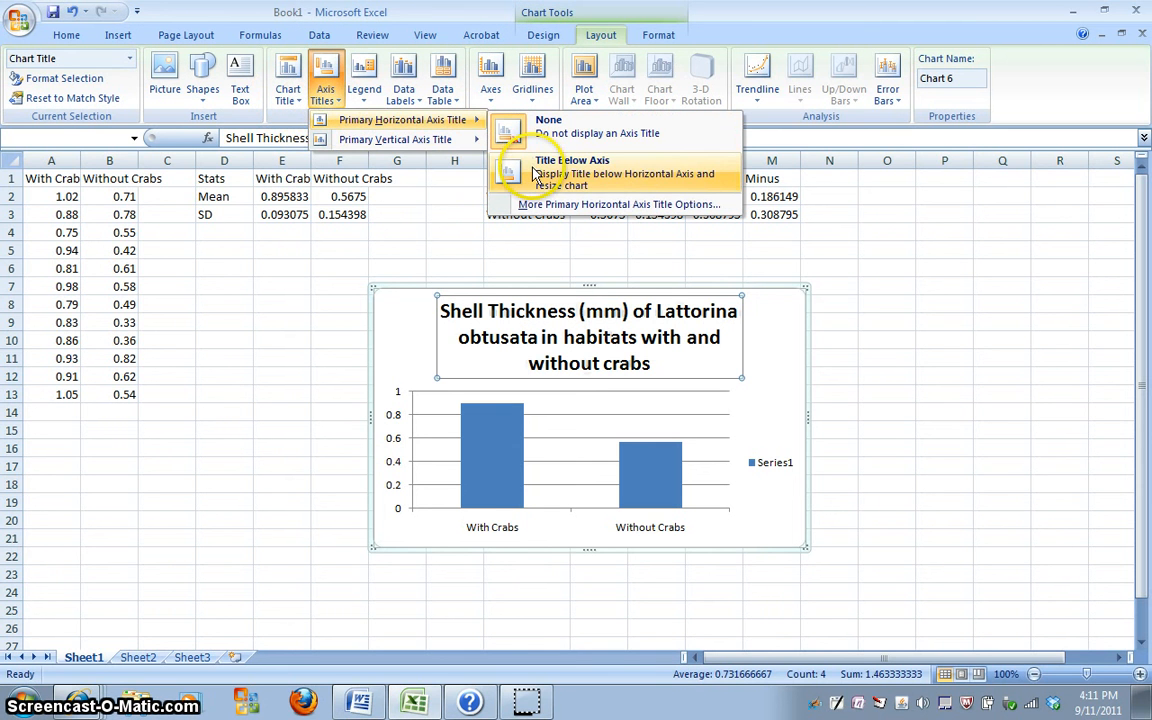
{"action": "left_click", "coordinate": [572, 174]}
{"action": "type", "text": "Habitat"}
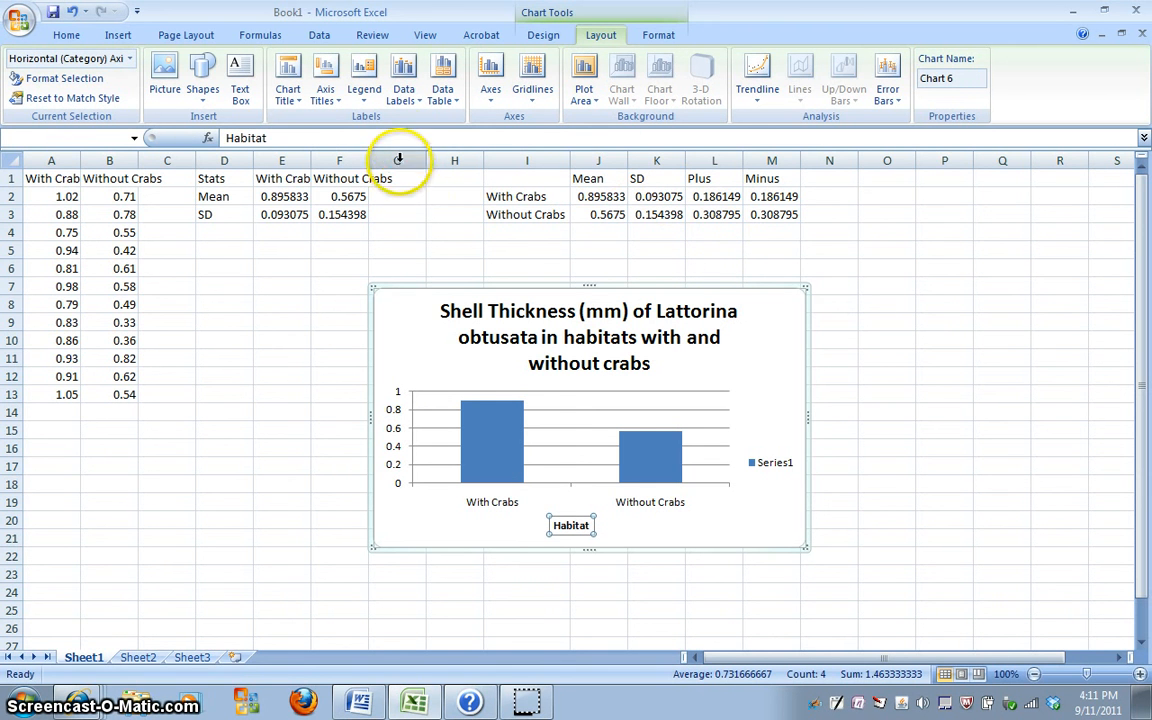
{"action": "left_click", "coordinate": [322, 76]}
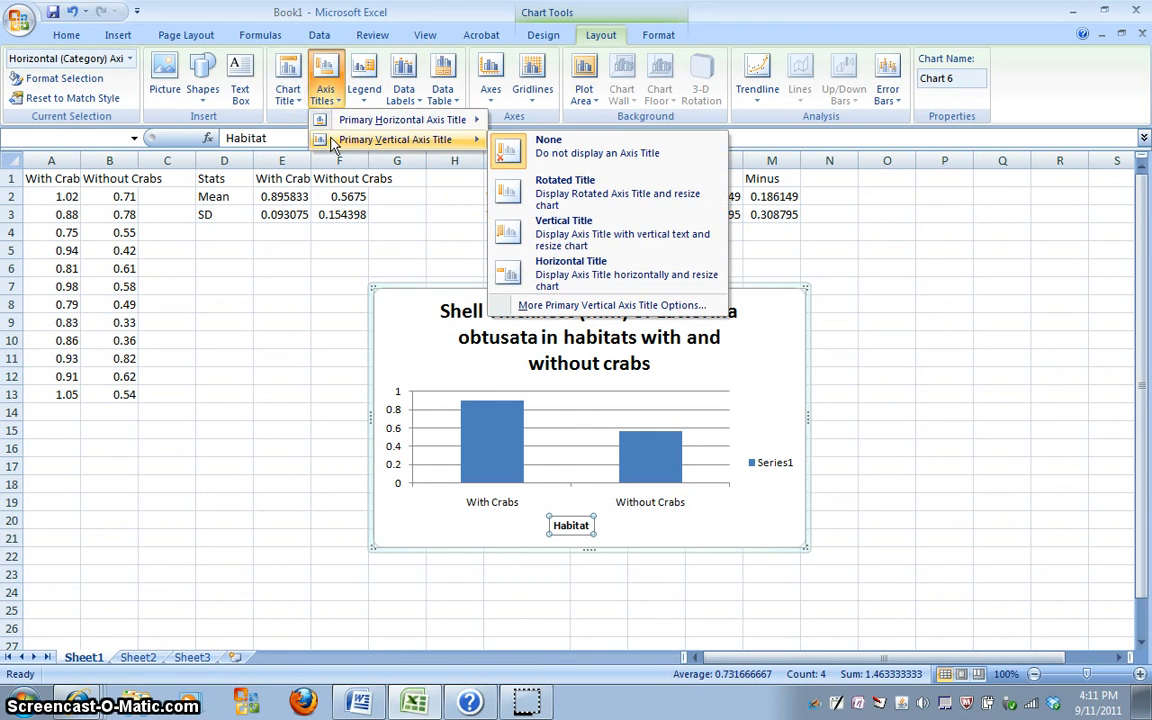
{"action": "mouse_move", "coordinate": [524, 200]}
{"action": "type", "text": "Shell TH"}
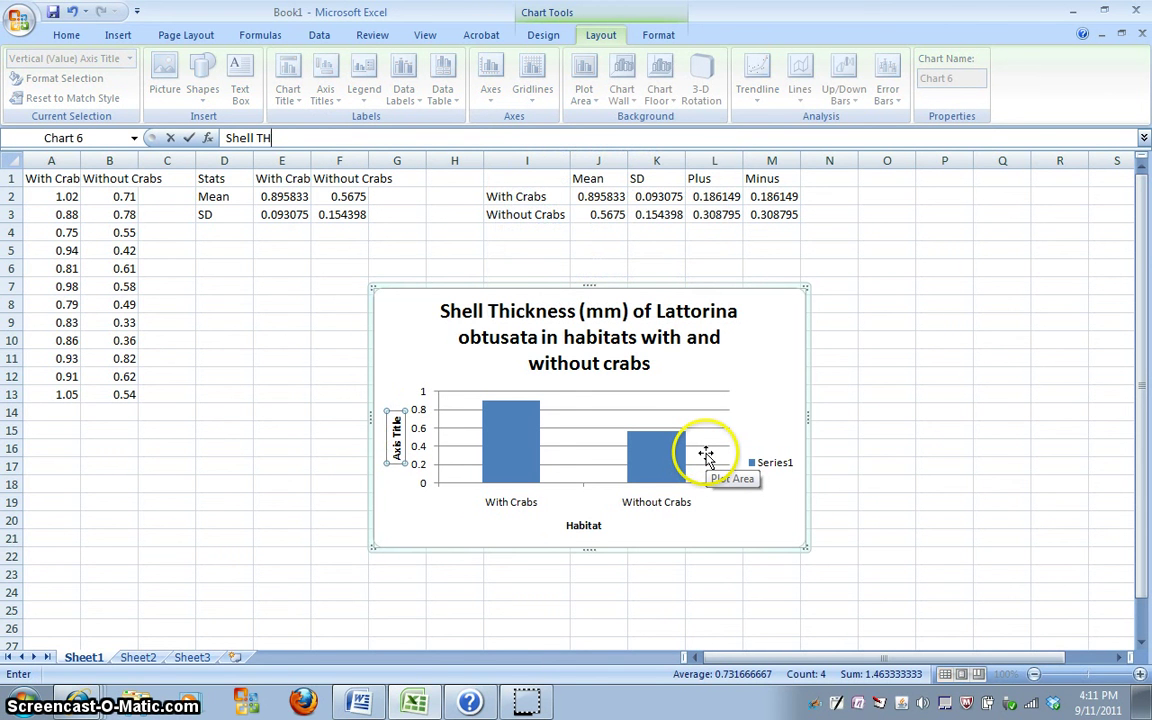
{"action": "type", "text": "ickness (mm"}
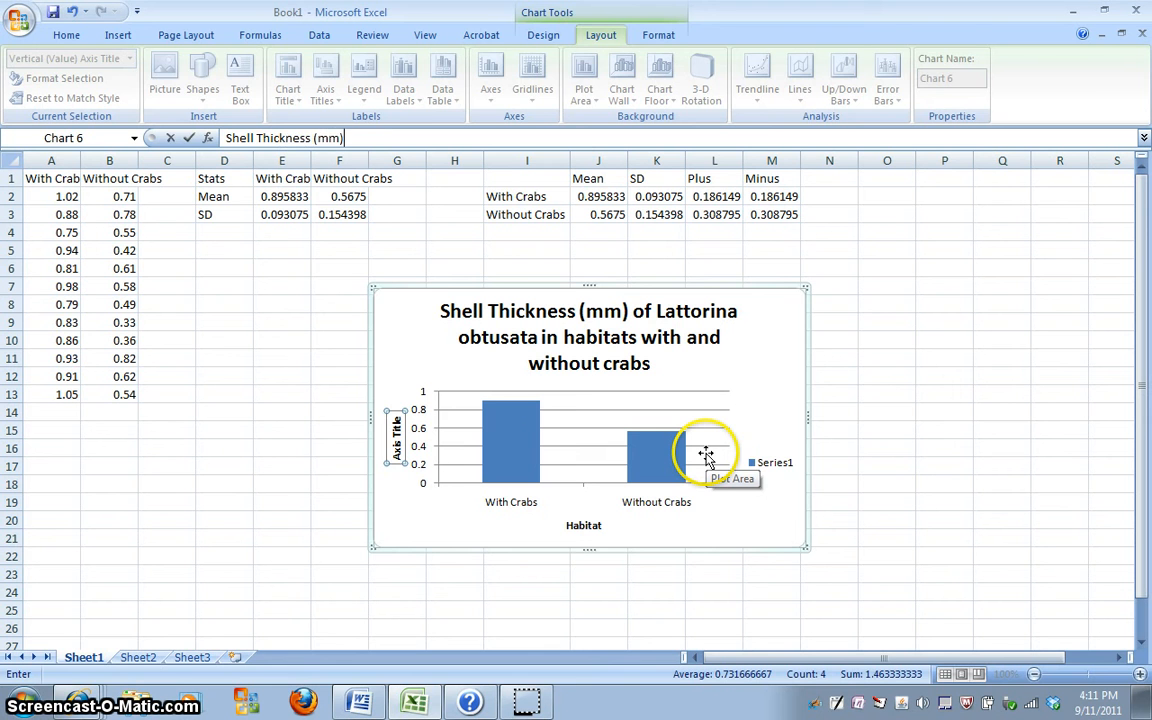
{"action": "left_click", "coordinate": [944, 416]}
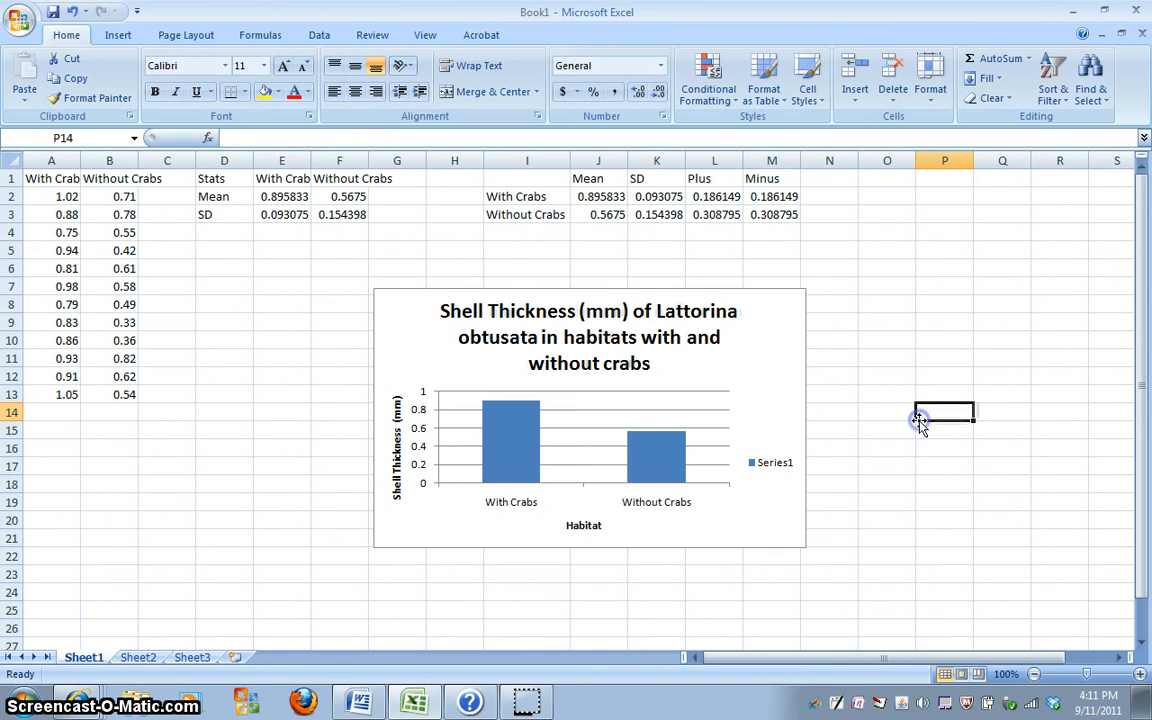
- Remove the Series1 legend and drag the chart's corner handle to enlarge it on the sheet
{"action": "left_click", "coordinate": [948, 592]}
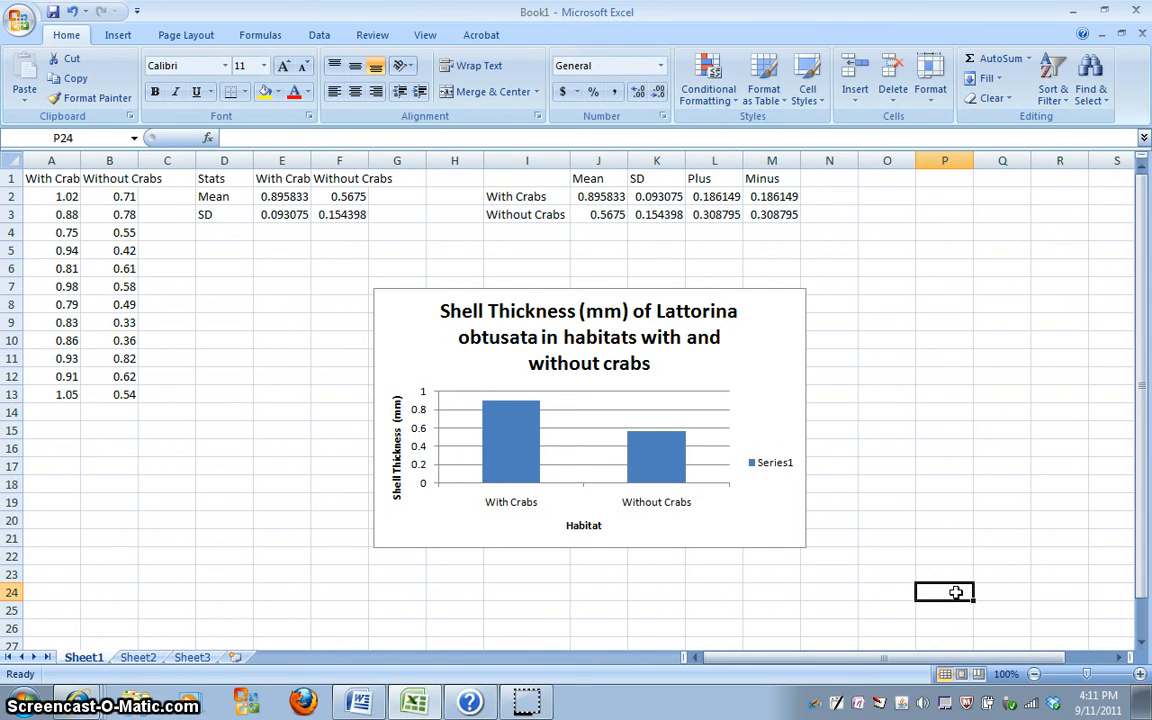
{"action": "left_click", "coordinate": [772, 464]}
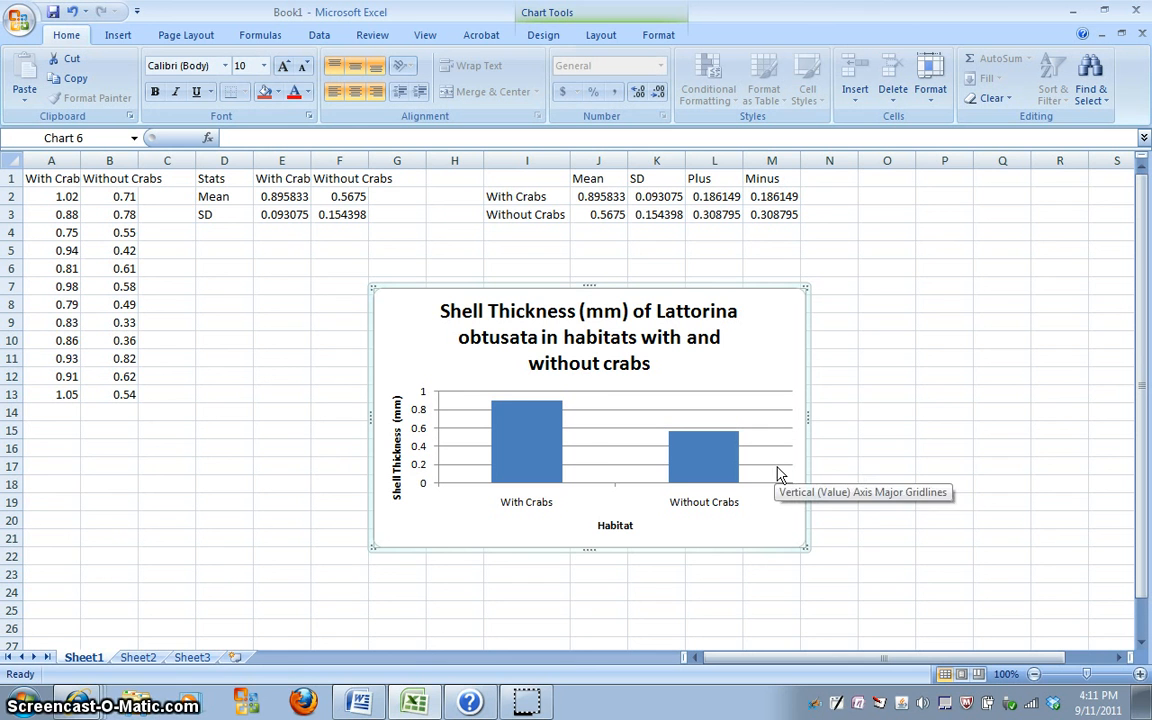
{"action": "mouse_move", "coordinate": [920, 260]}
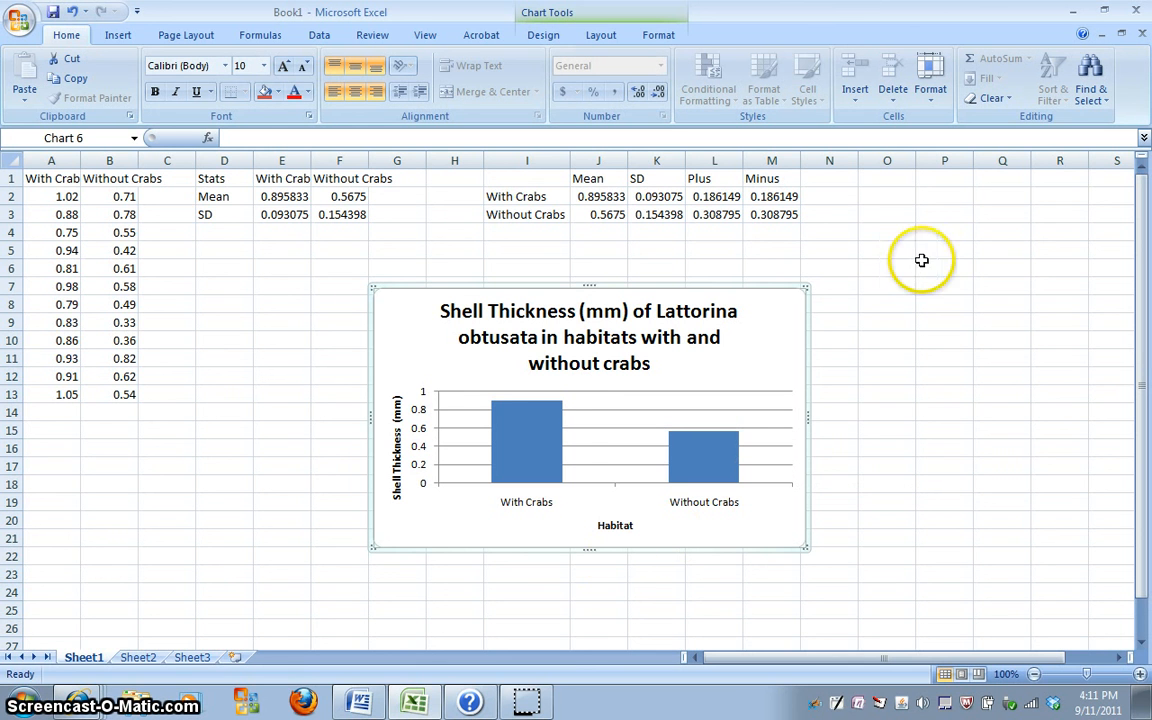
{"action": "mouse_move", "coordinate": [820, 288]}
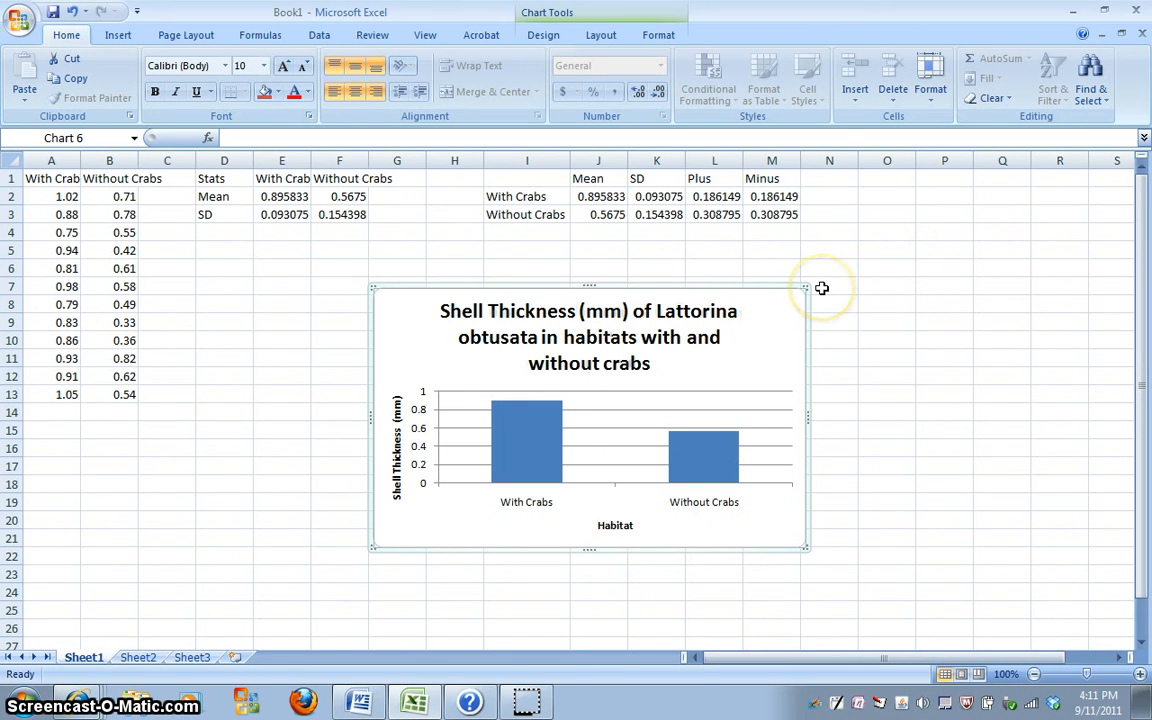
{"action": "left_click_drag", "start_coordinate": [804, 288], "coordinate": [878, 230]}
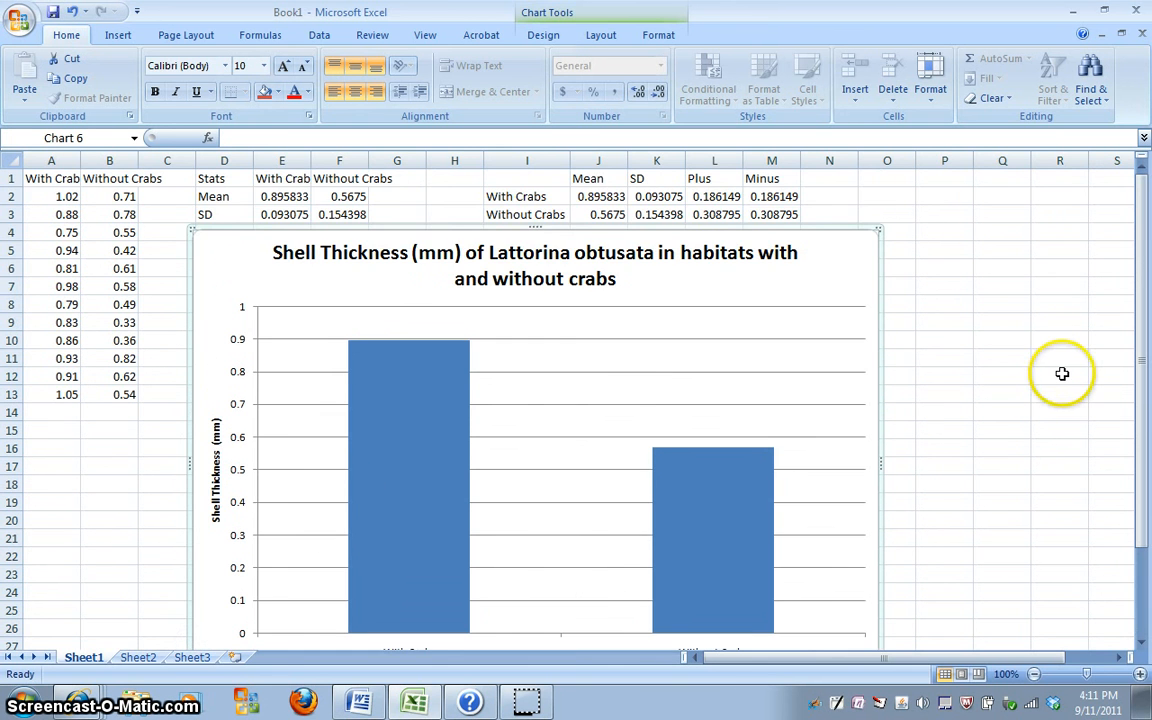
{"action": "mouse_move", "coordinate": [960, 360]}
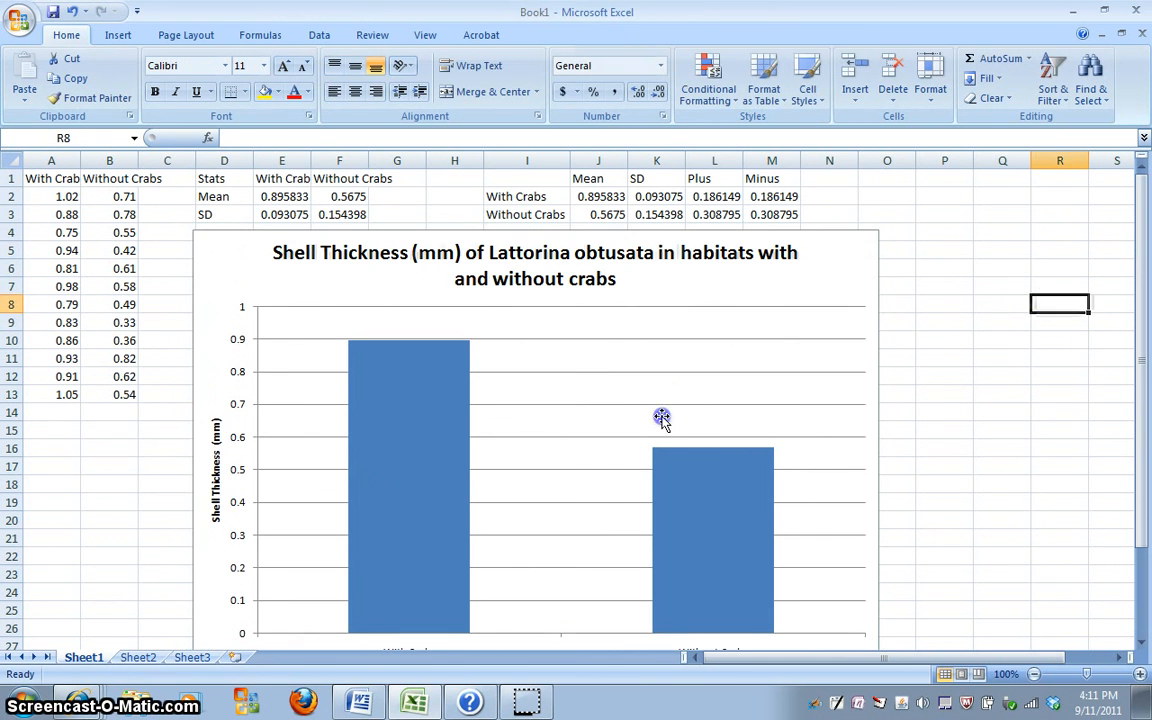
- Select the shell thickness chart and bring up the Layout ribbon's error bar choices
{"action": "left_click", "coordinate": [662, 418]}
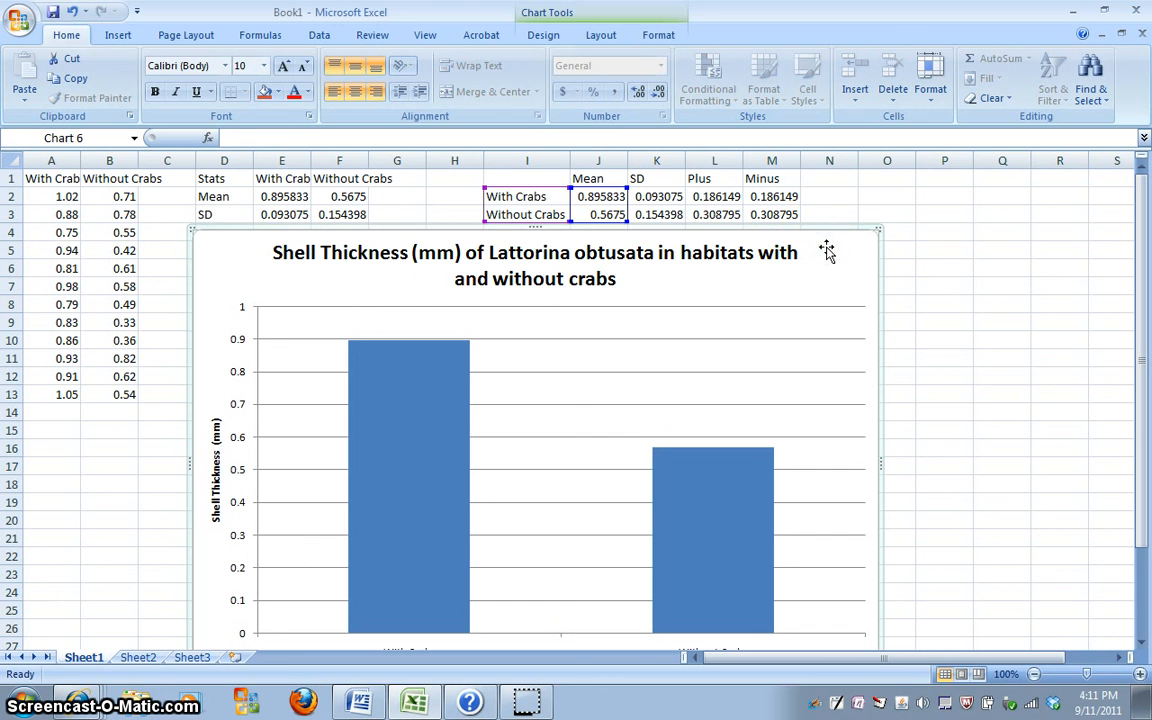
{"action": "left_click", "coordinate": [658, 34]}
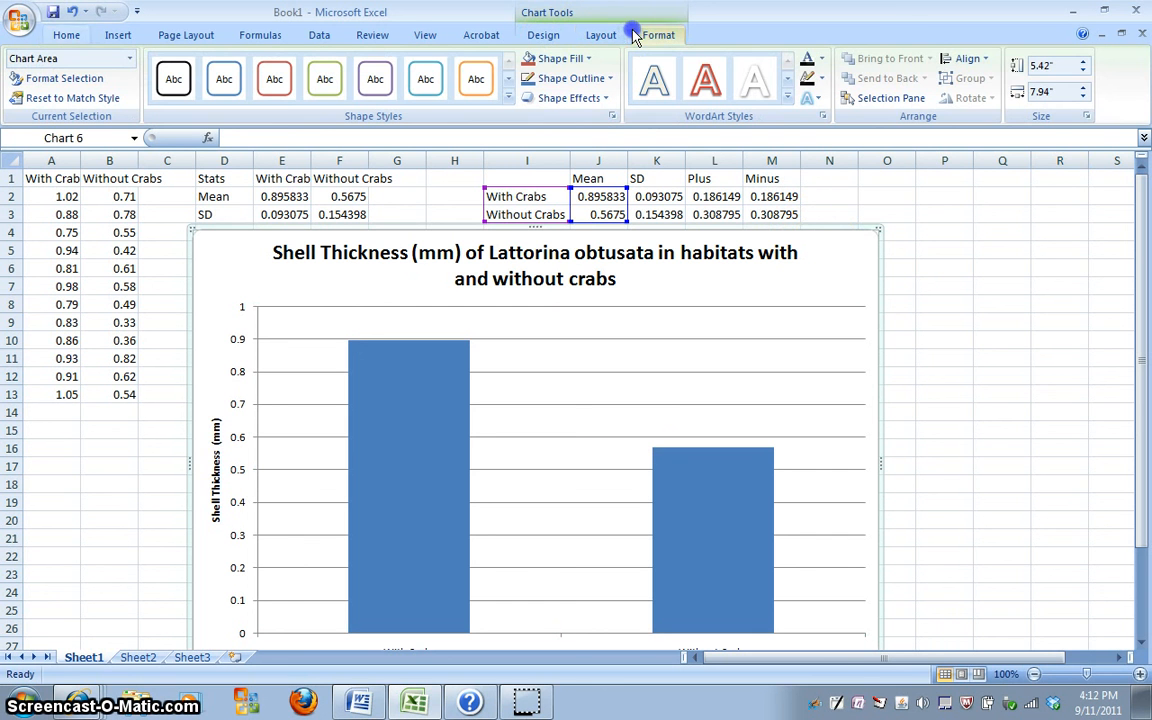
{"action": "mouse_move", "coordinate": [608, 36]}
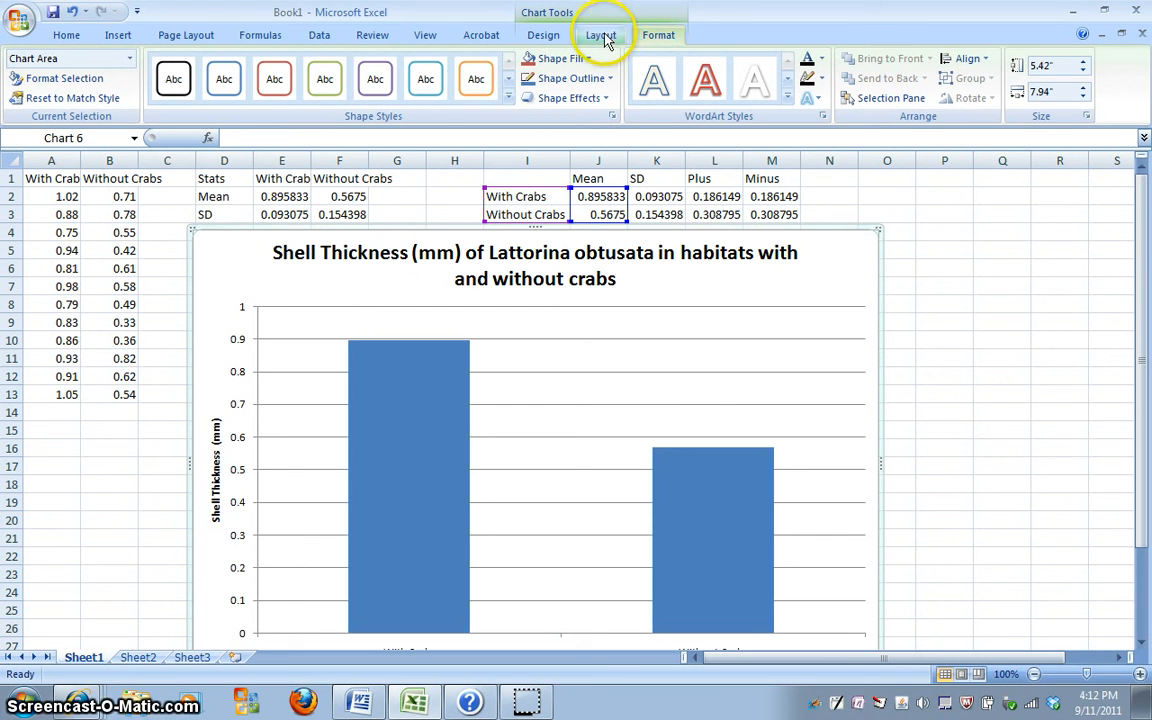
{"action": "left_click", "coordinate": [604, 36]}
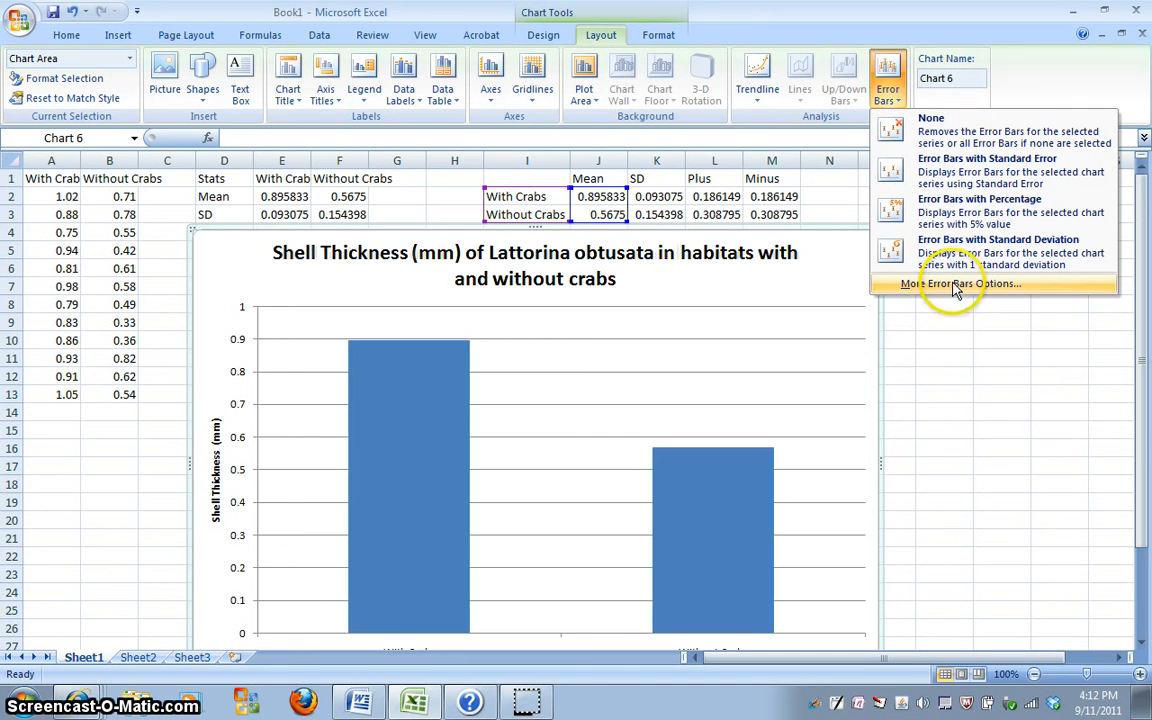
{"action": "mouse_move", "coordinate": [944, 252]}
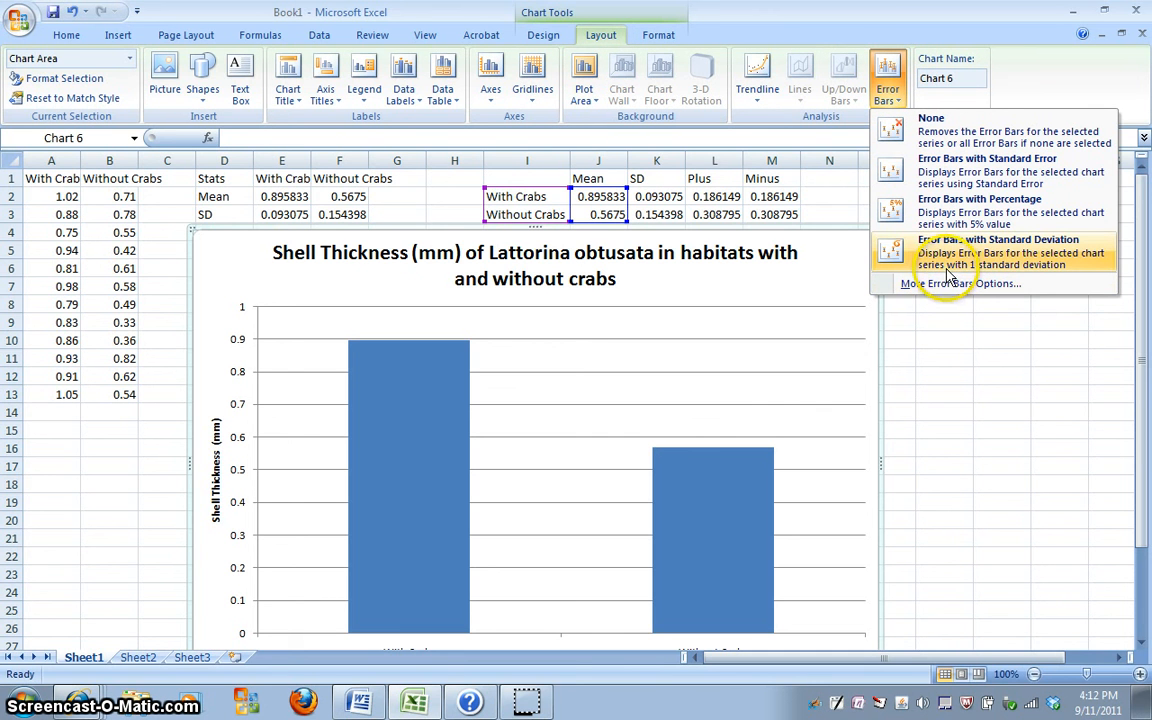
{"action": "mouse_move", "coordinate": [1044, 268]}
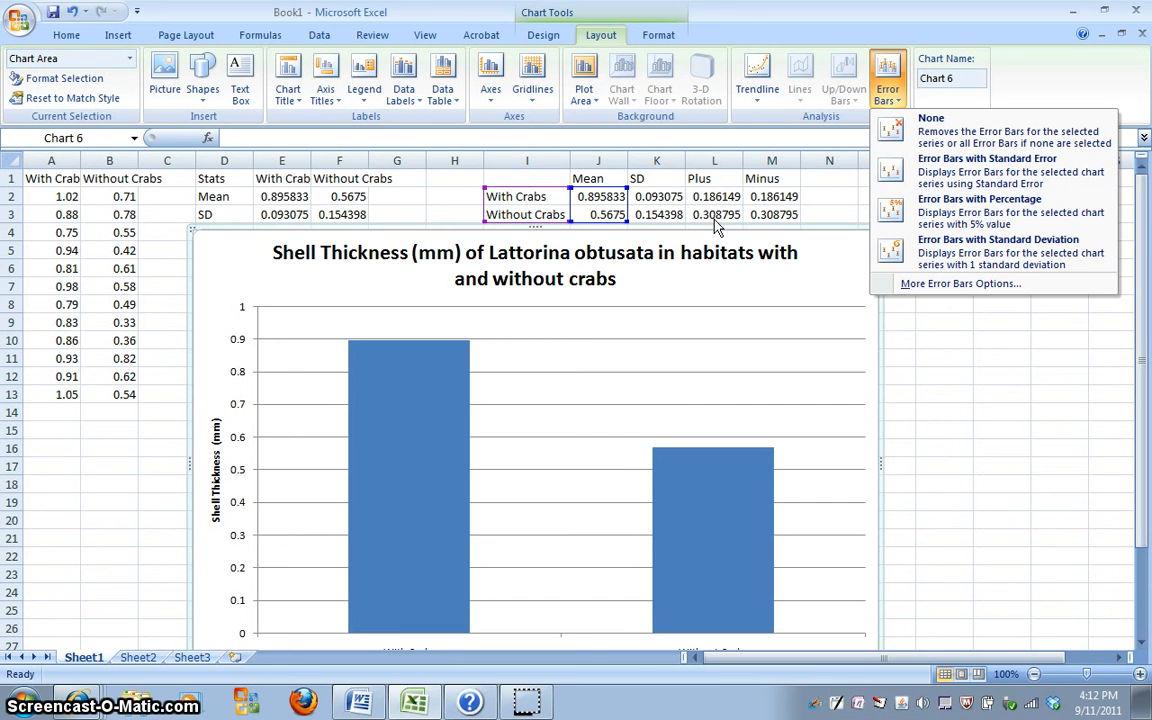
{"action": "mouse_move", "coordinate": [960, 284]}
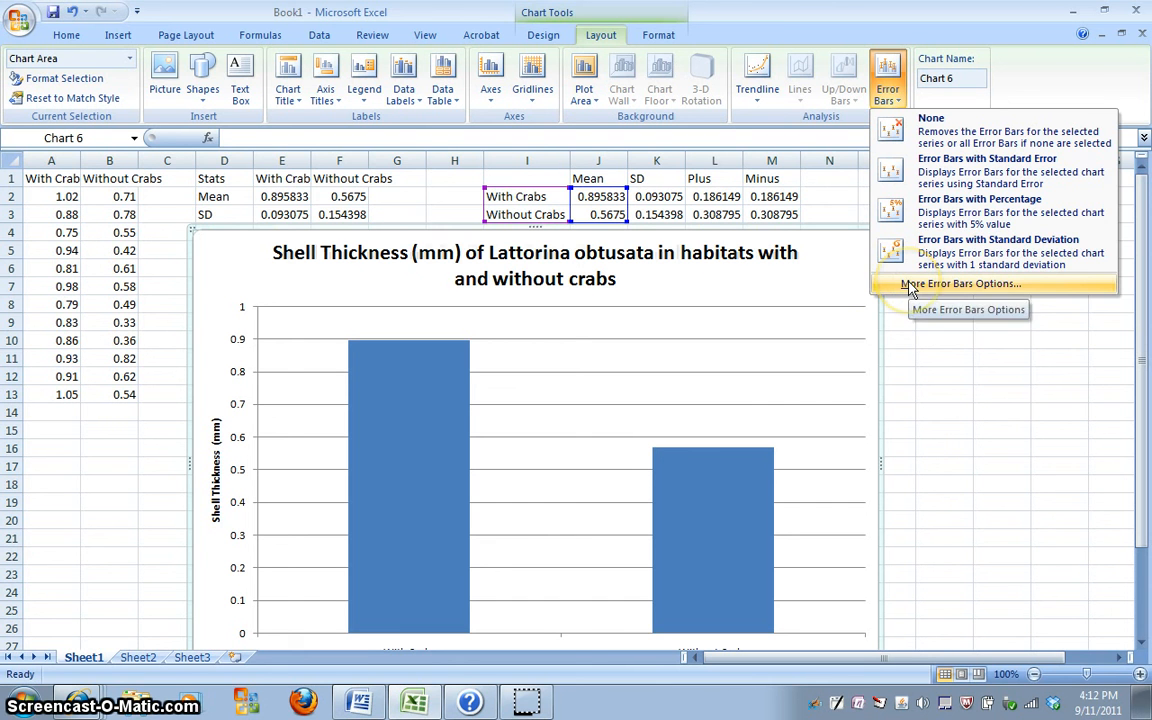
- Add error bars with Both direction and Cap end style, using a Custom error amount
{"action": "left_click", "coordinate": [966, 284]}
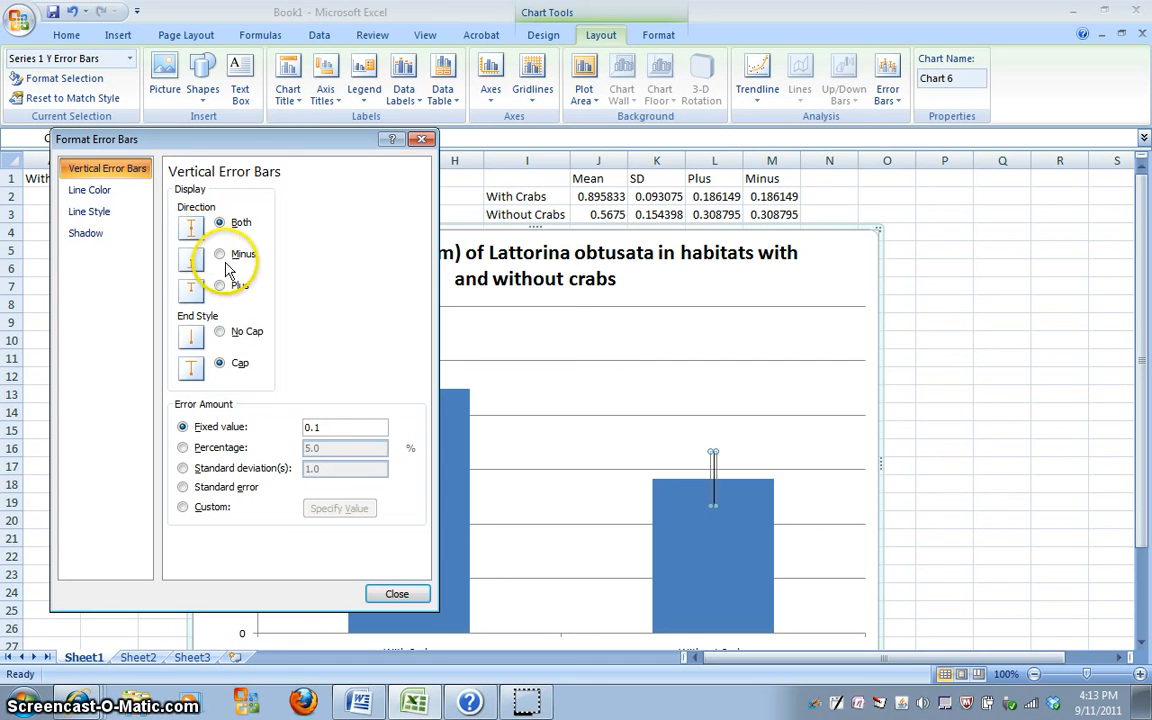
{"action": "left_click", "coordinate": [220, 286]}
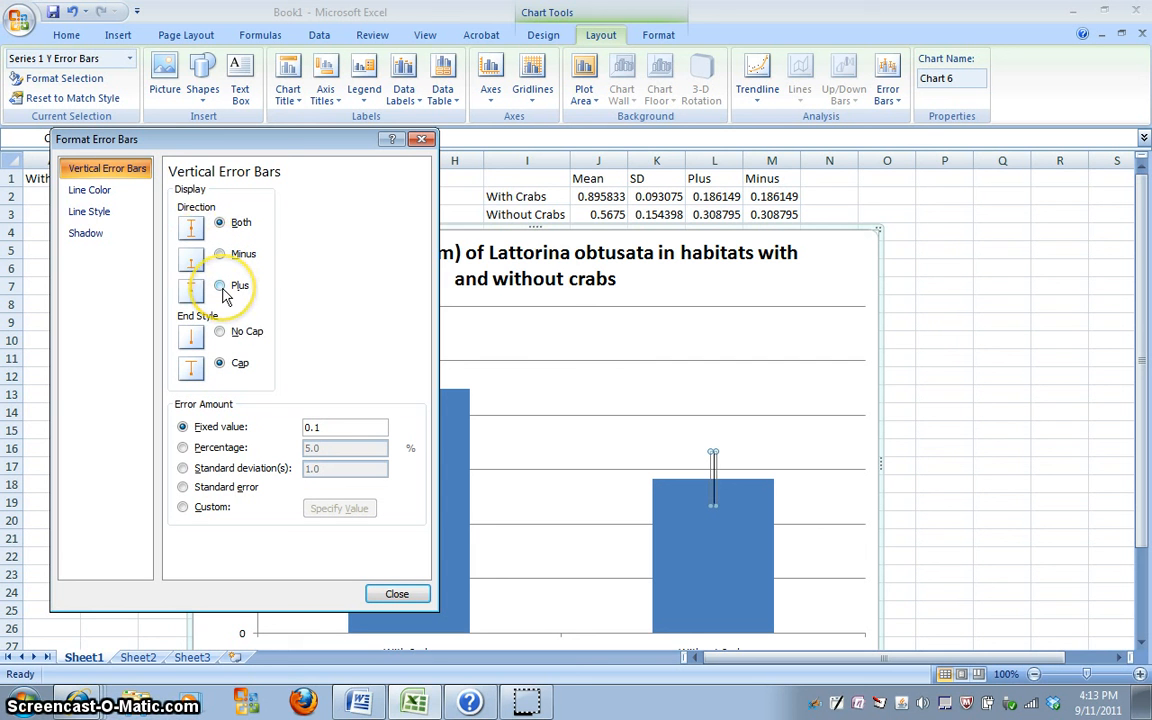
{"action": "left_click", "coordinate": [220, 220]}
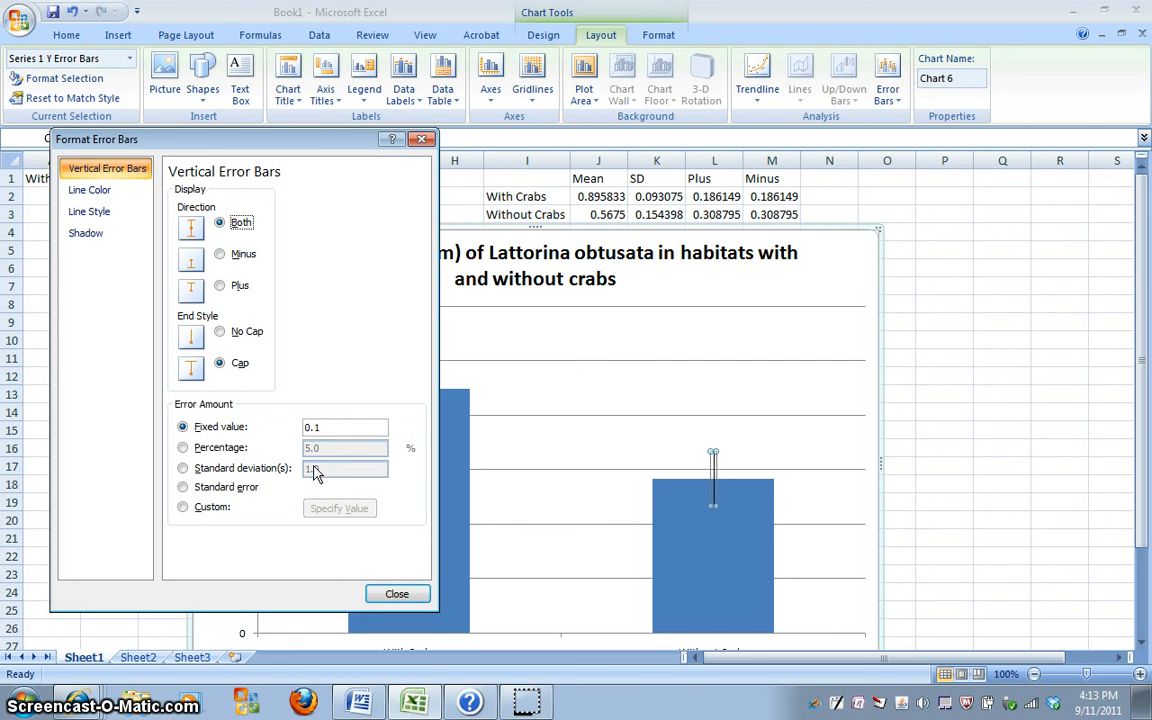
{"action": "left_click", "coordinate": [184, 508]}
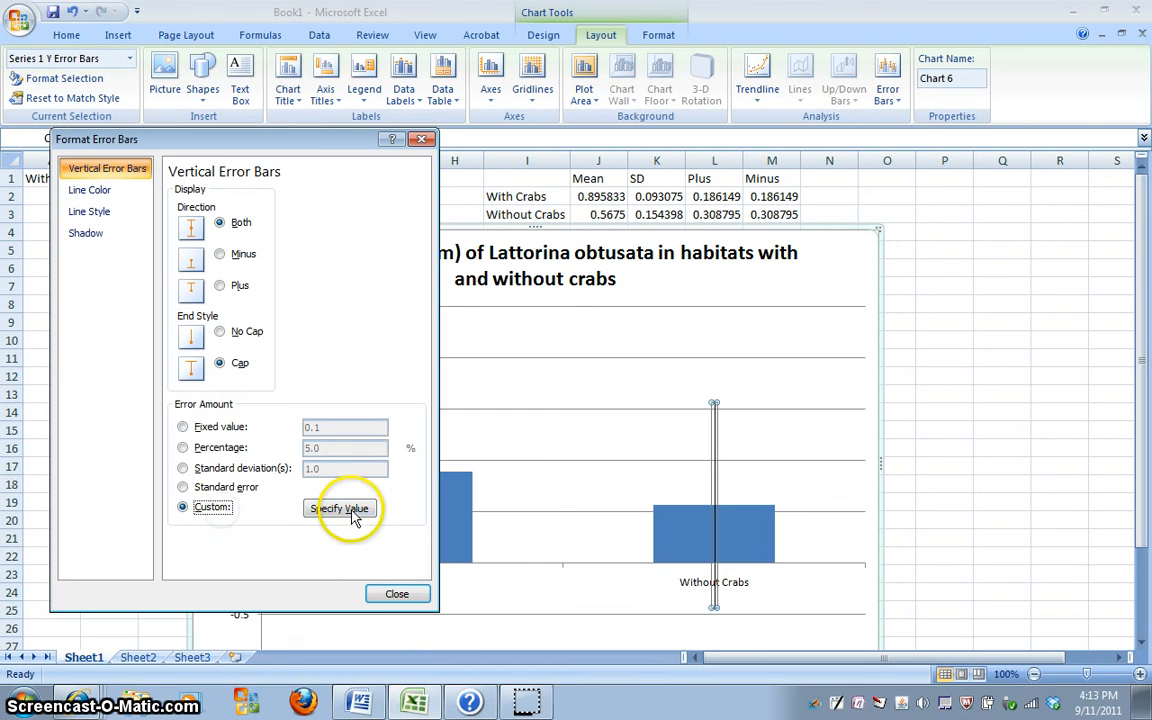
- Specify the Plus cells L2:L3 as positive and Minus cells M2:M3 as negative error values
{"action": "left_click", "coordinate": [340, 508]}
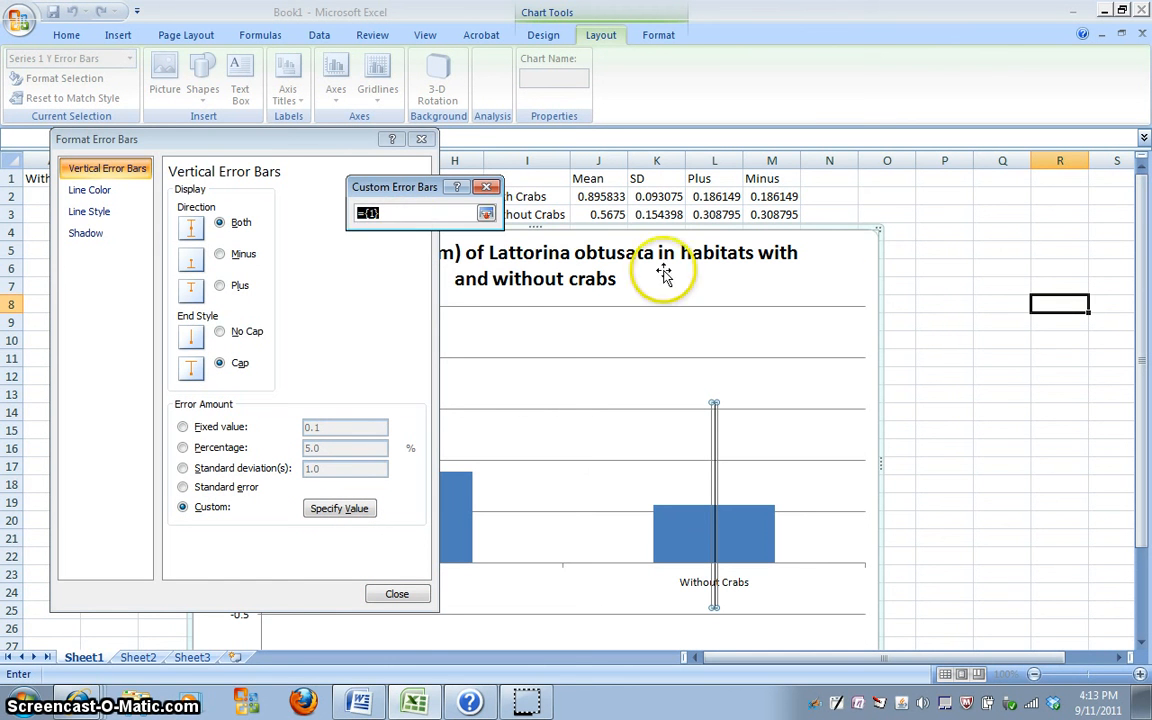
{"action": "left_click", "coordinate": [716, 196]}
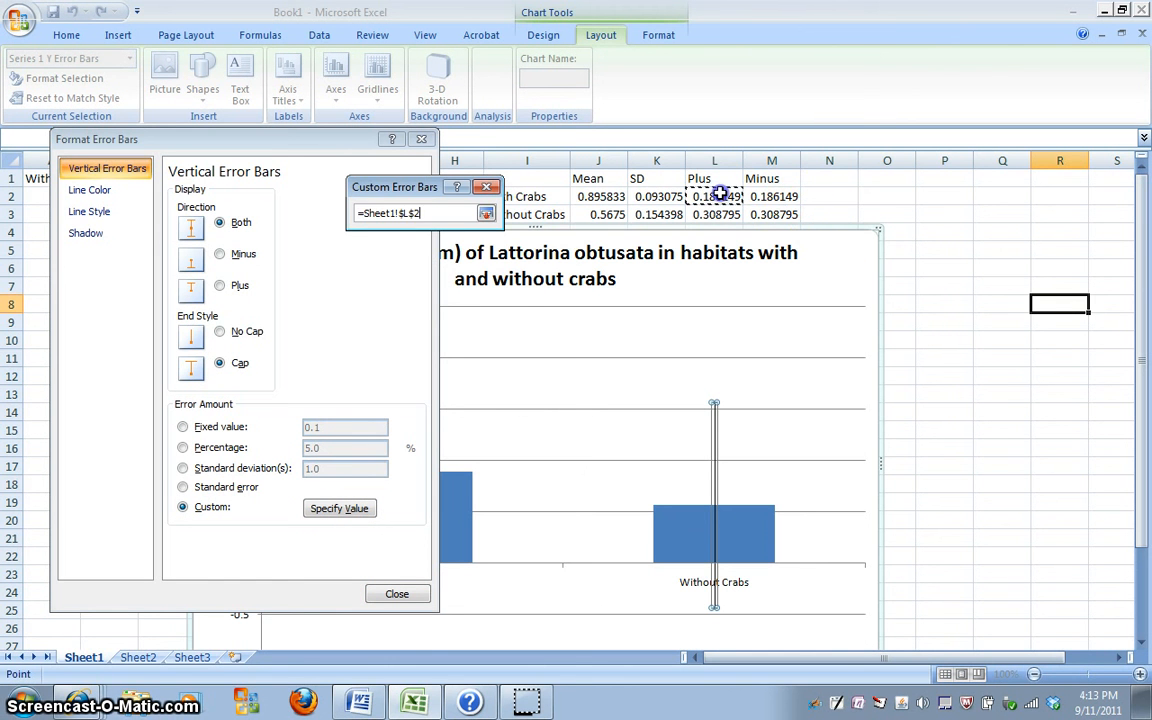
{"action": "left_click_drag", "start_coordinate": [714, 196], "coordinate": [714, 214]}
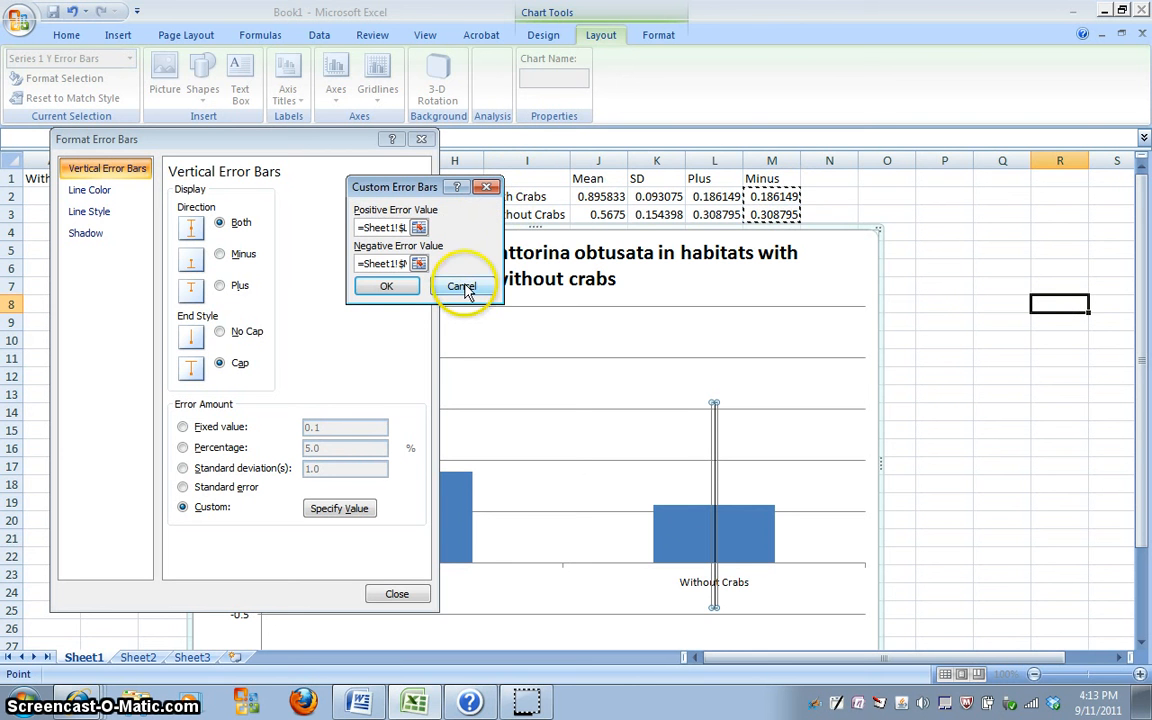
{"action": "left_click", "coordinate": [462, 286]}
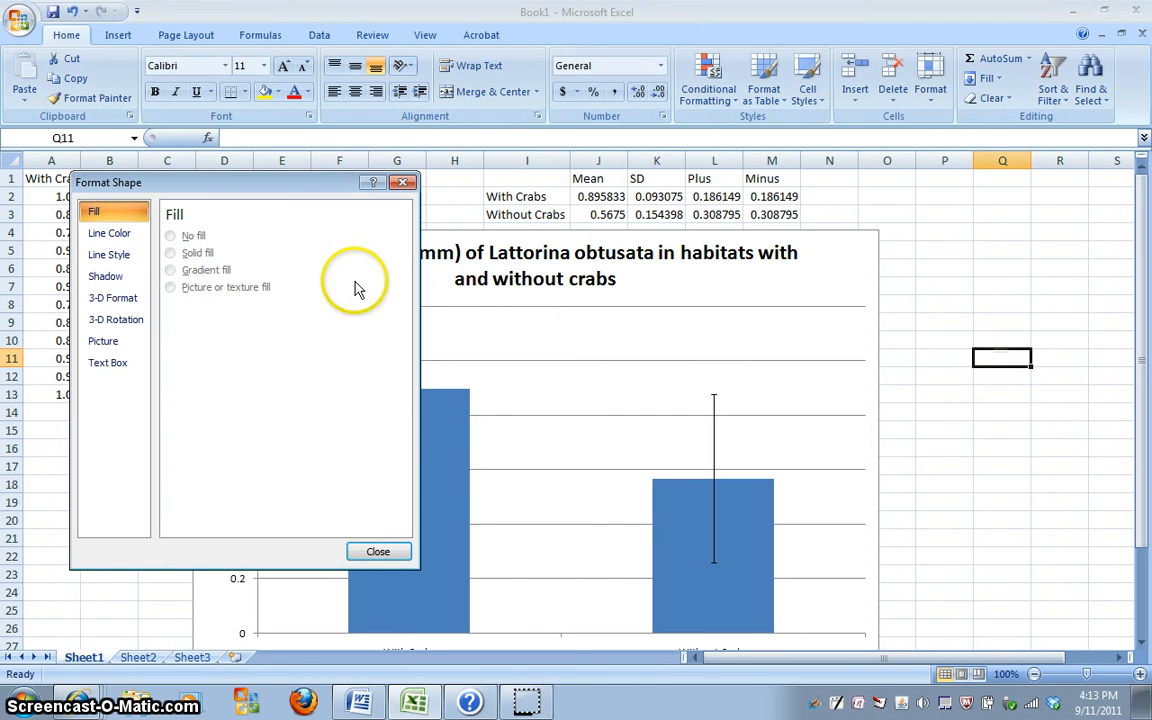
- Close the Format dialog, leaving unequal error bars on the two columns
{"action": "left_click", "coordinate": [380, 552]}
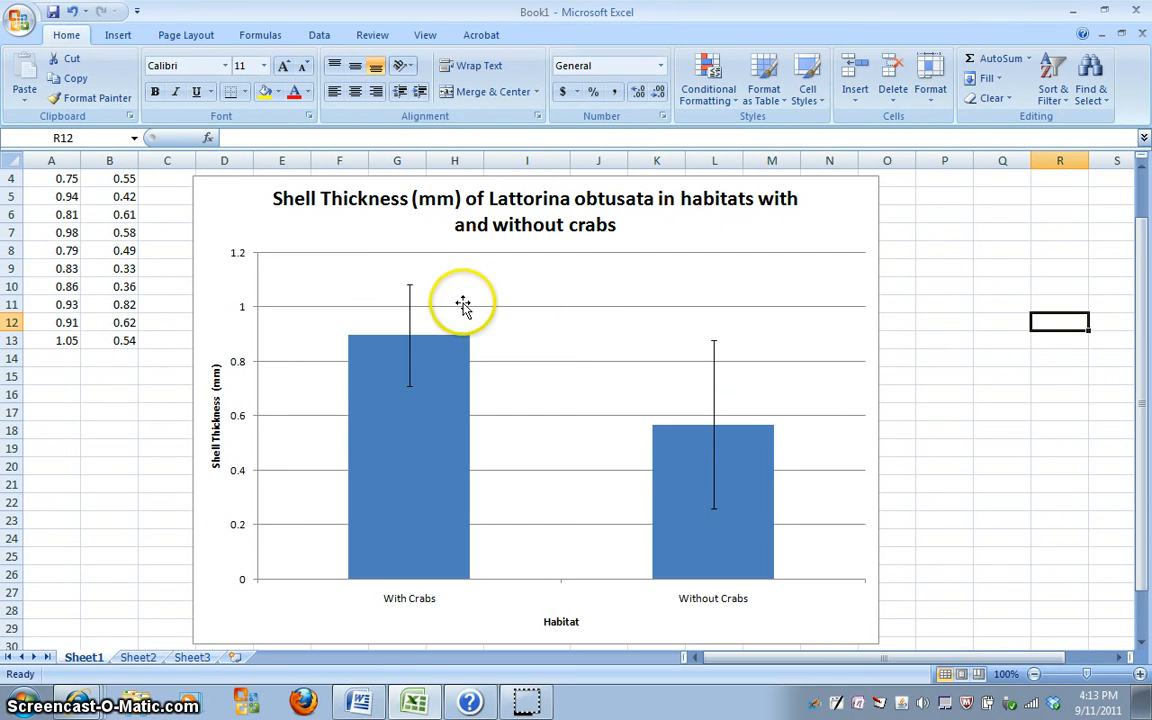
{"action": "mouse_move", "coordinate": [806, 444]}
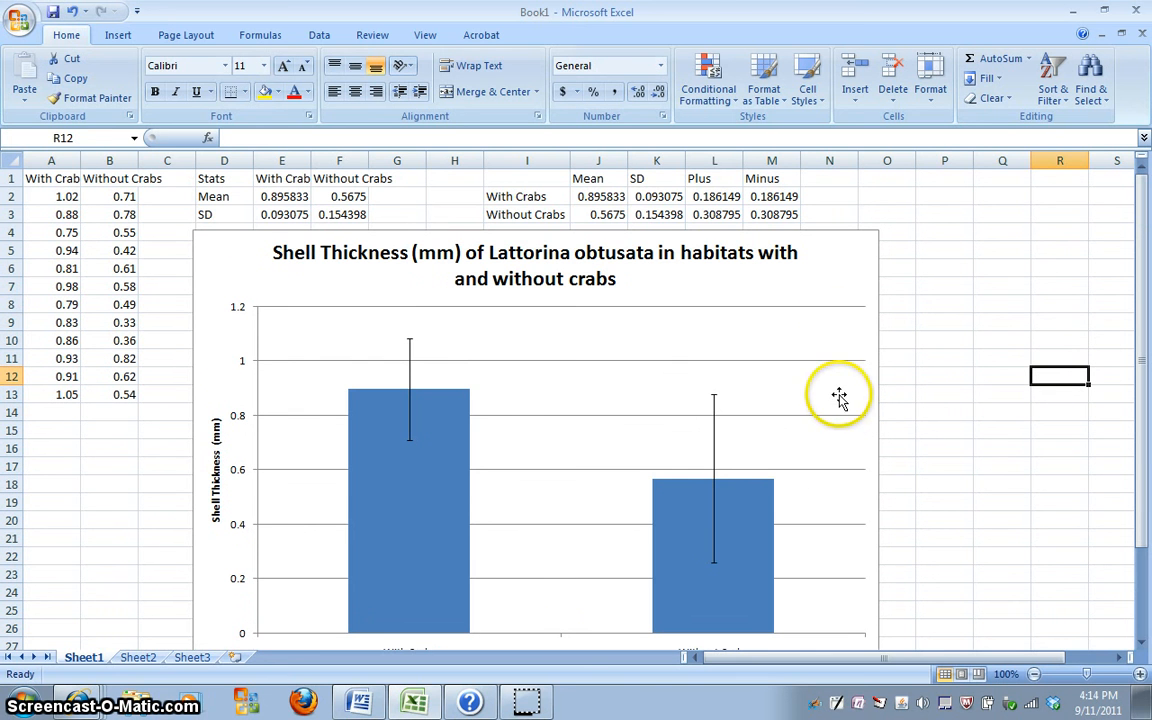
{"action": "mouse_move", "coordinate": [660, 216]}
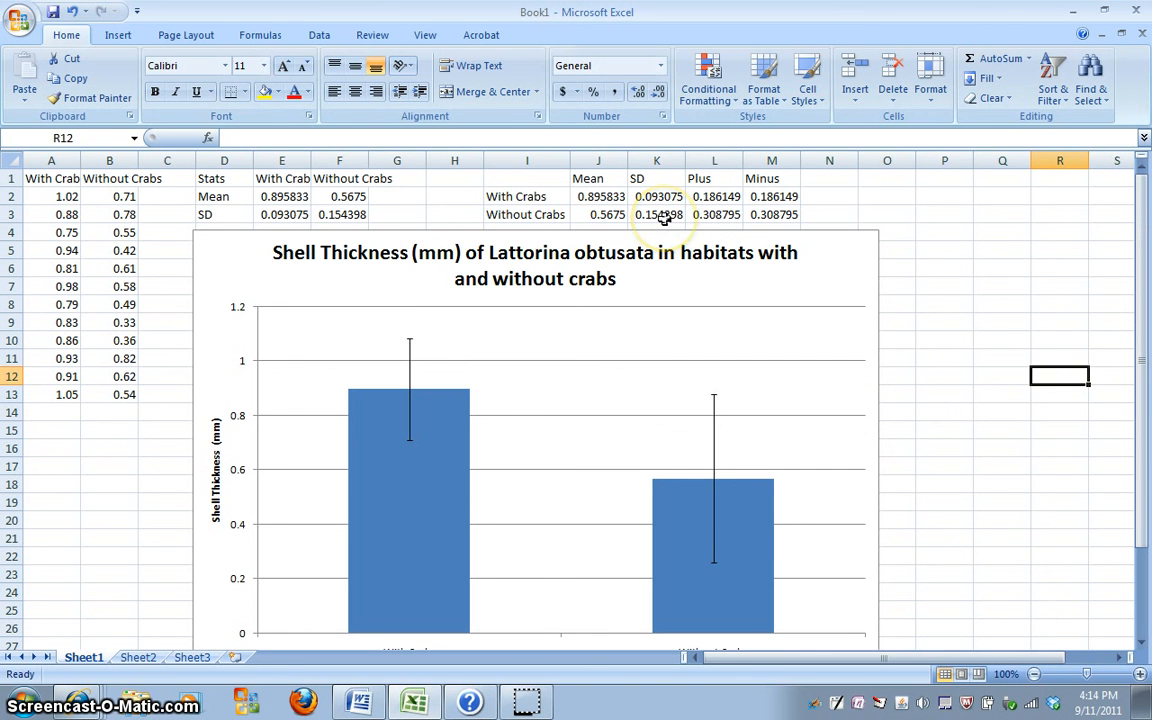
{"action": "mouse_move", "coordinate": [650, 218]}
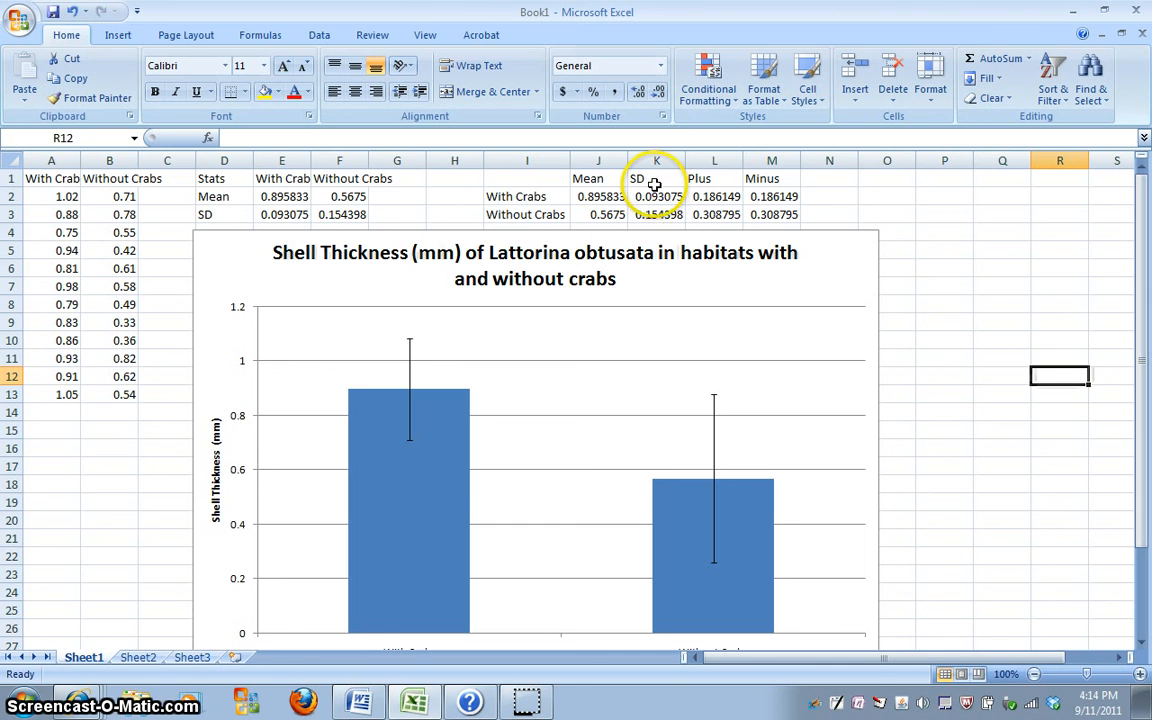
{"action": "mouse_move", "coordinate": [660, 210]}
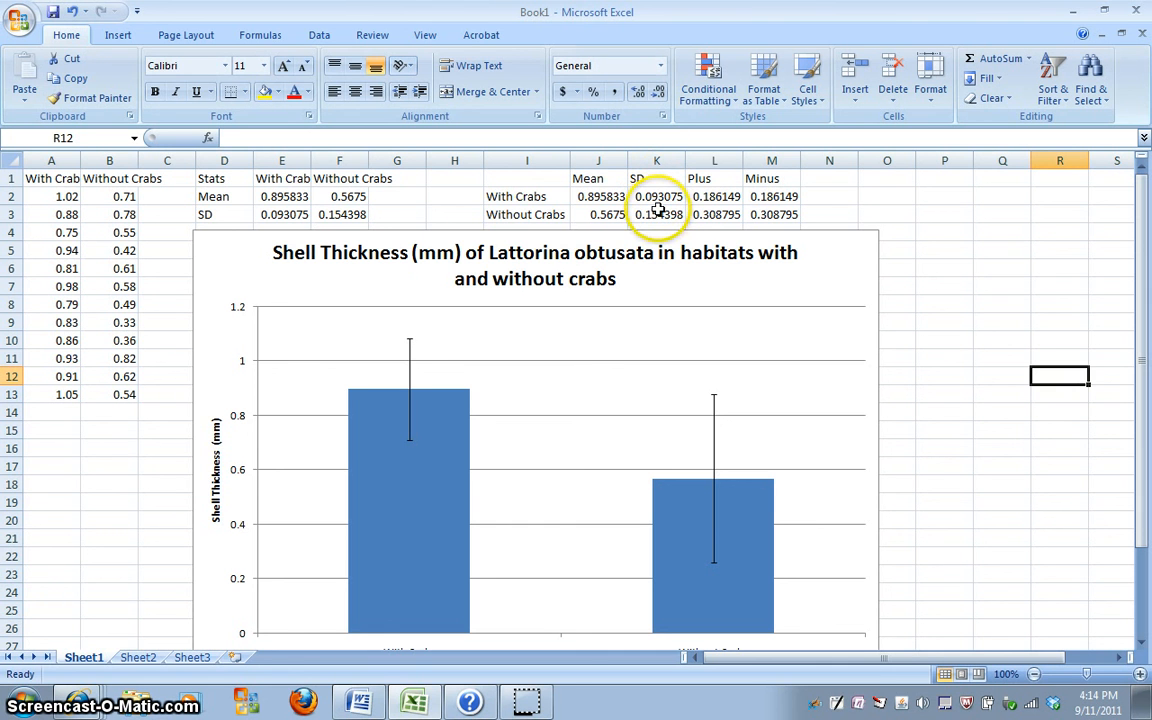